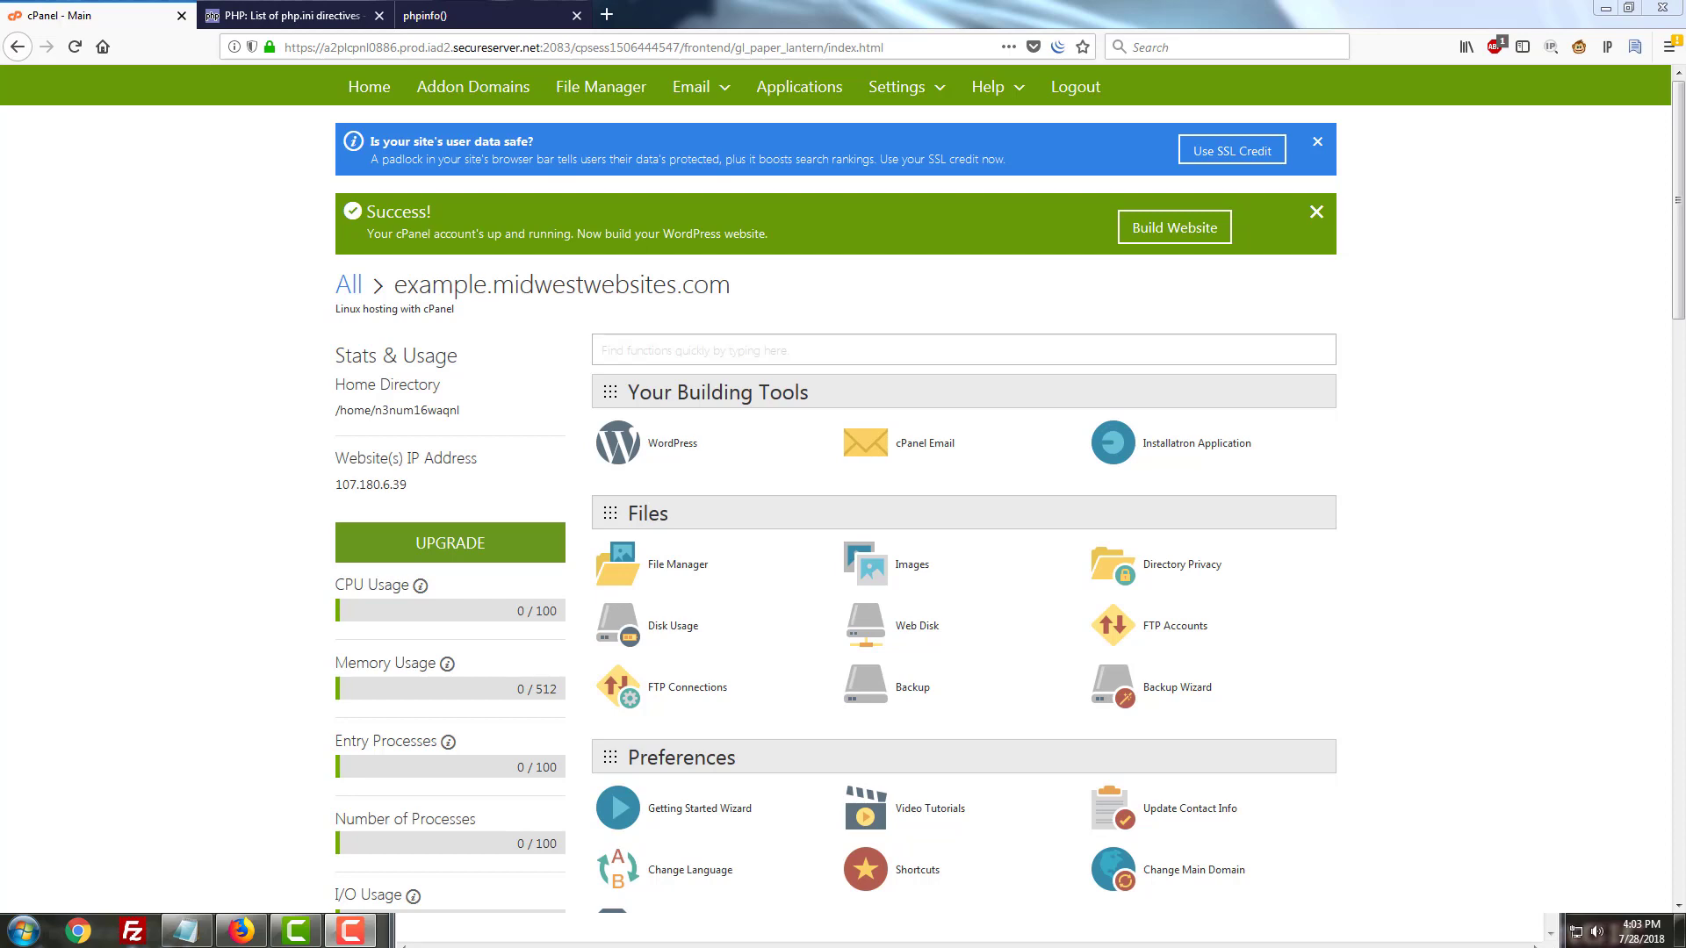
{"action": "mouse_move", "coordinate": [1677, 832]}
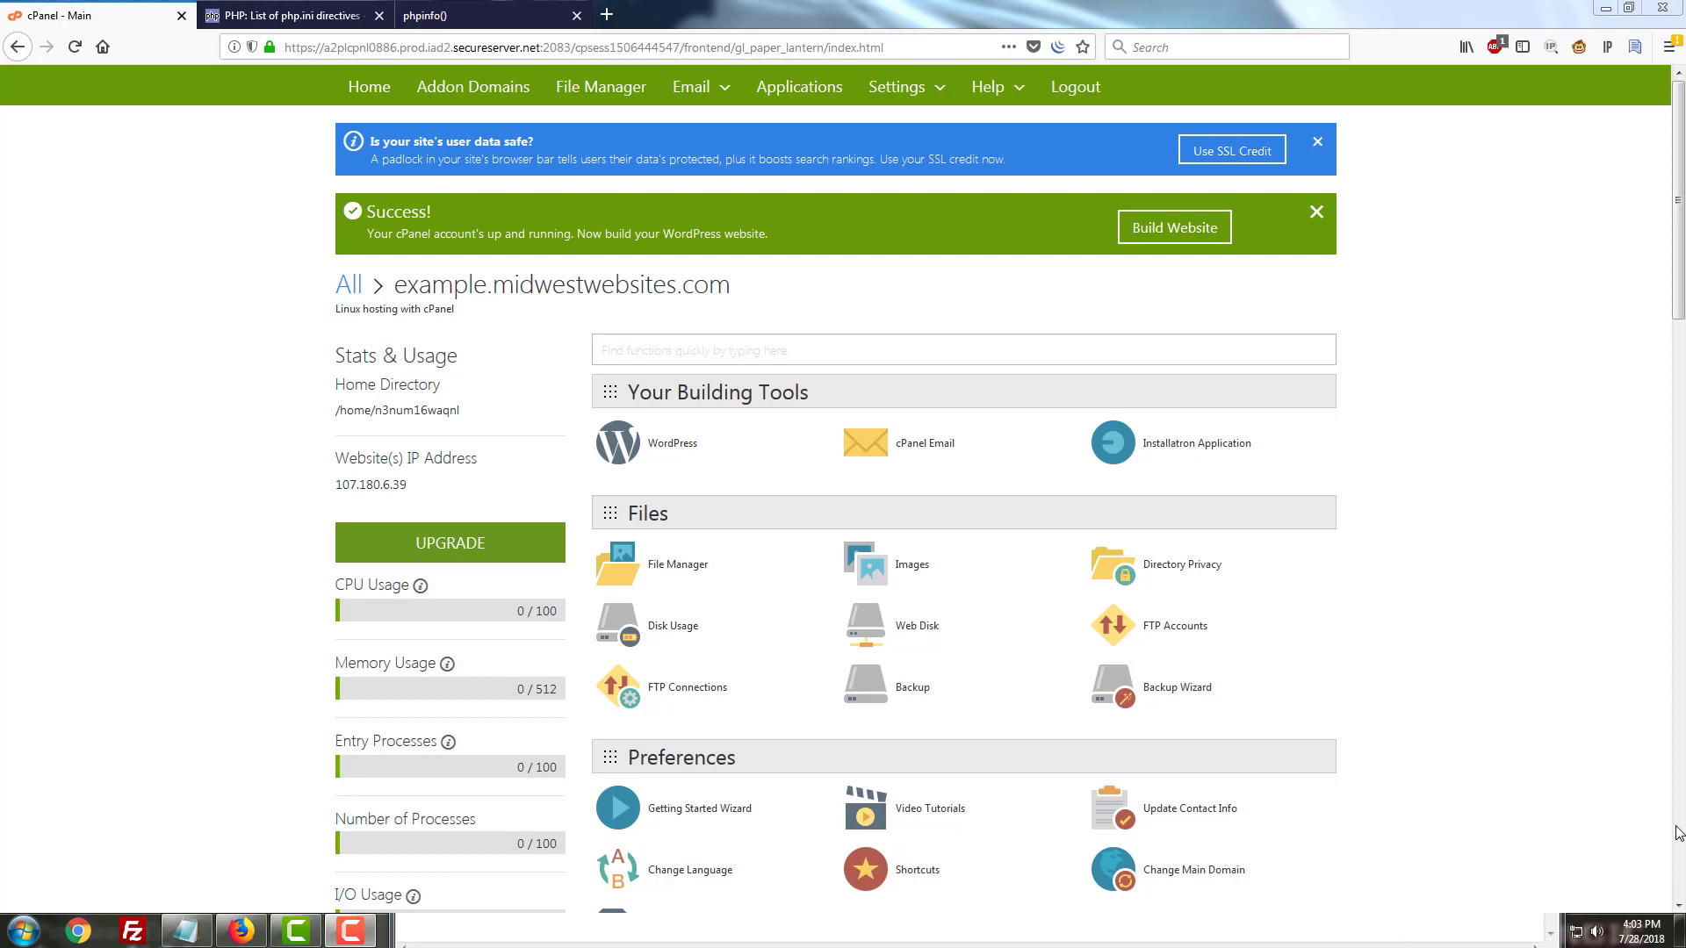
{"action": "mouse_move", "coordinate": [1656, 753]}
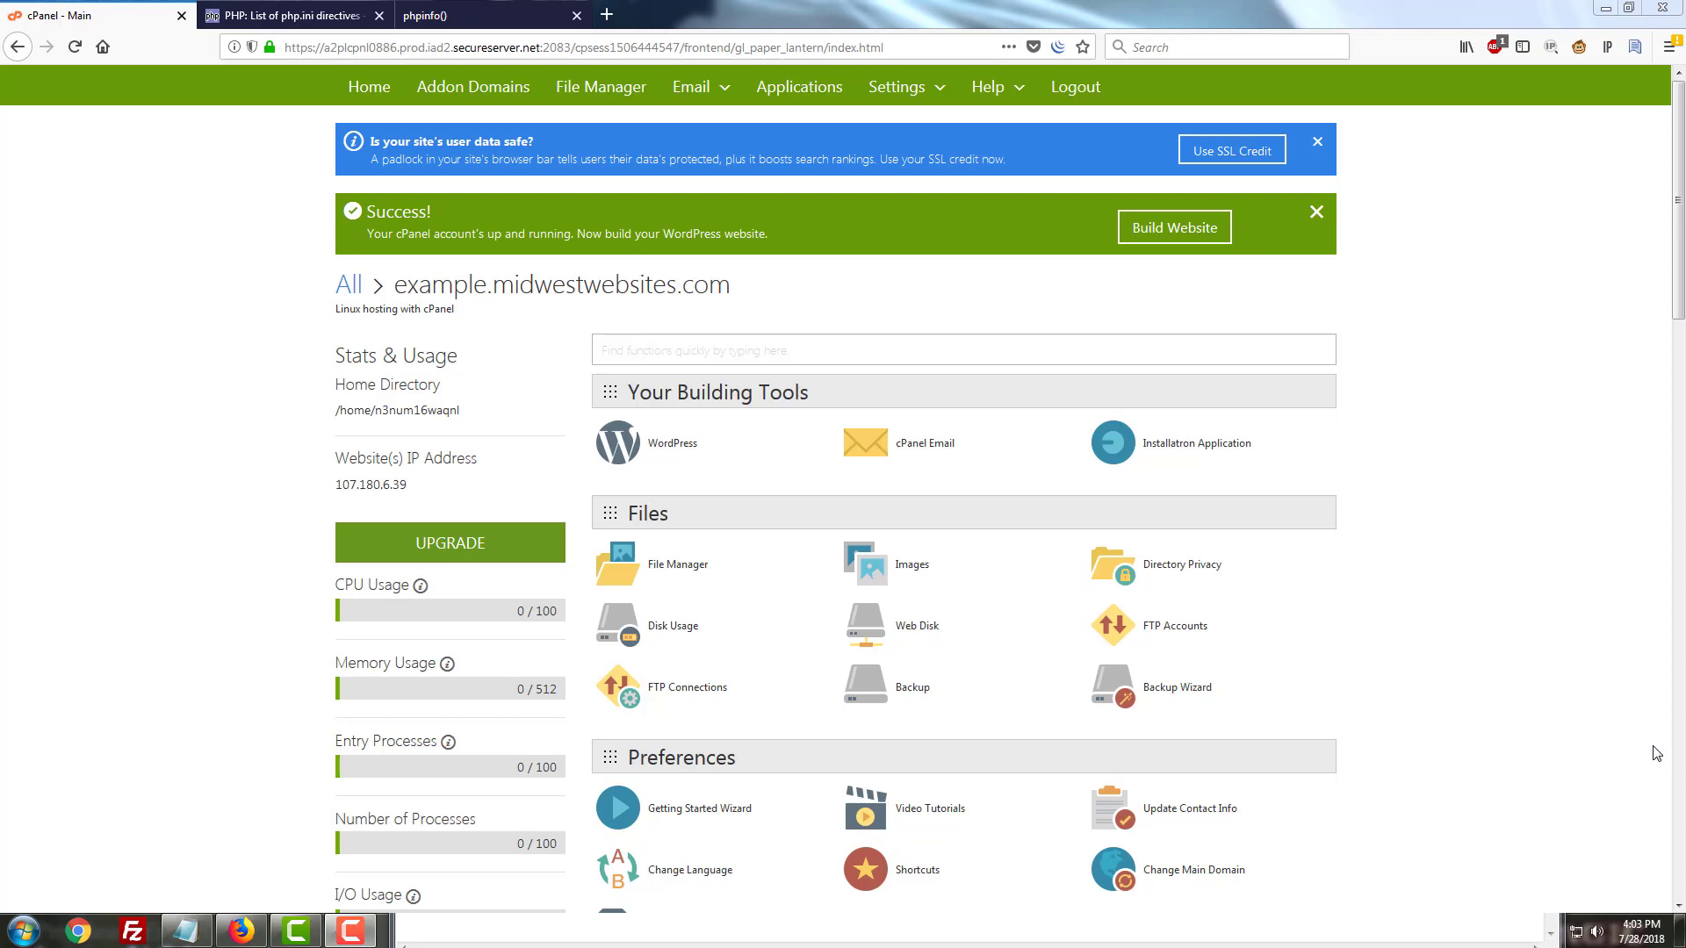
{"action": "mouse_move", "coordinate": [1631, 792]}
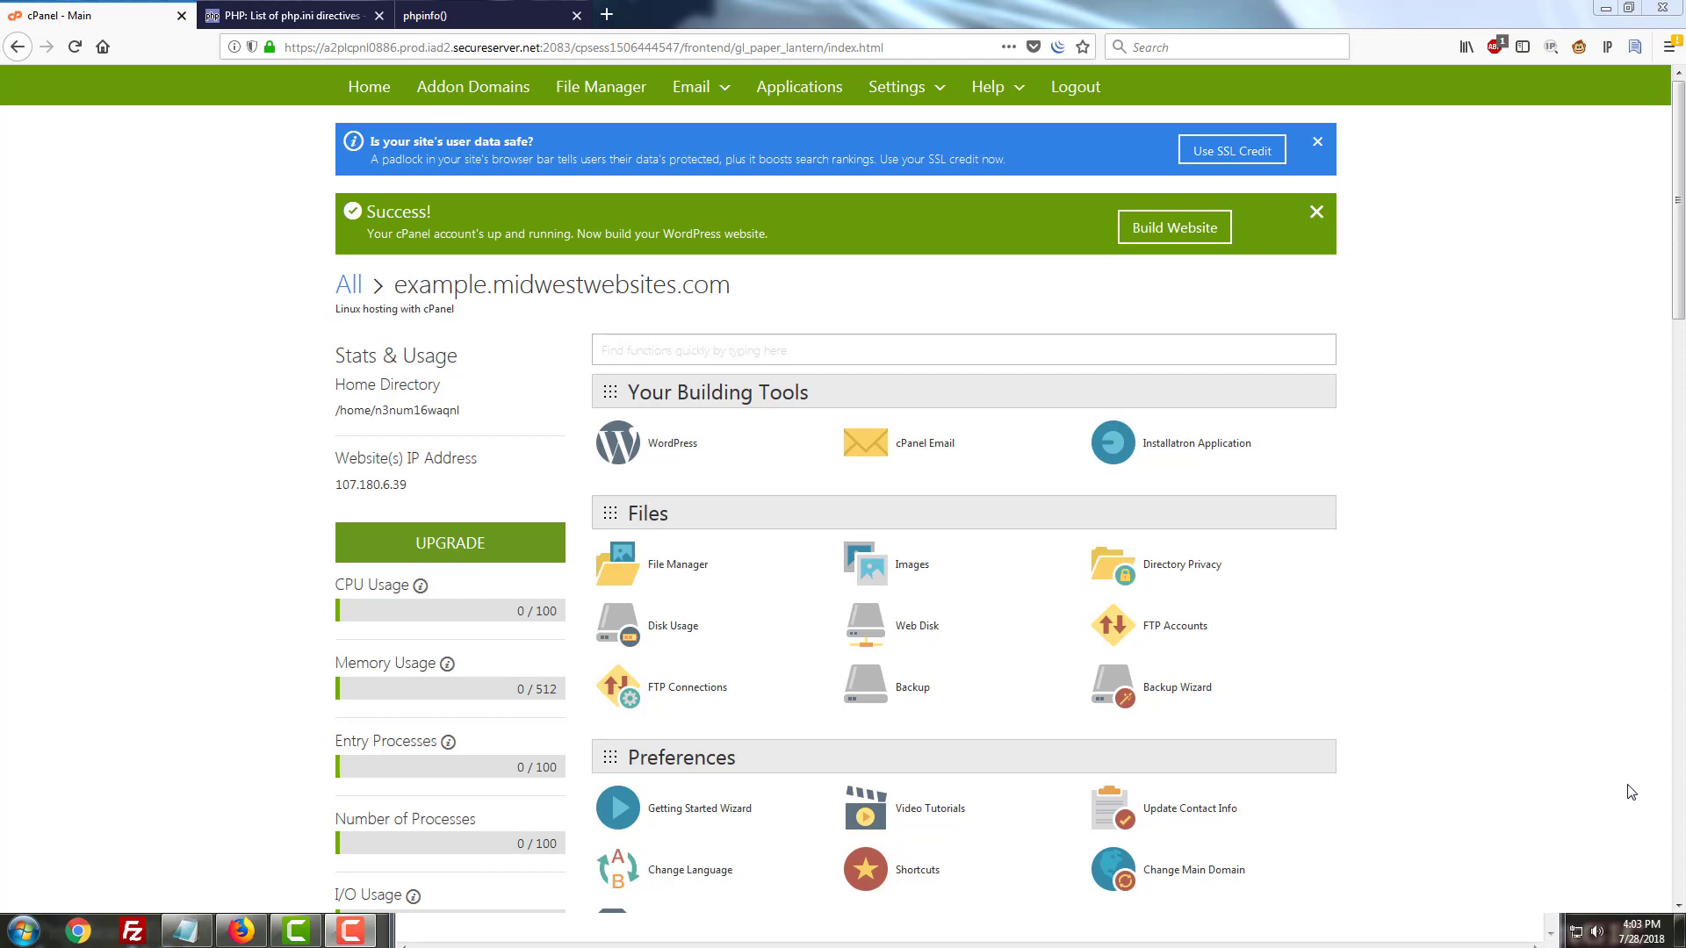
{"action": "mouse_move", "coordinate": [1642, 779]}
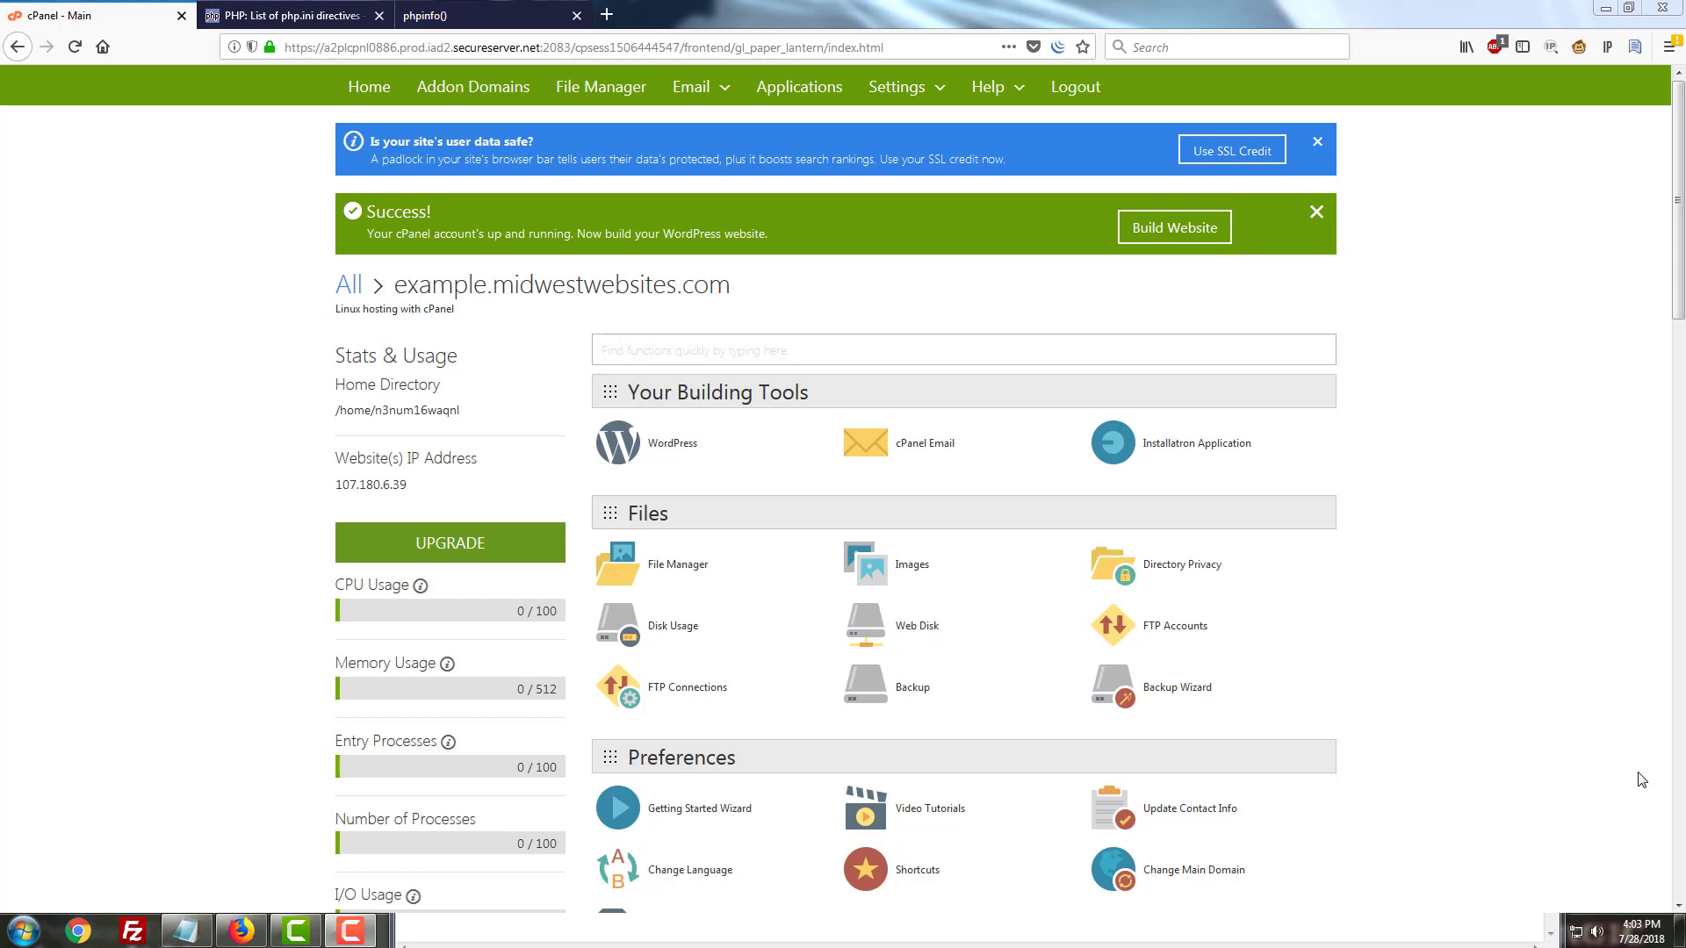
{"action": "mouse_move", "coordinate": [1387, 714]}
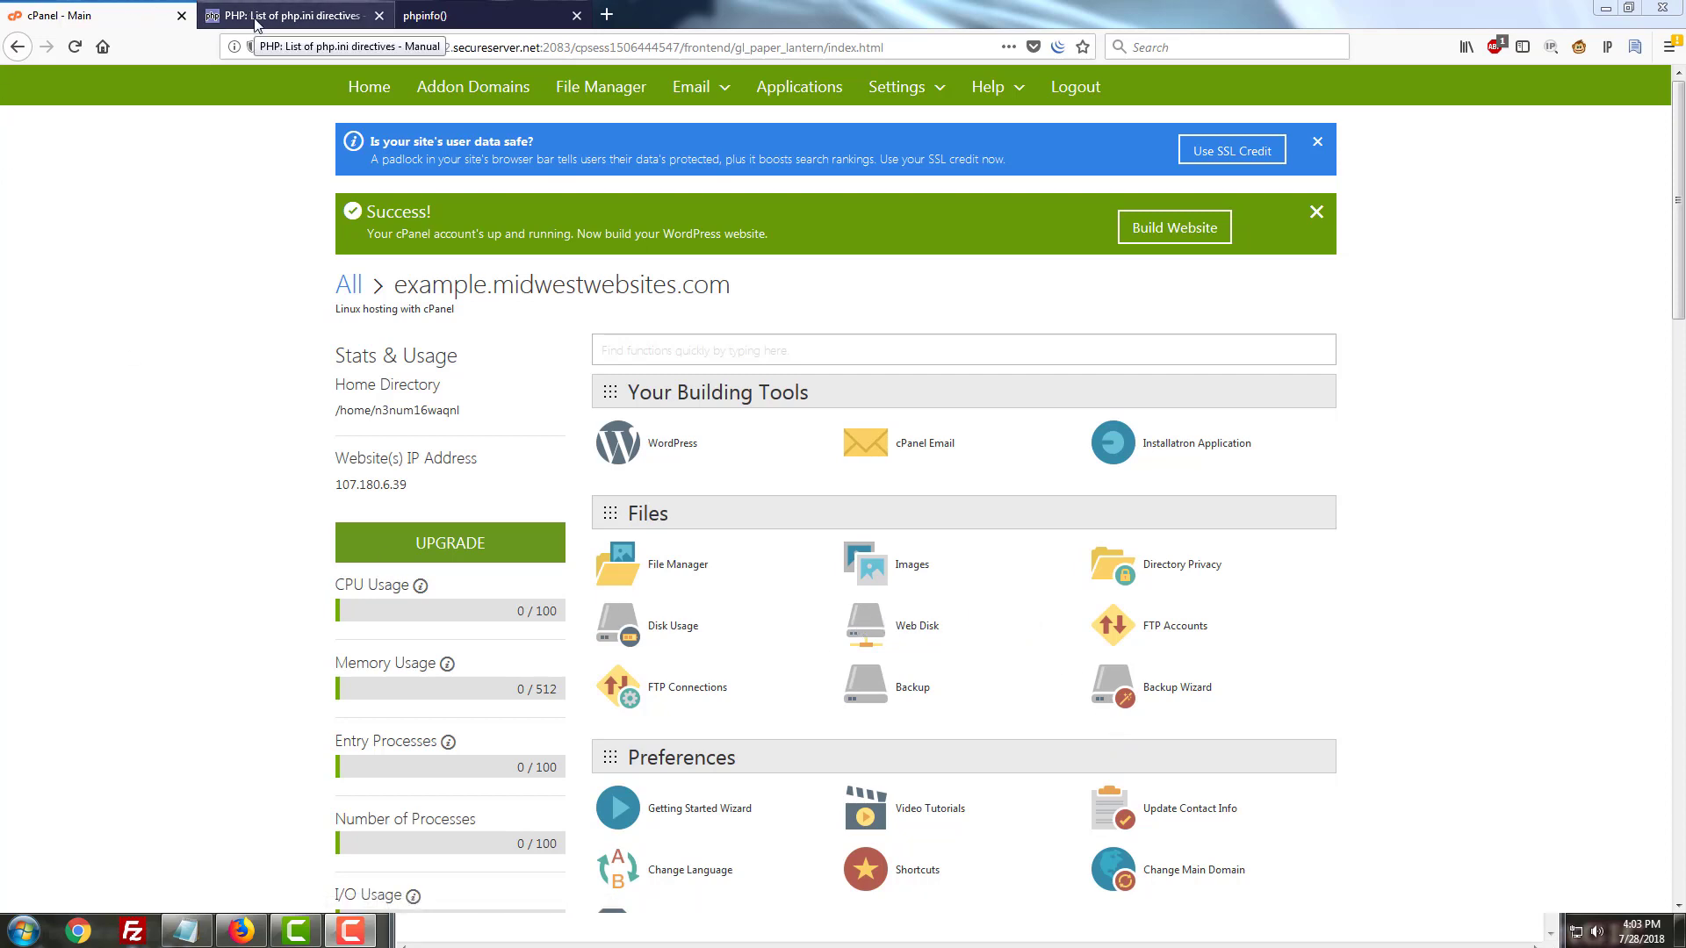
Review the PHP.net php.ini directives list alongside the drafted upload and post size settings
{"action": "left_click", "coordinate": [290, 16]}
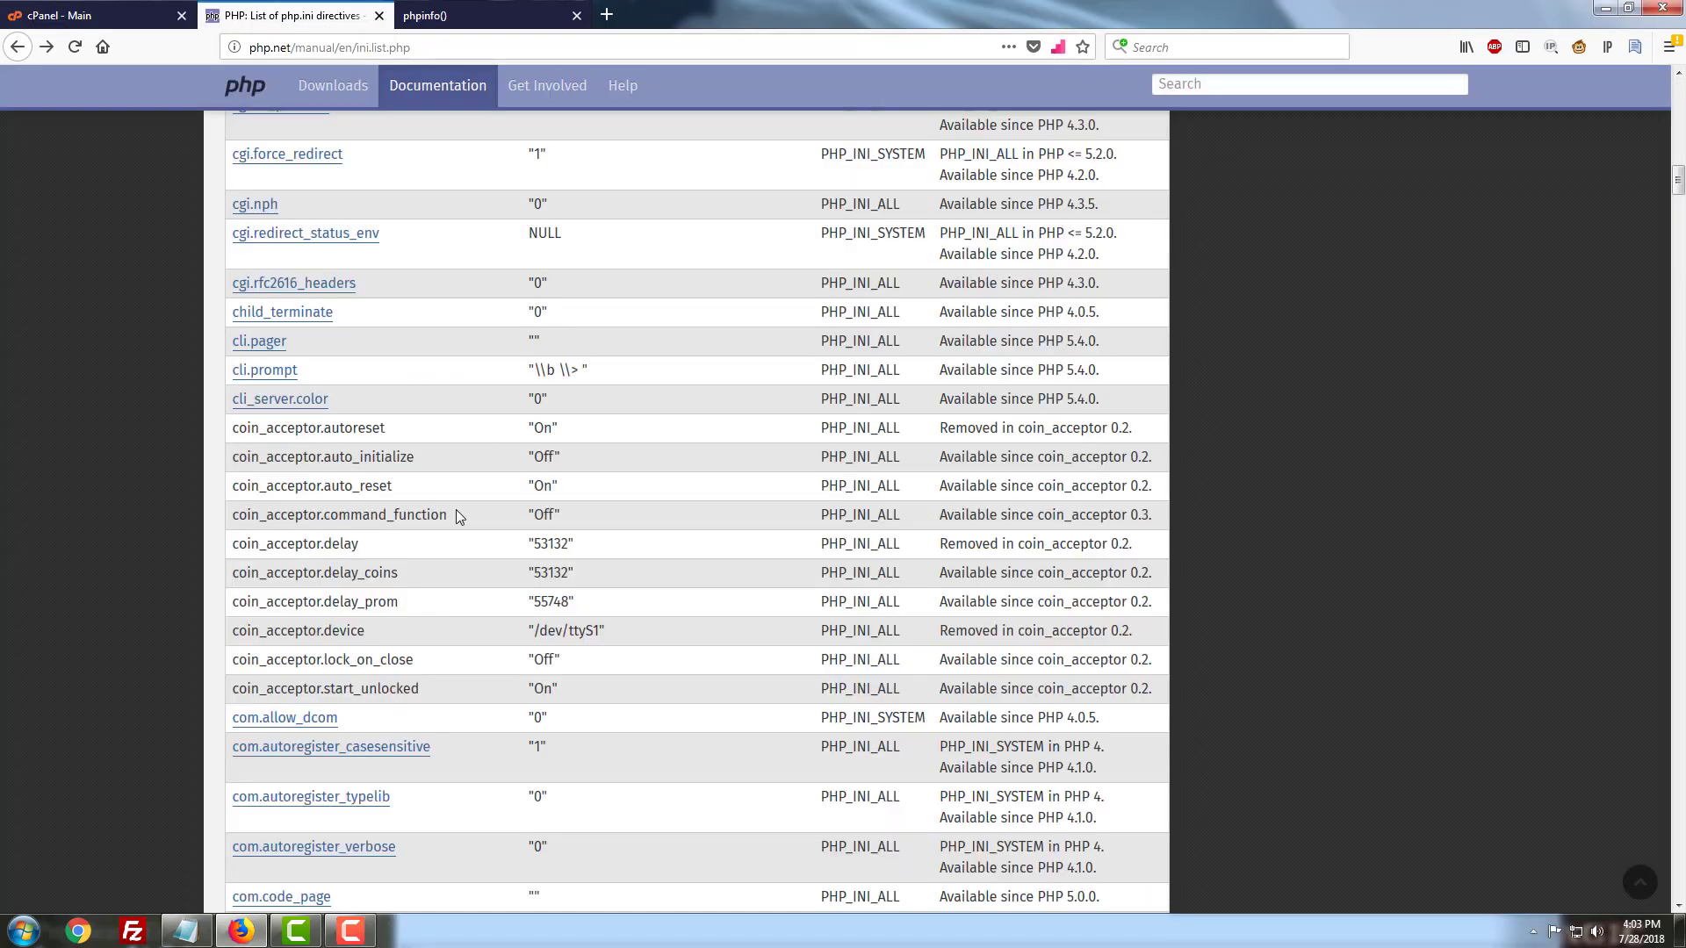
{"action": "scroll", "scroll_direction": "up", "scroll_amount": 3}
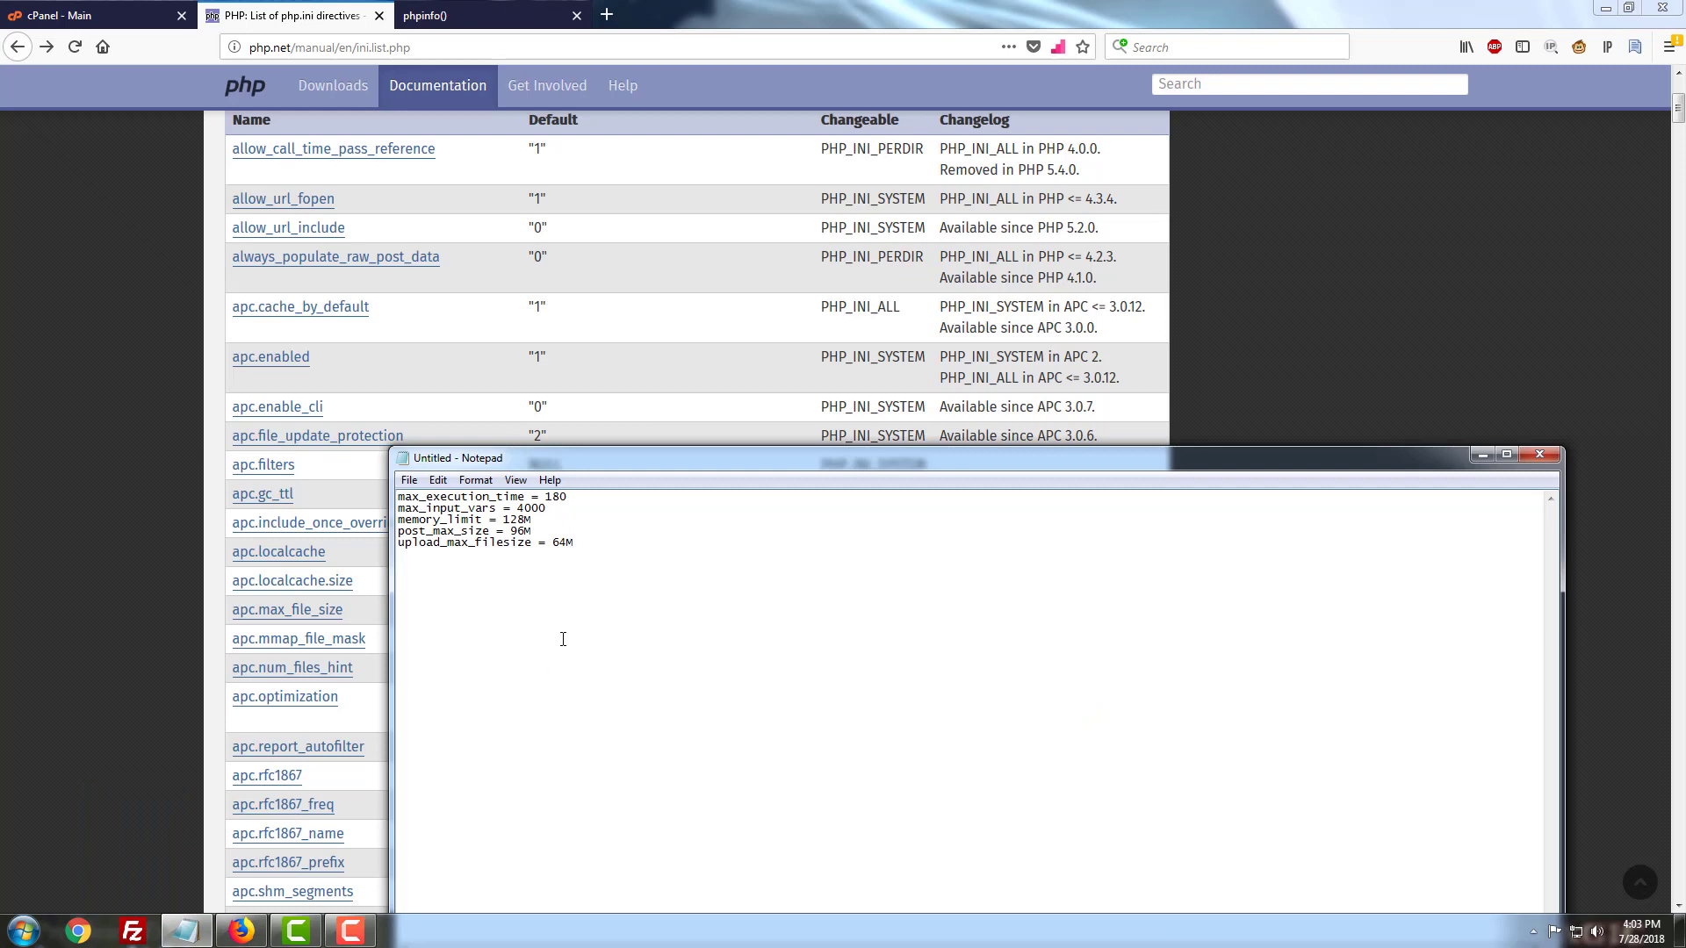
{"action": "mouse_move", "coordinate": [683, 606]}
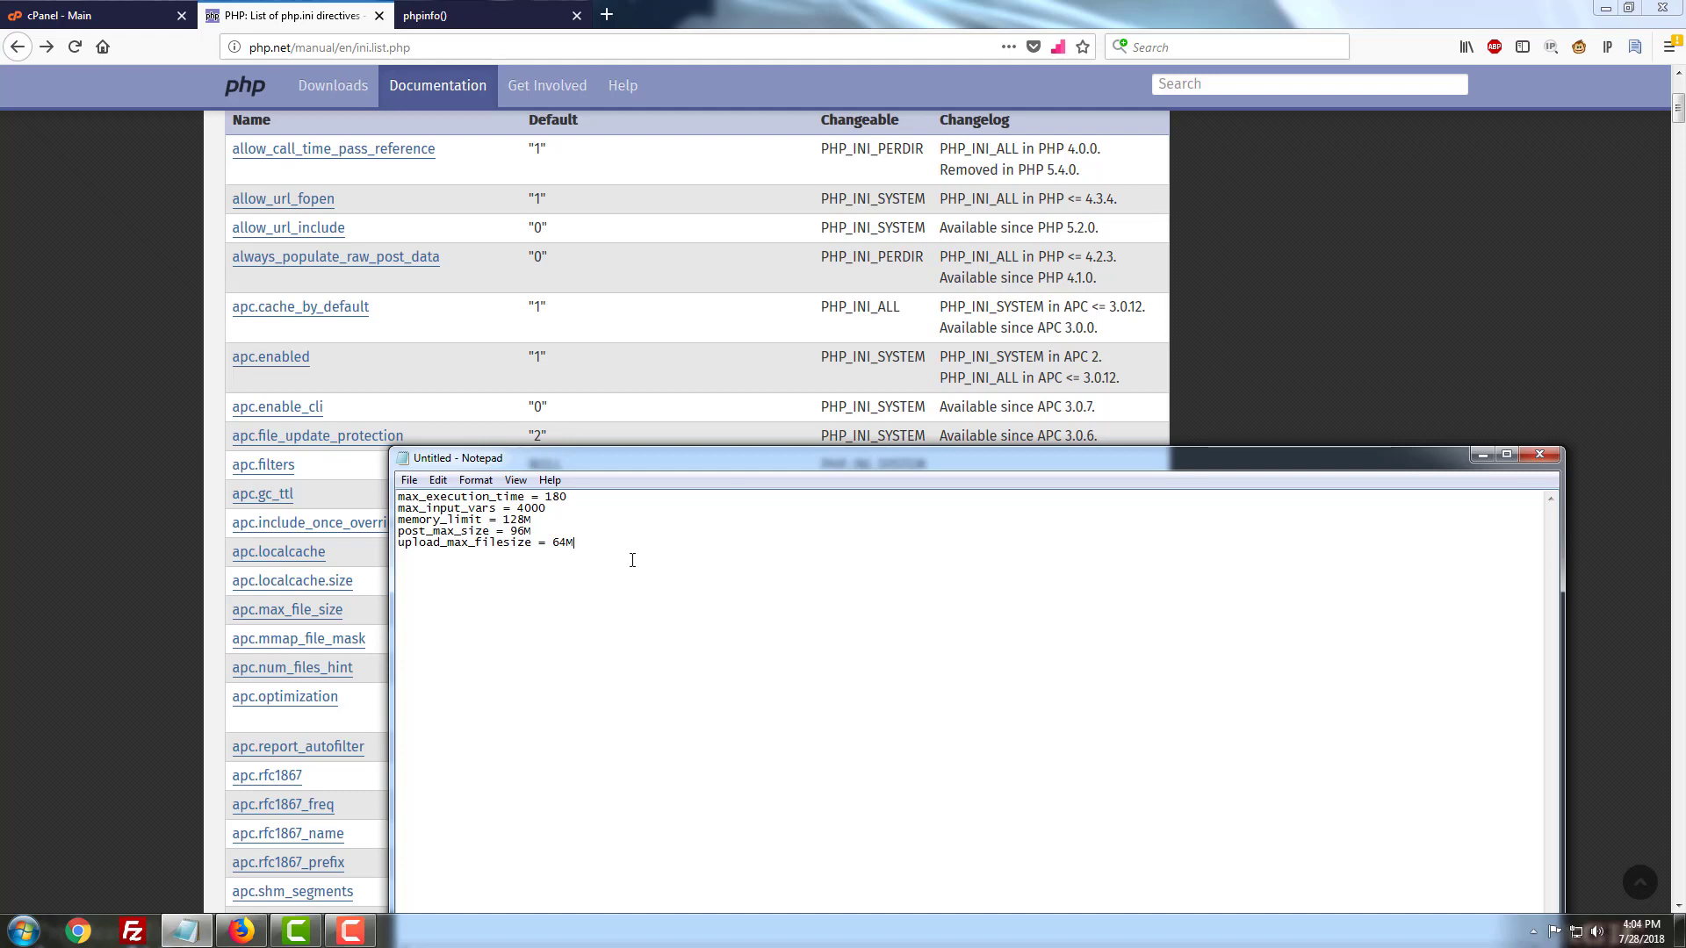
{"action": "mouse_move", "coordinate": [401, 817]}
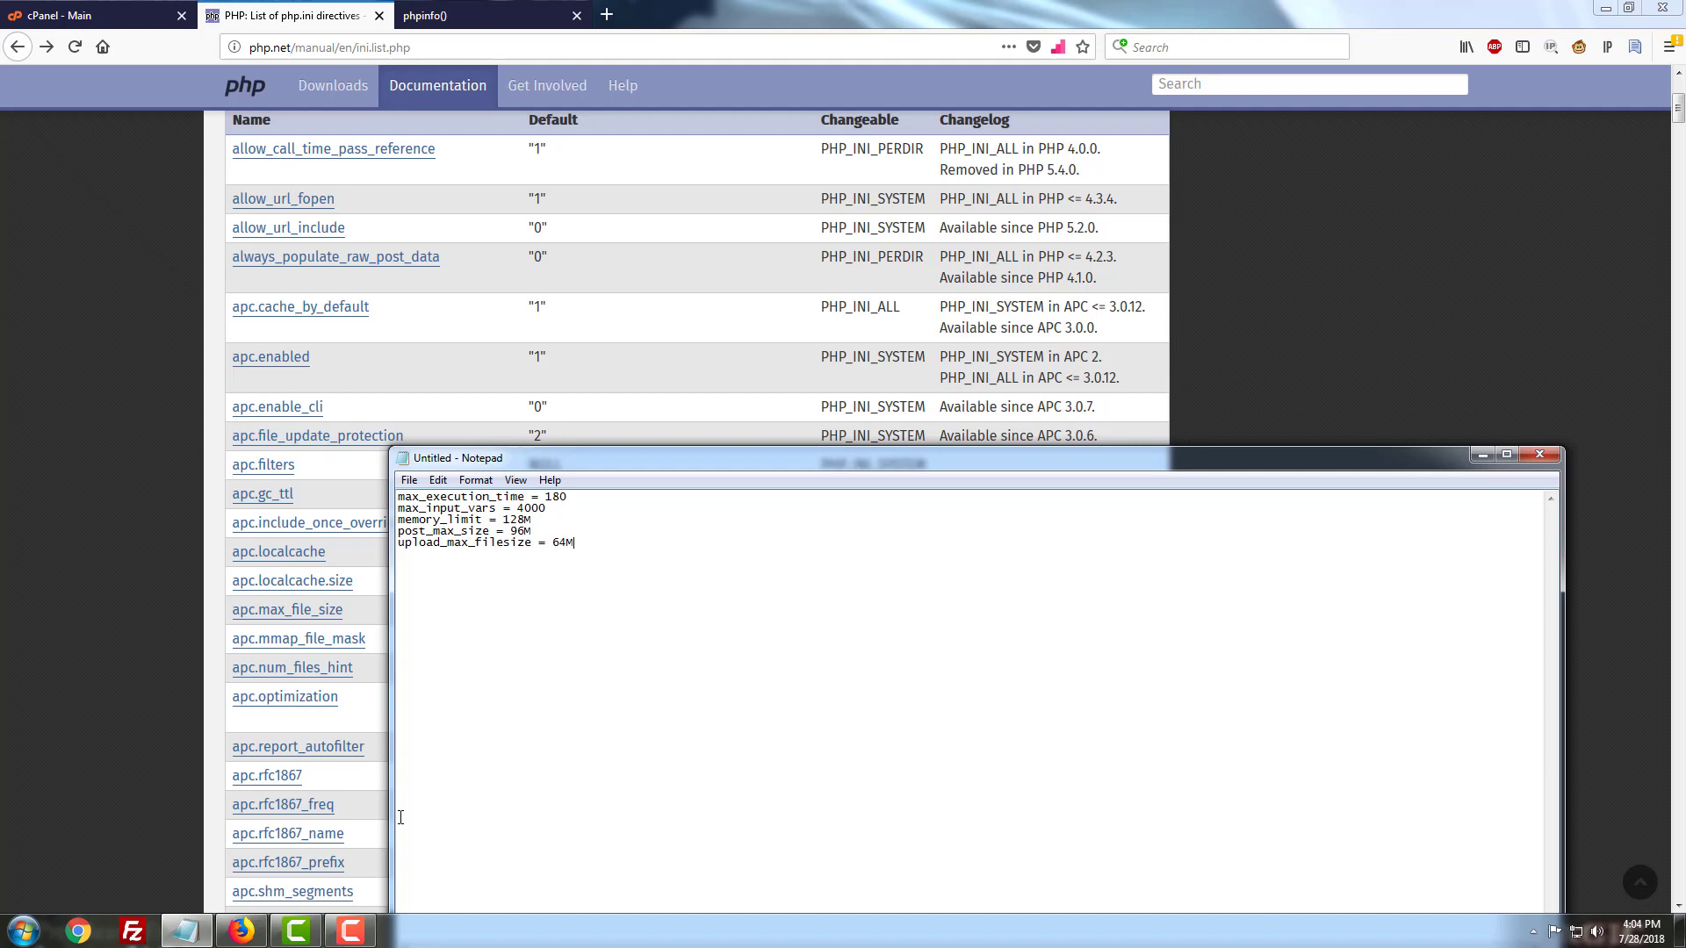
{"action": "mouse_move", "coordinate": [274, 863]}
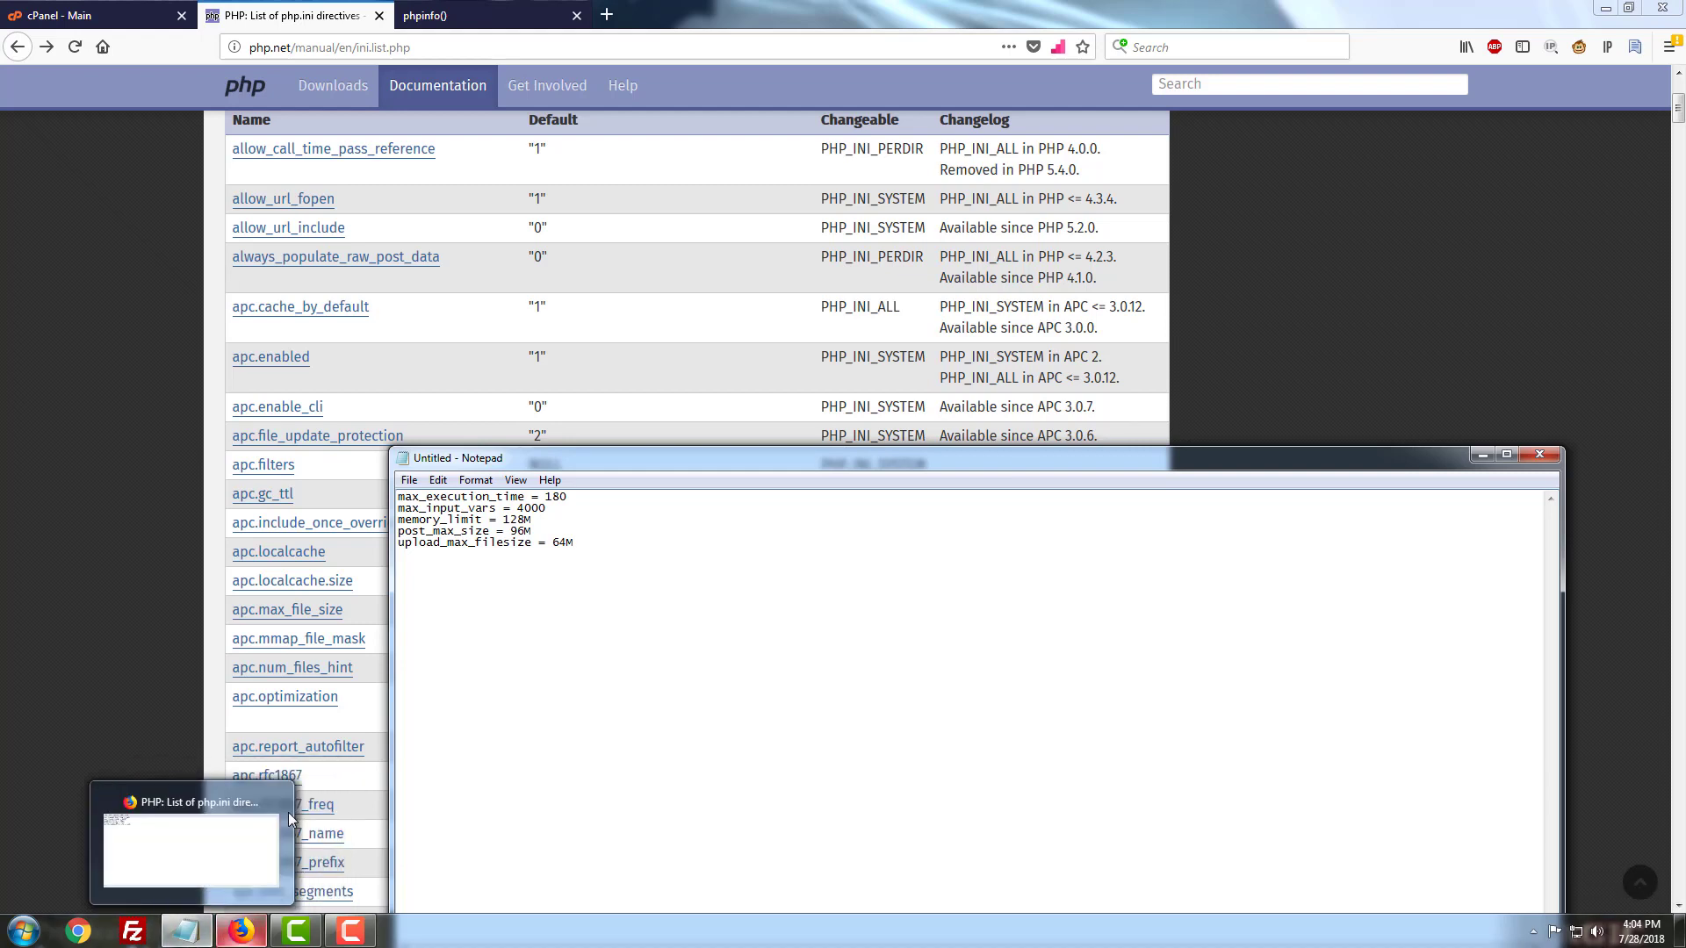
From cPanel home, filter the tools for 'file' and launch File Manager
{"action": "left_click", "coordinate": [96, 15]}
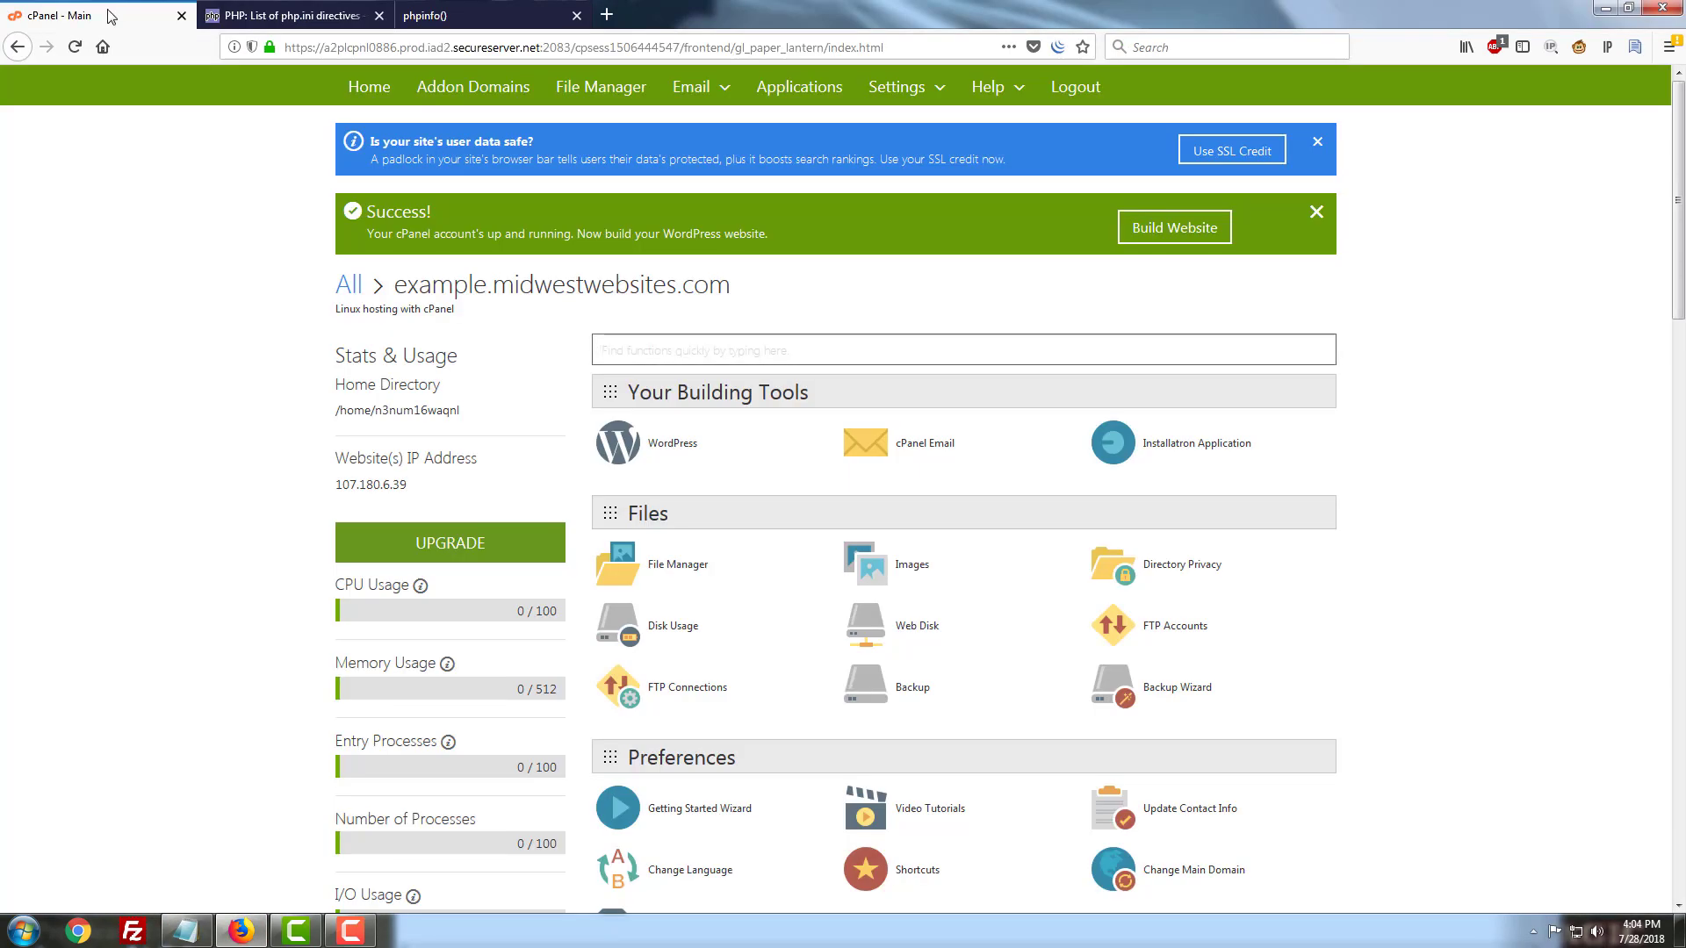
{"action": "left_click", "coordinate": [960, 349]}
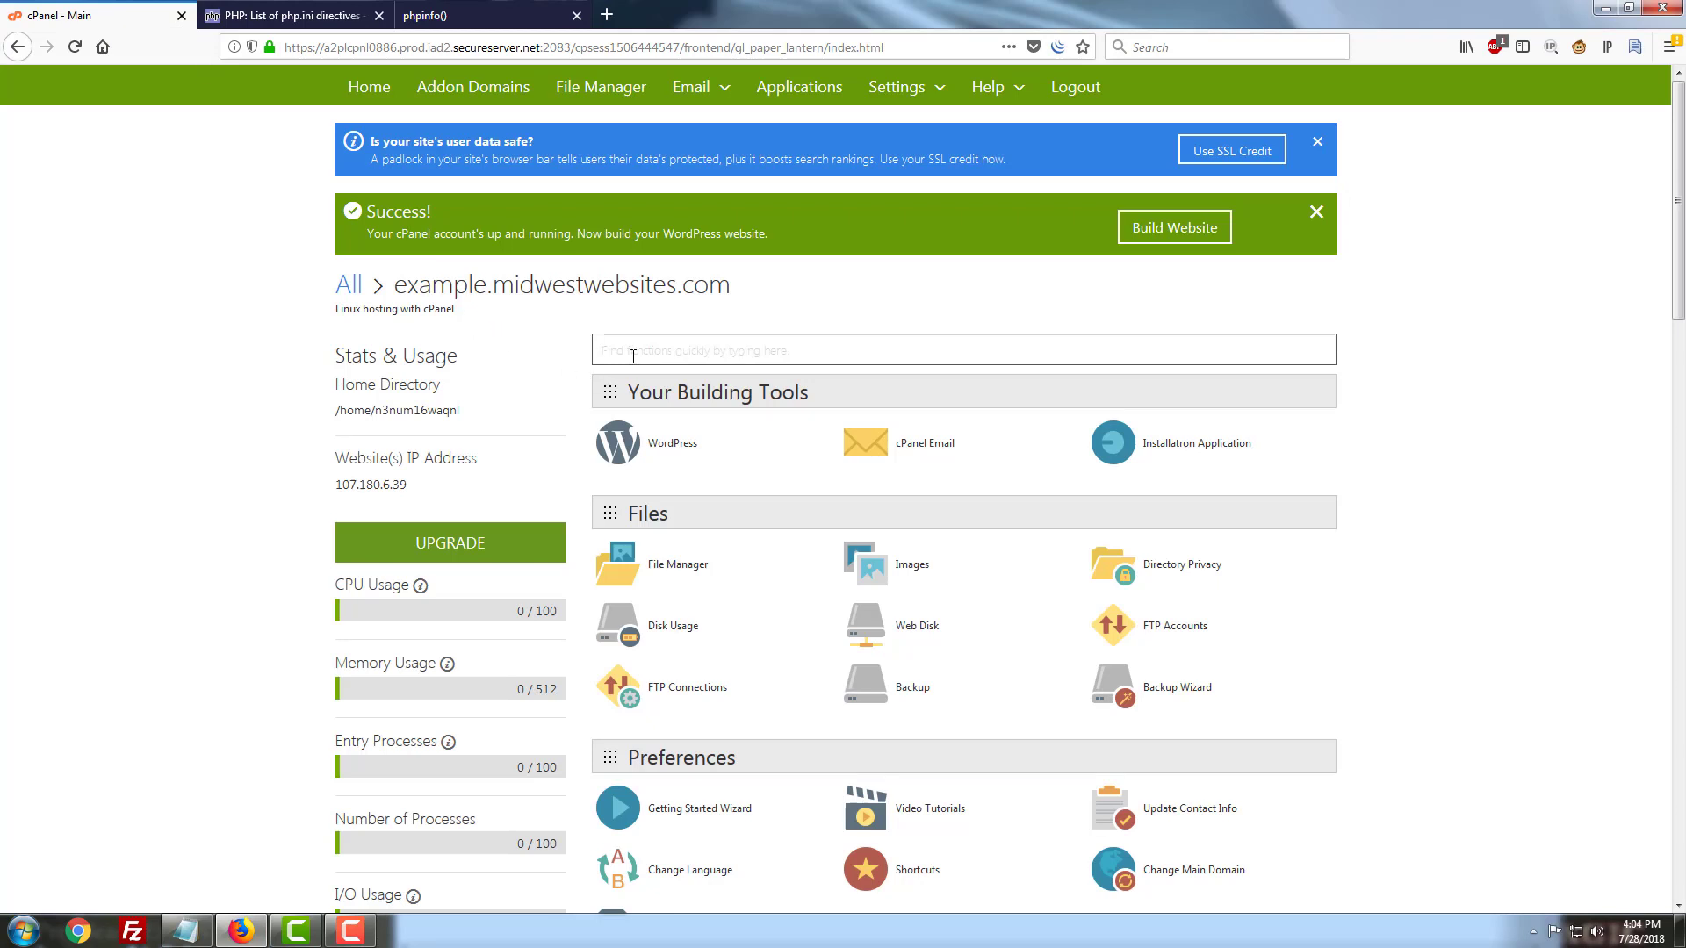
{"action": "type", "text": "file"}
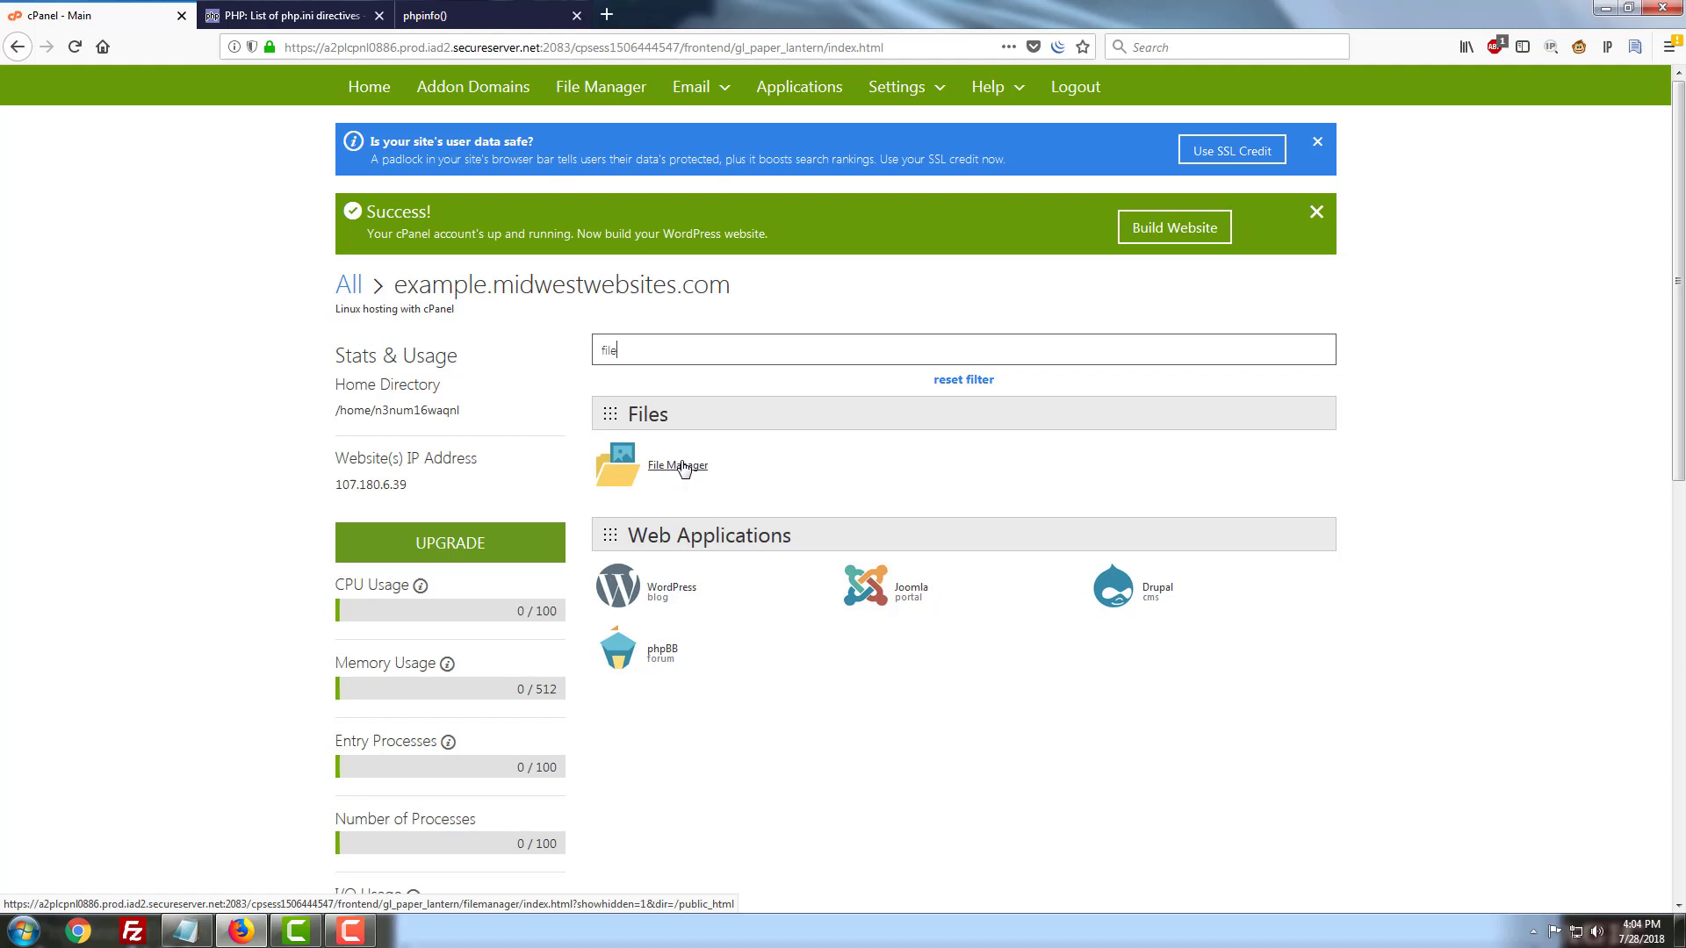
{"action": "left_click", "coordinate": [678, 465]}
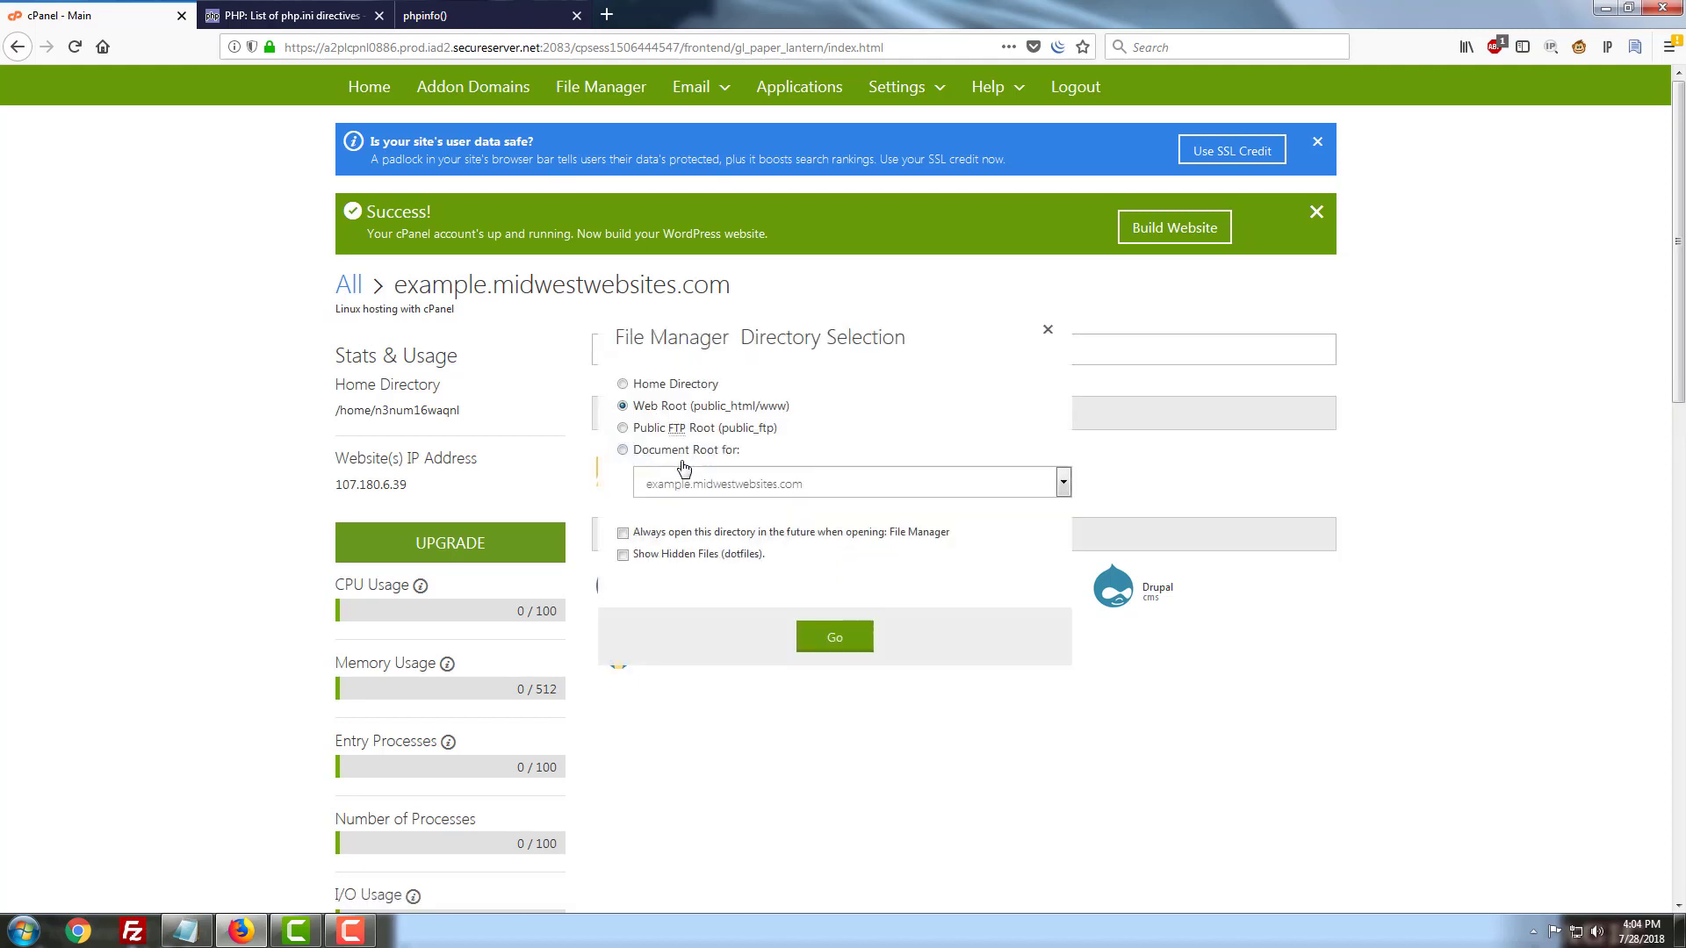
{"action": "mouse_move", "coordinate": [681, 469]}
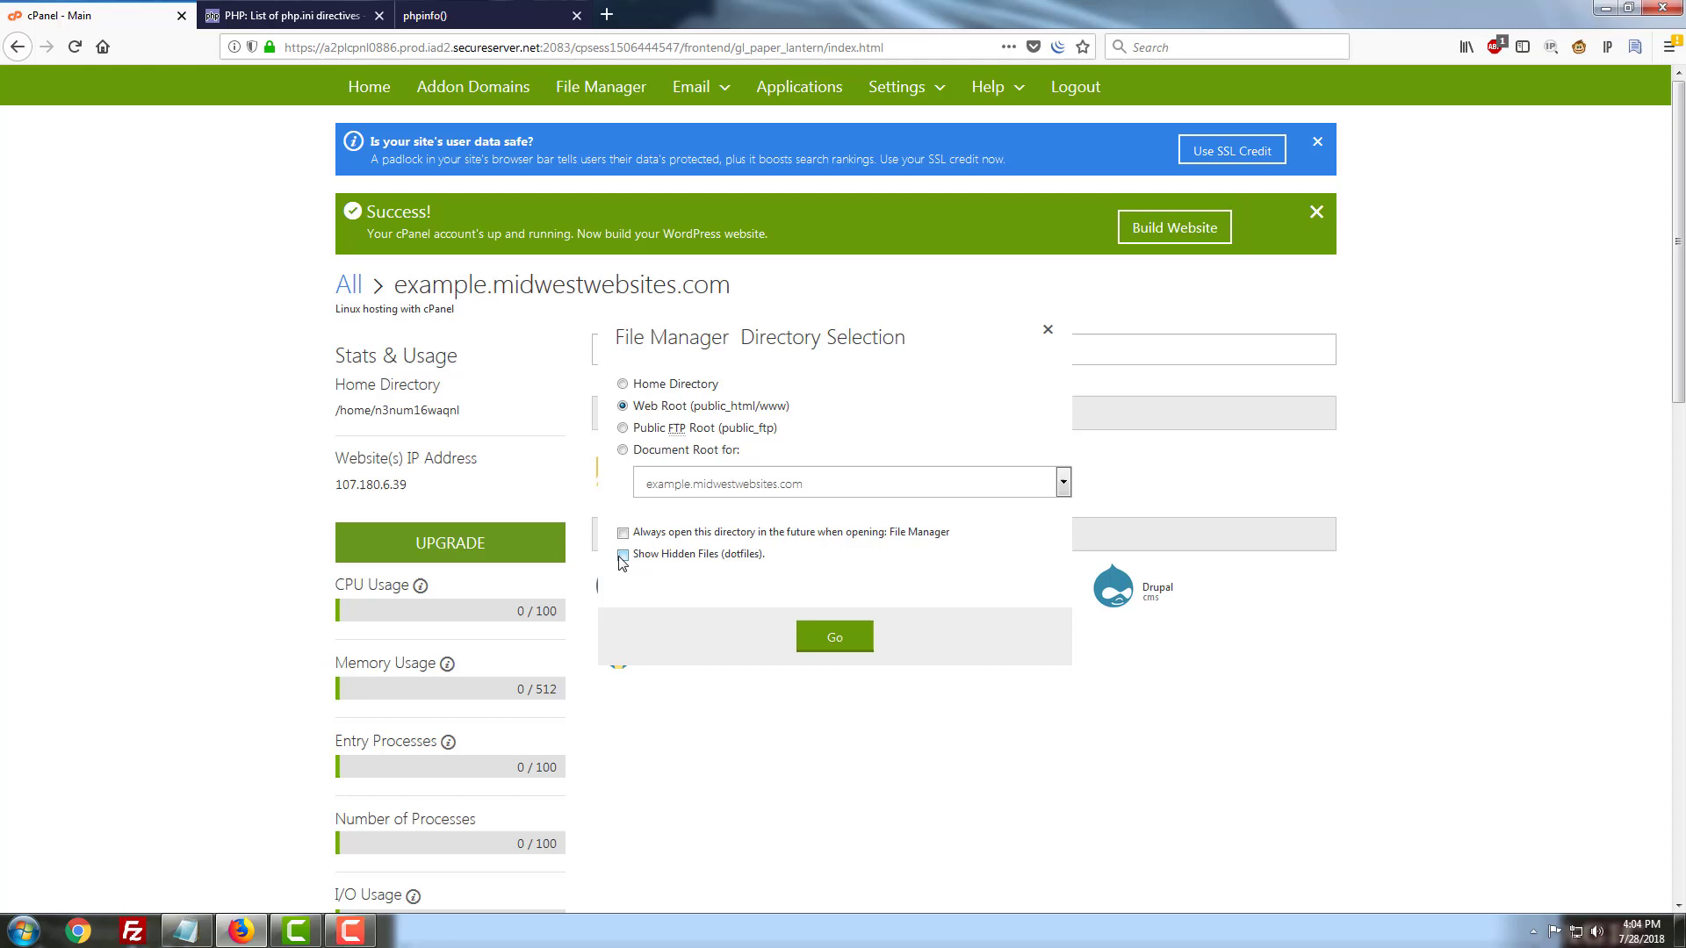
Choose the Web Root with hidden dotfiles shown and go to public_html
{"action": "left_click", "coordinate": [622, 555]}
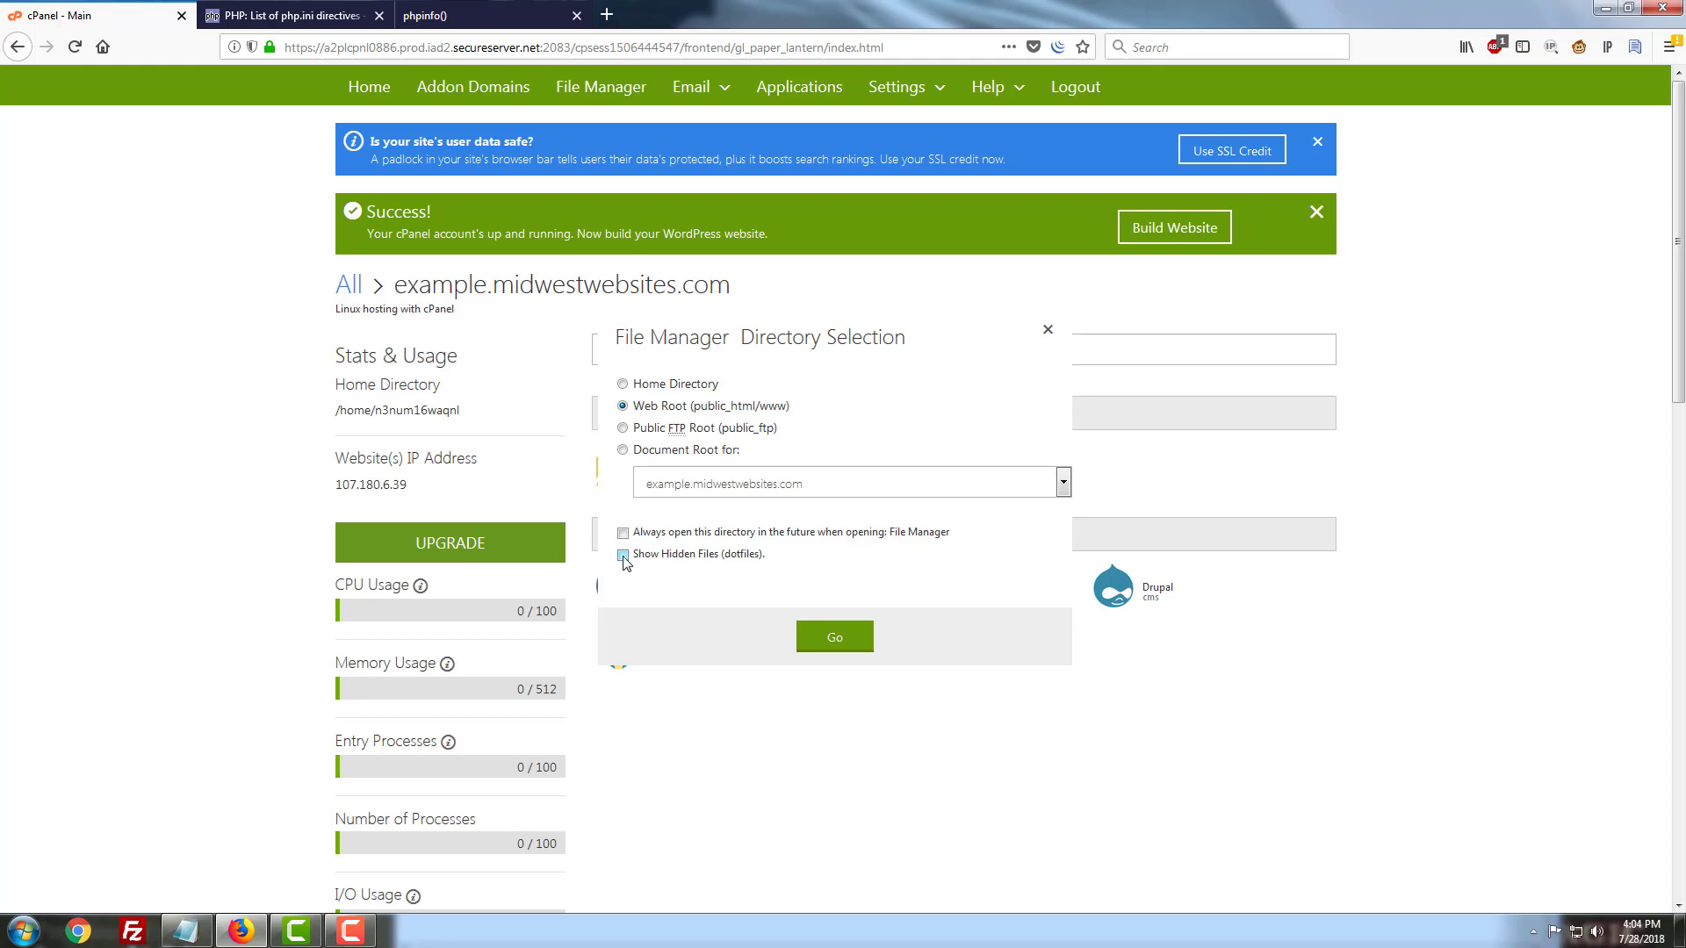
{"action": "left_click", "coordinate": [622, 553]}
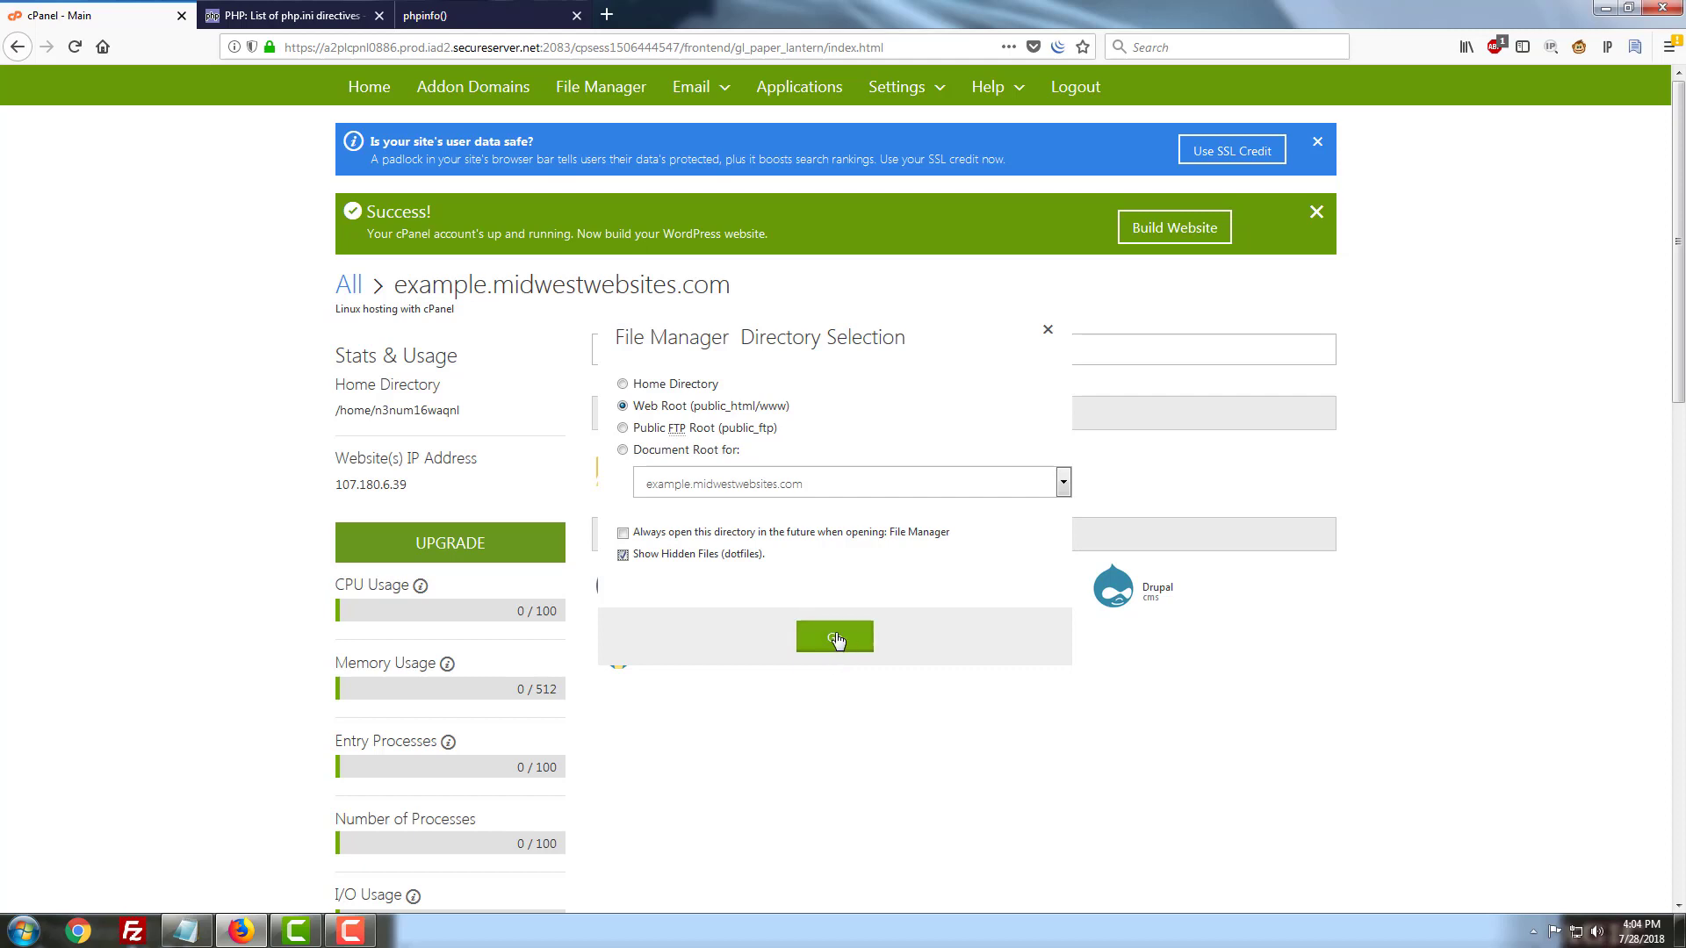
{"action": "left_click", "coordinate": [834, 635]}
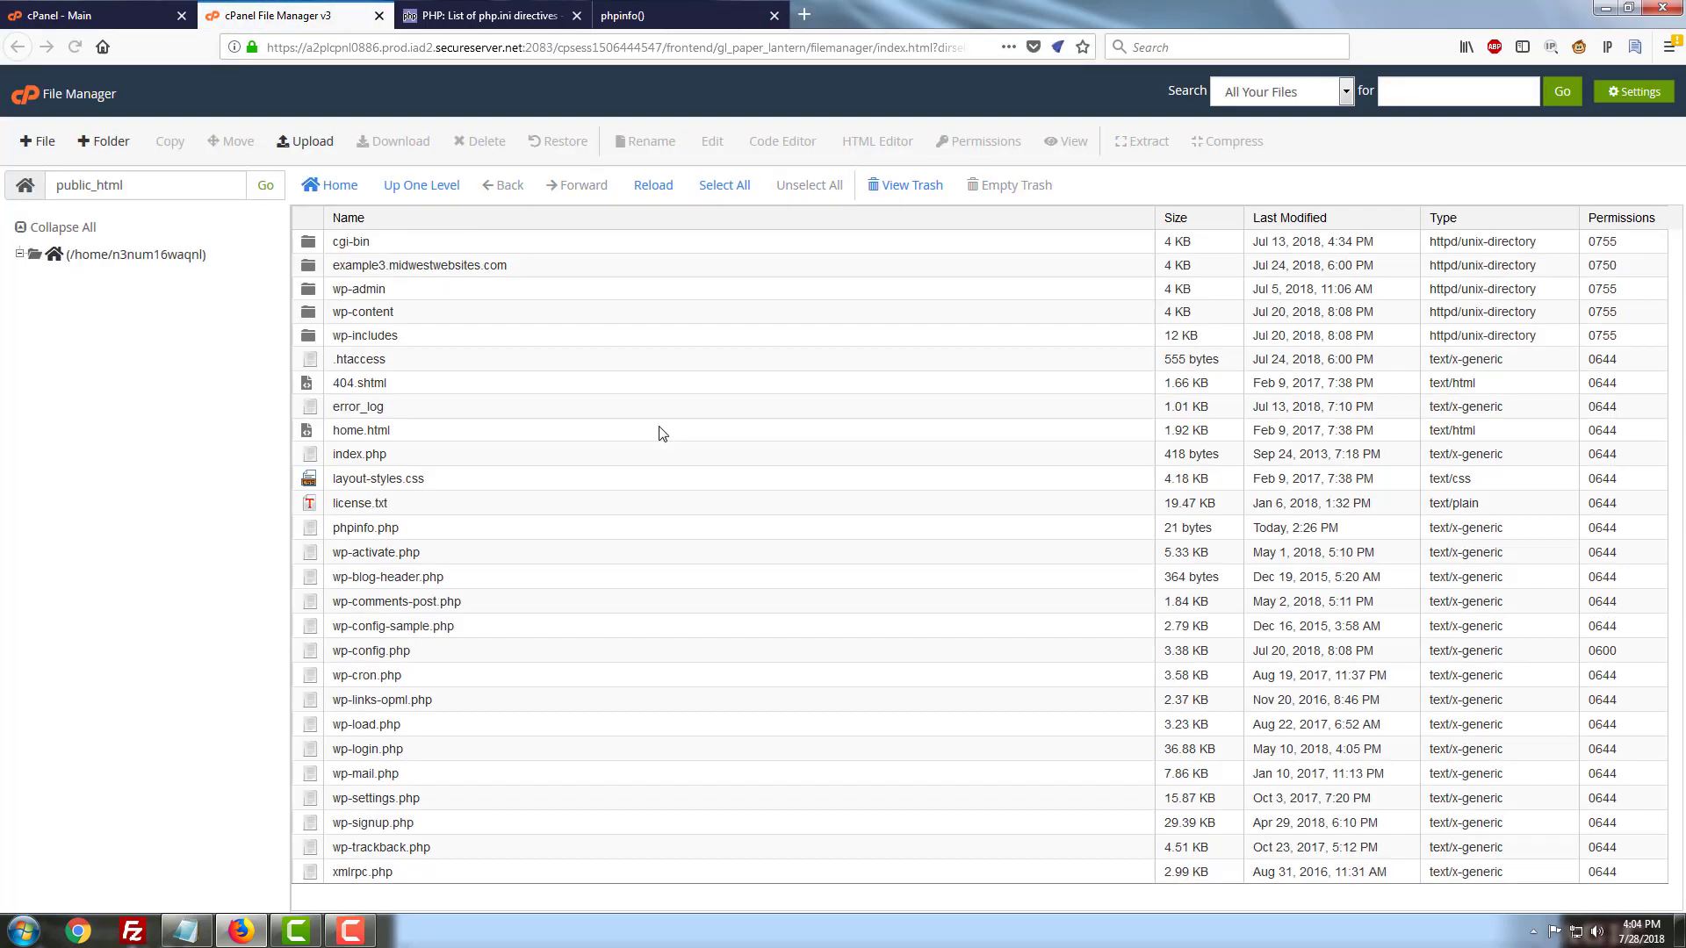
Expand the home directory tree so public_html and the other folders are listed
{"action": "left_click", "coordinate": [19, 253]}
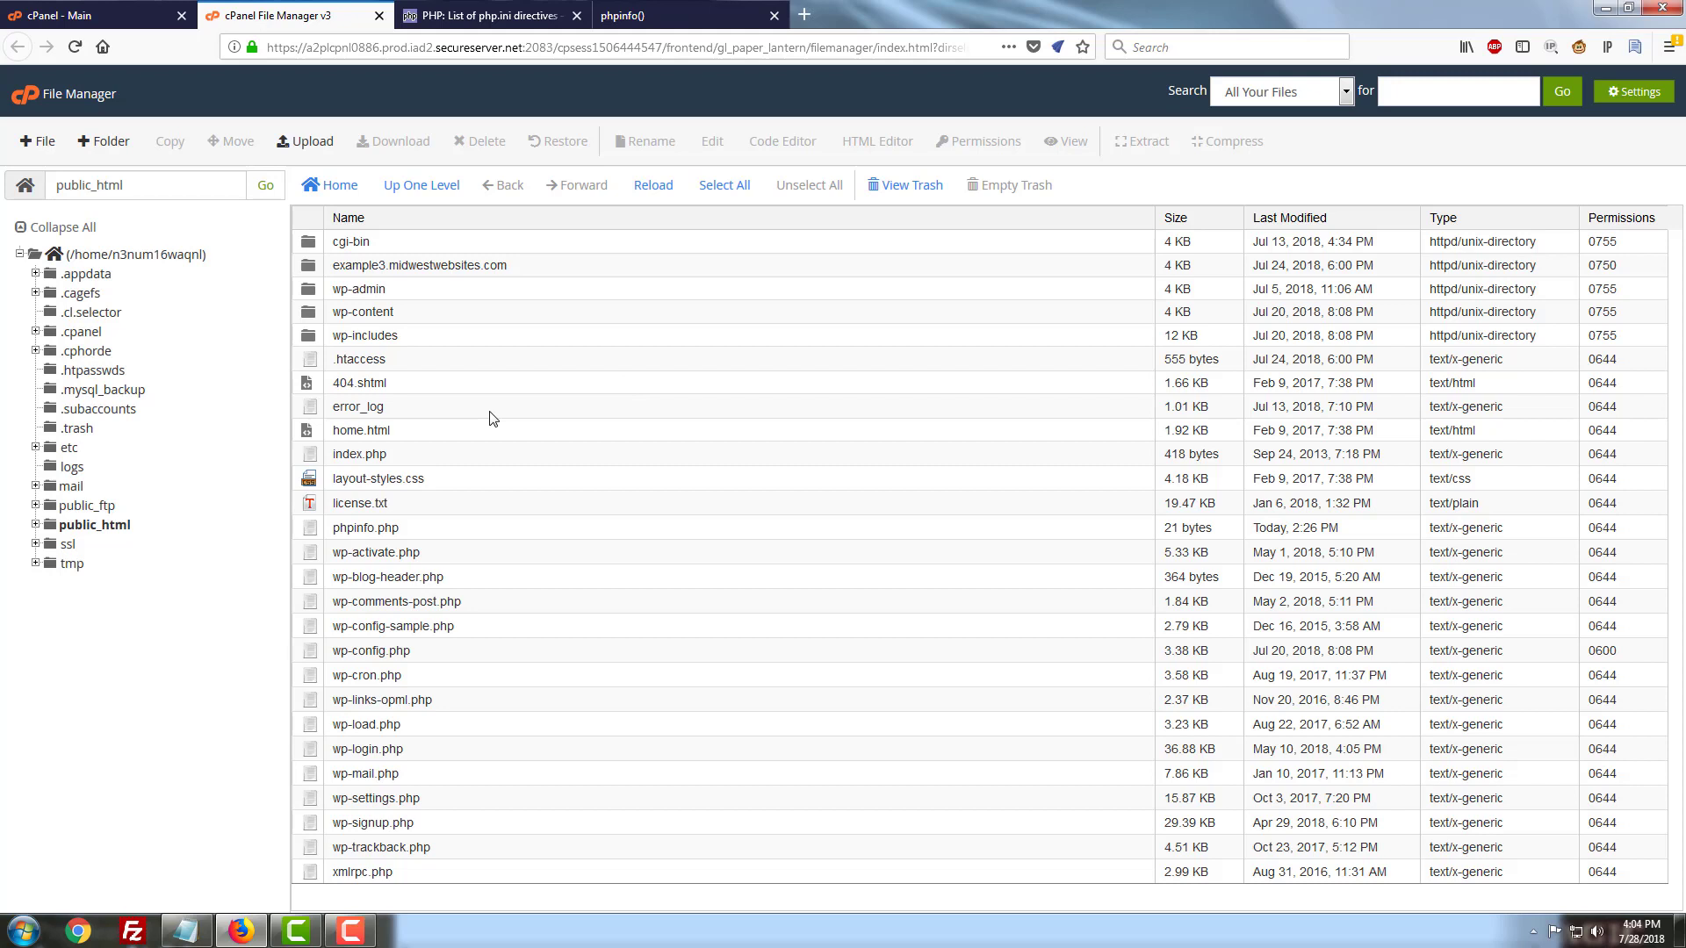
{"action": "mouse_move", "coordinate": [405, 453]}
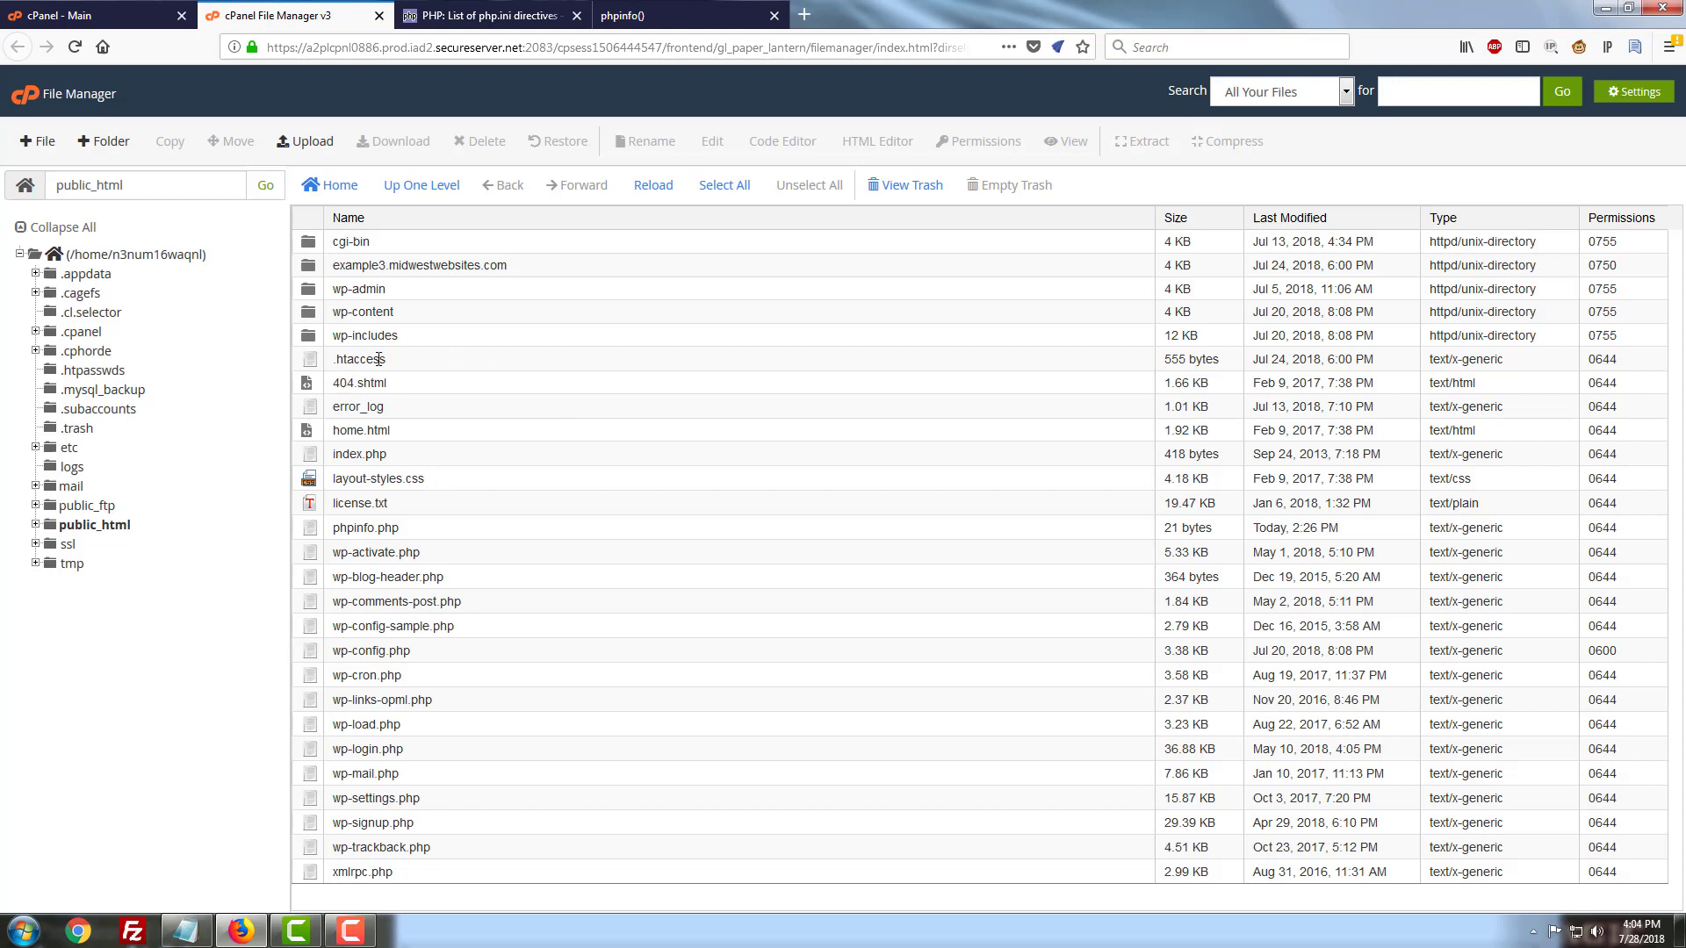
{"action": "mouse_move", "coordinate": [358, 358]}
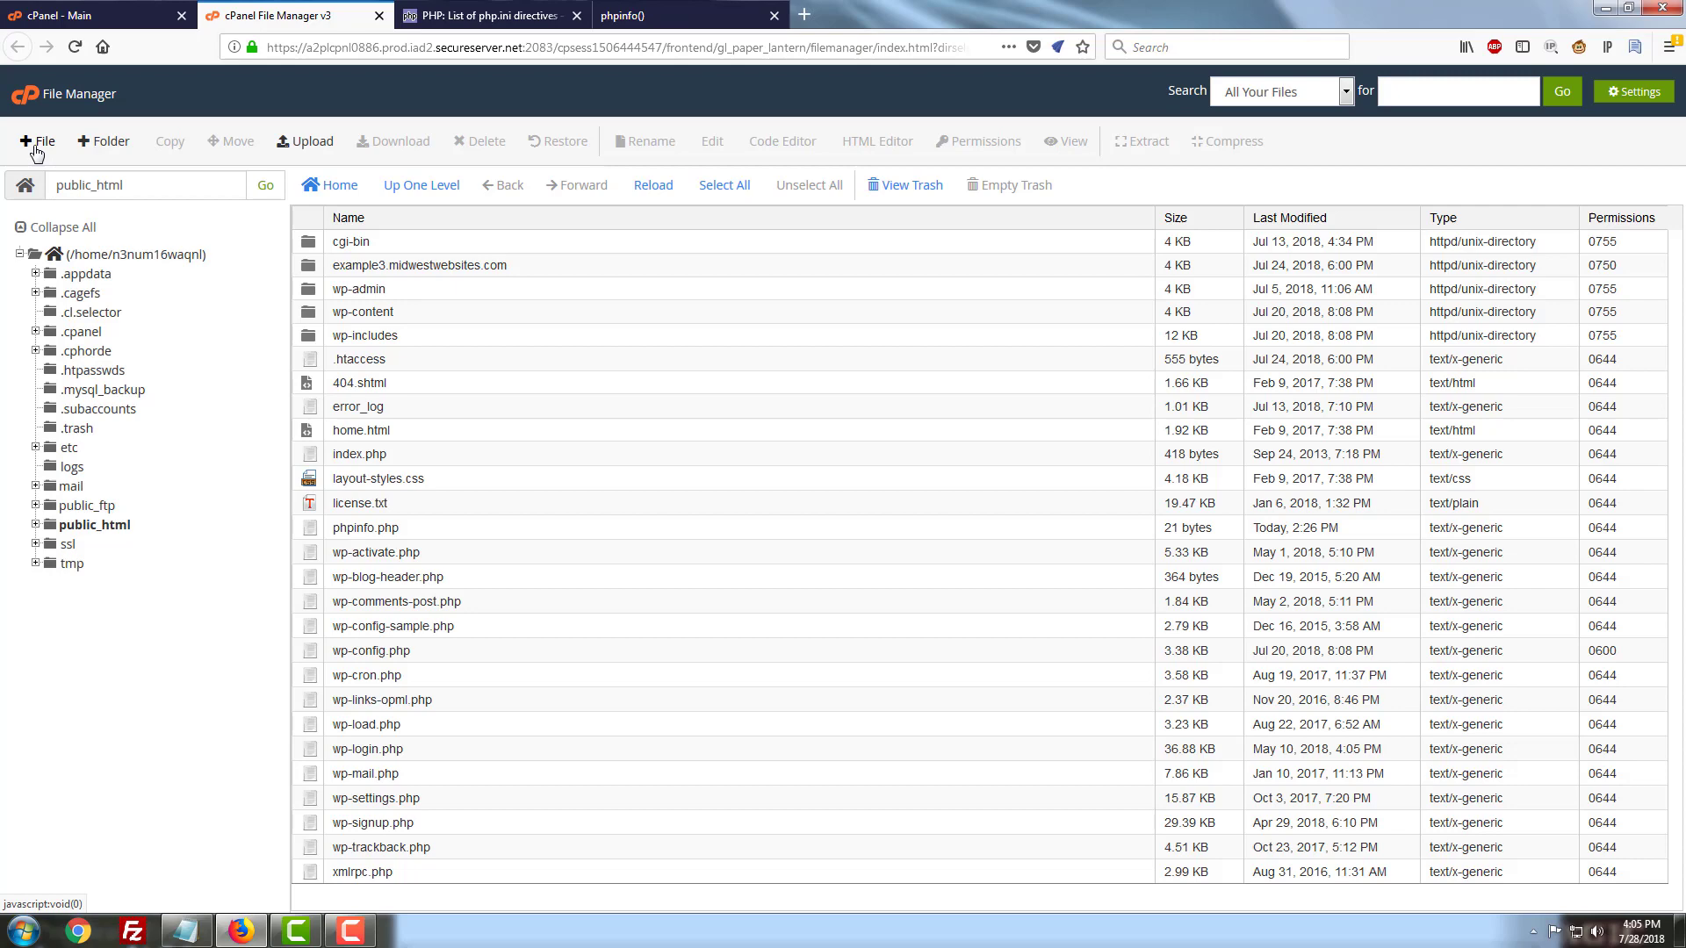
Create a new empty file named .user.ini in public_html
{"action": "left_click", "coordinate": [38, 141]}
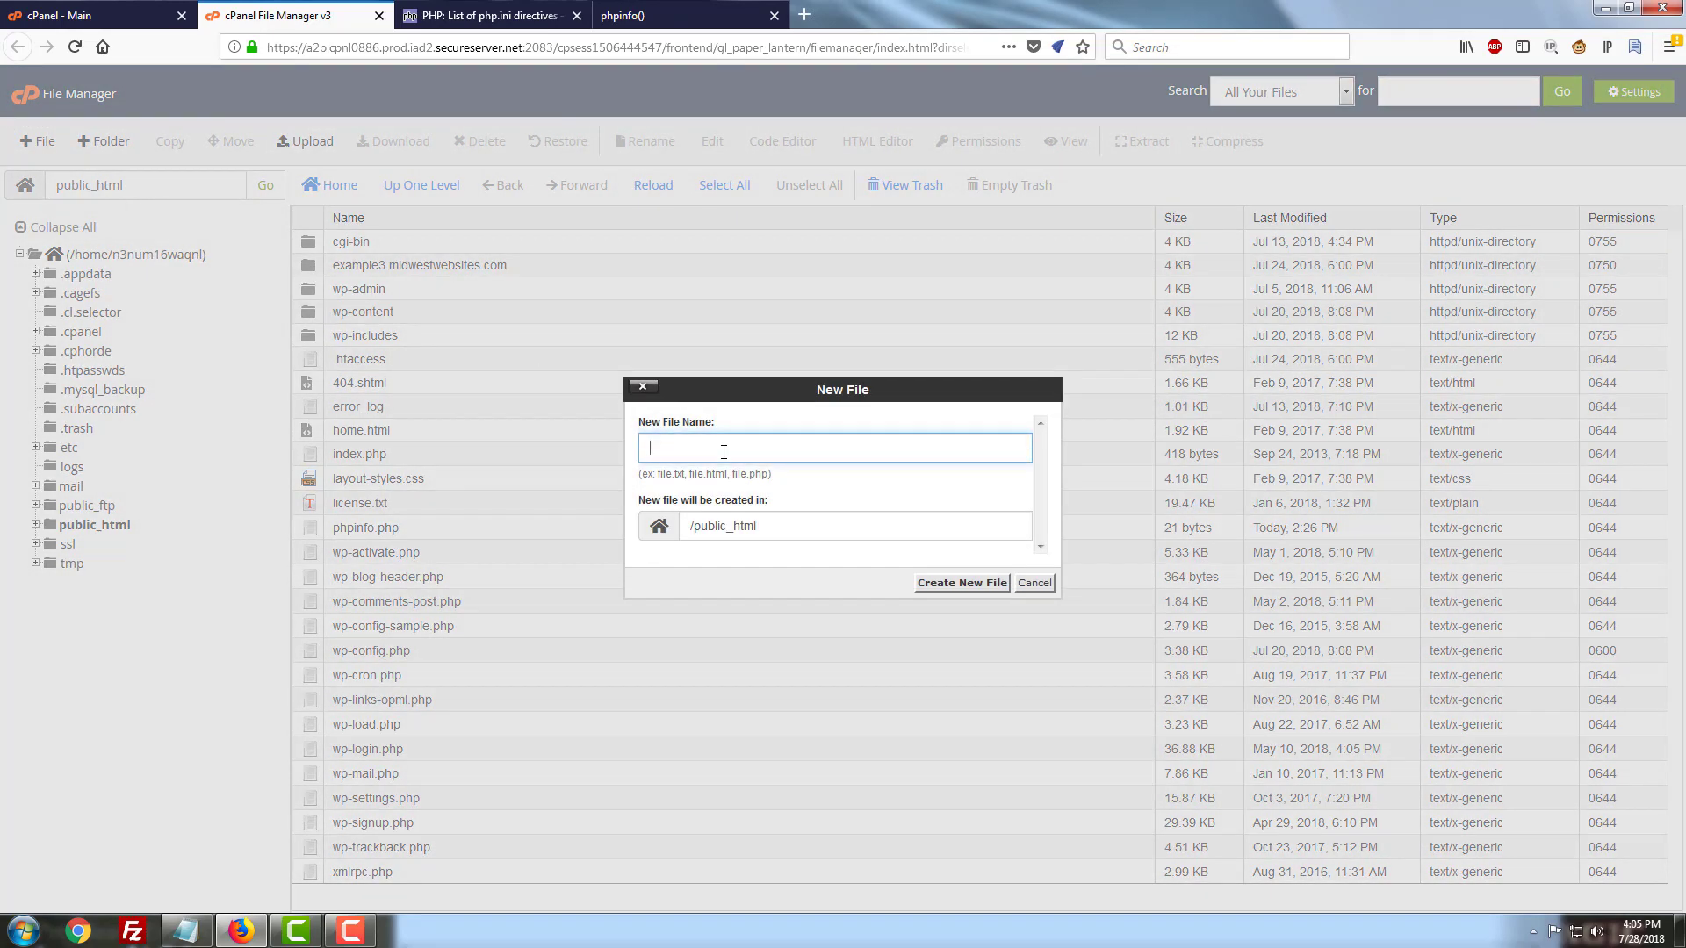
{"action": "mouse_move", "coordinate": [815, 576]}
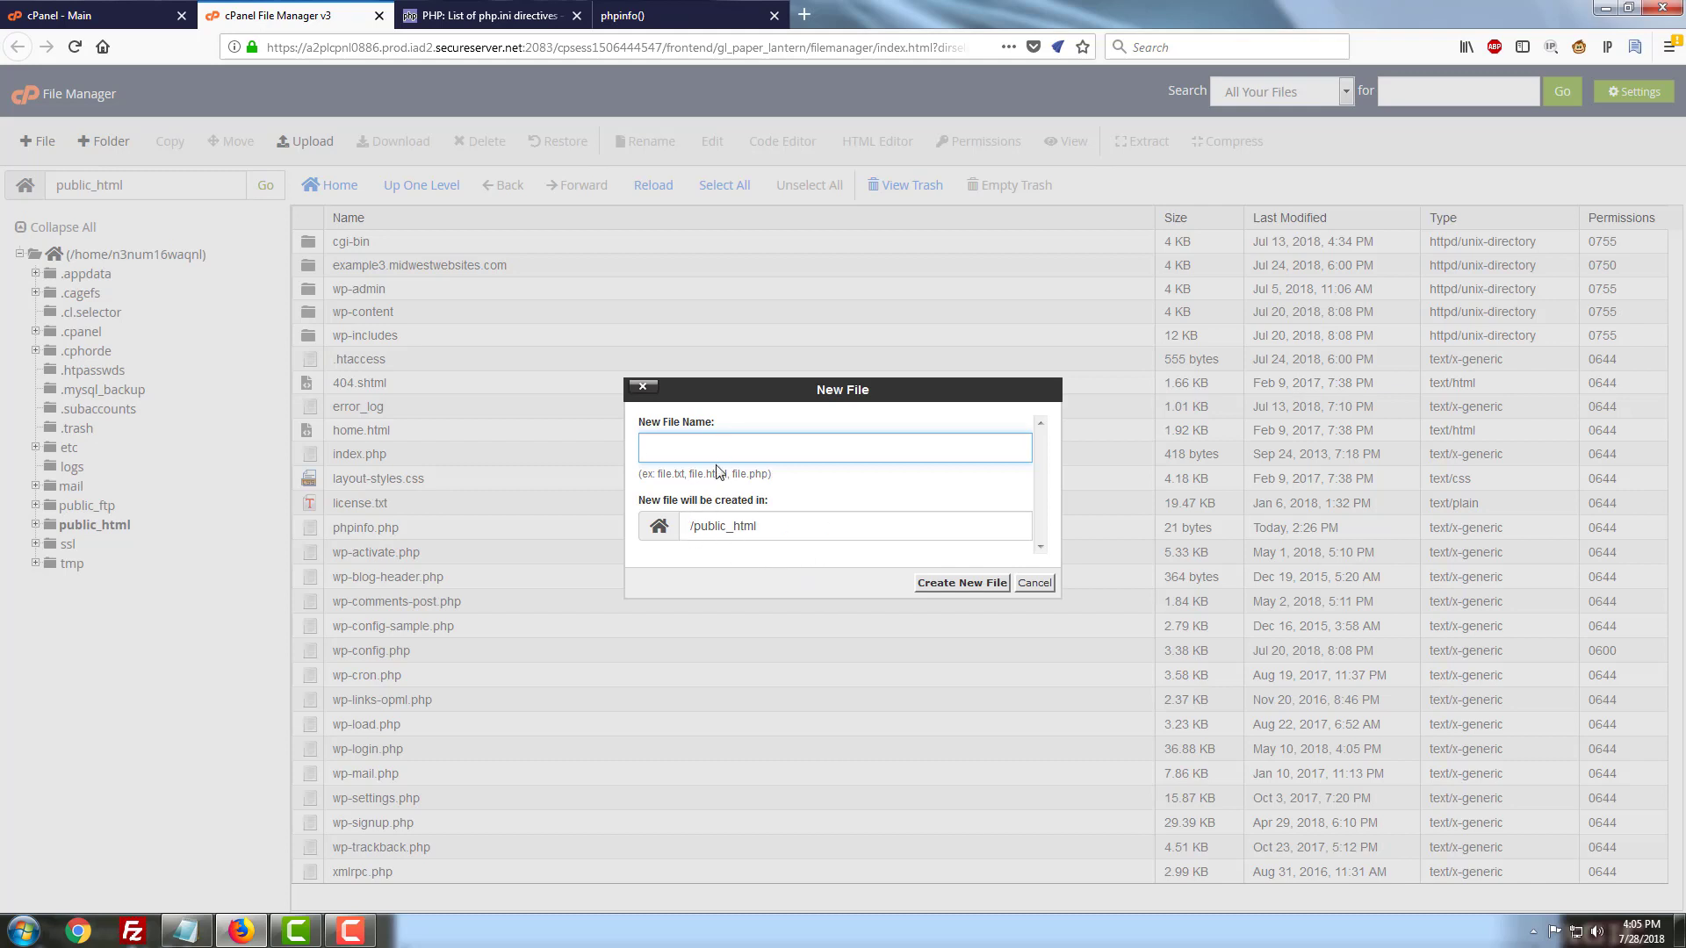
{"action": "type", "text": ".user.ini"}
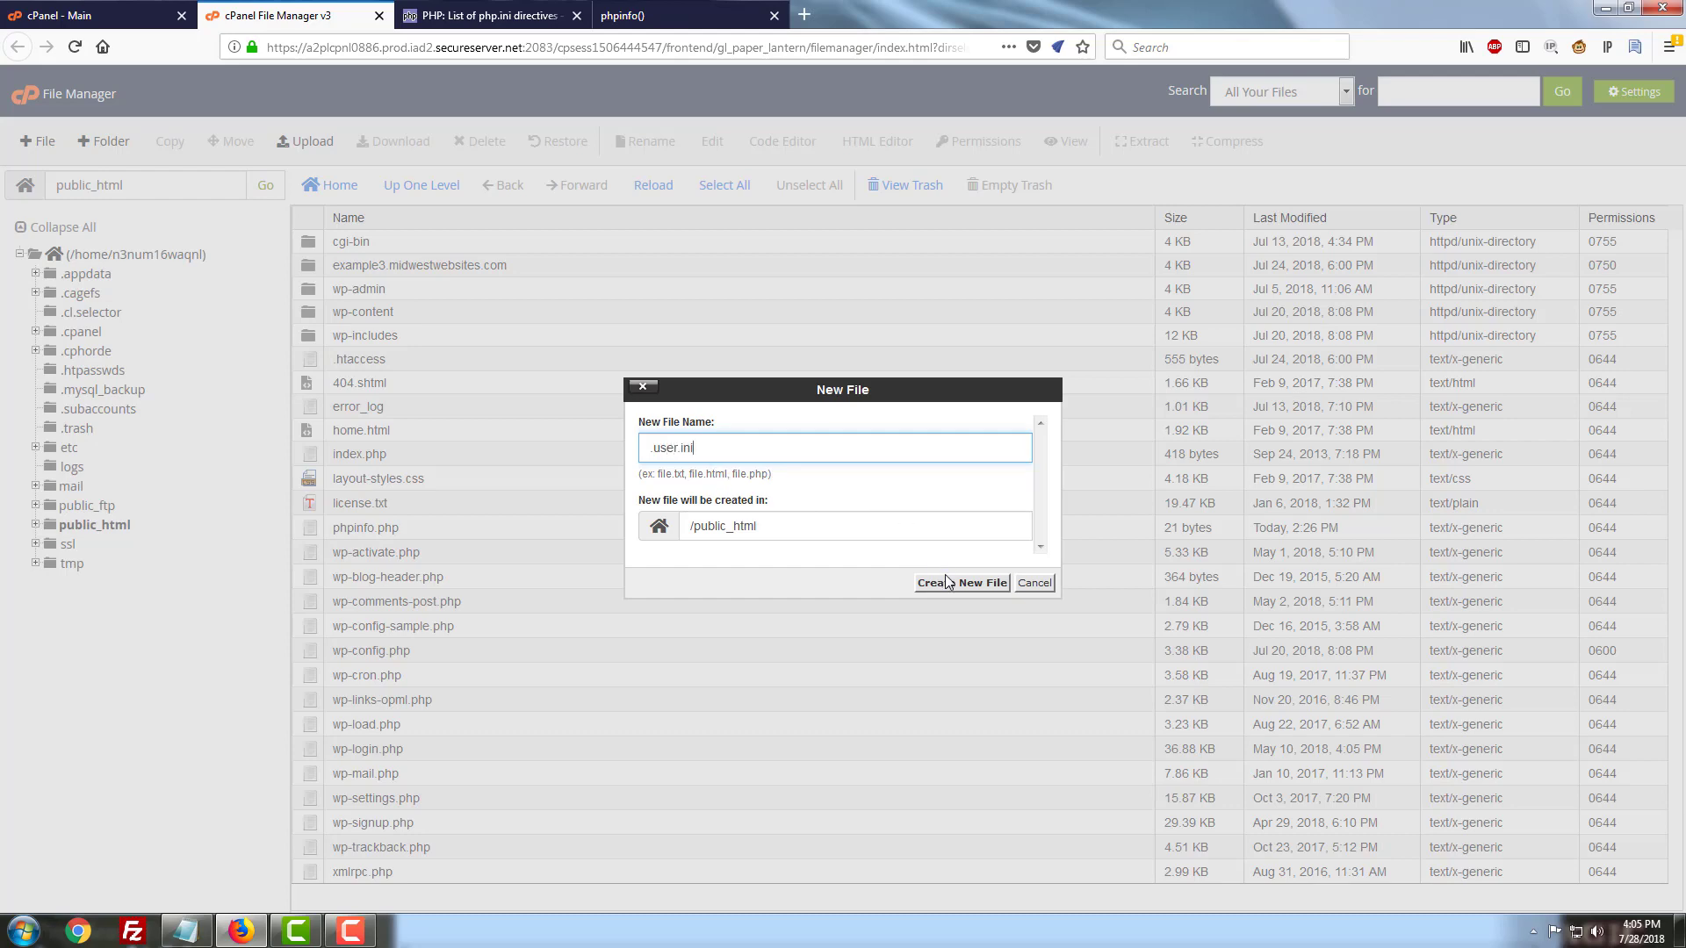
{"action": "left_click", "coordinate": [960, 581]}
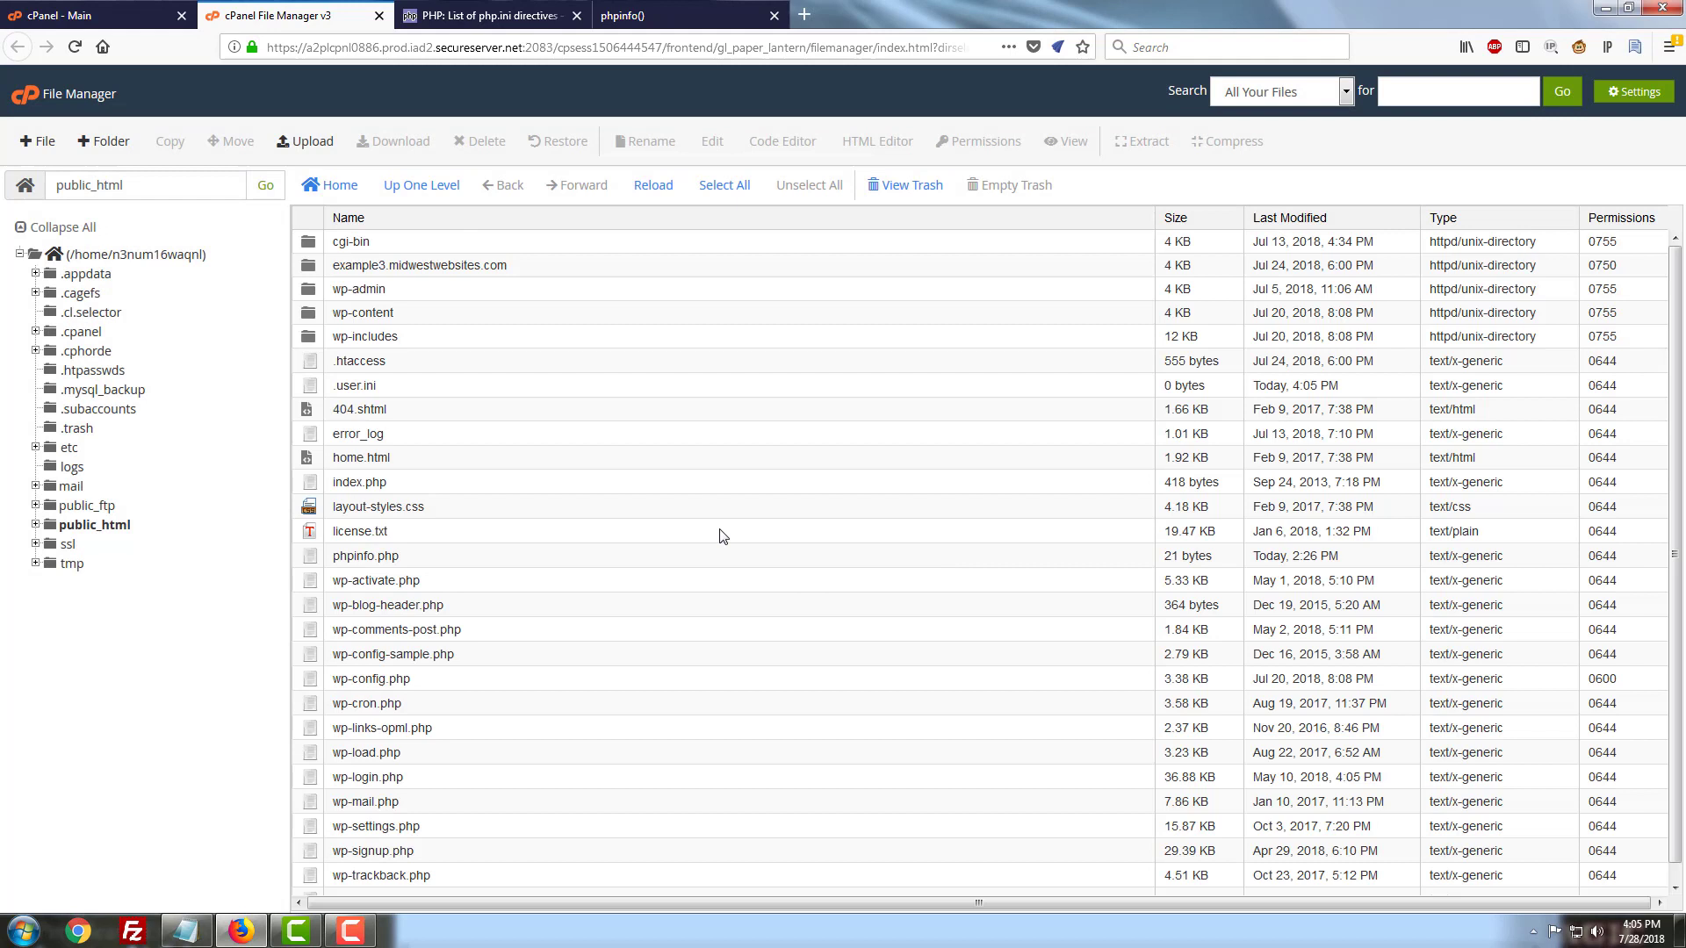
{"action": "mouse_move", "coordinate": [688, 563]}
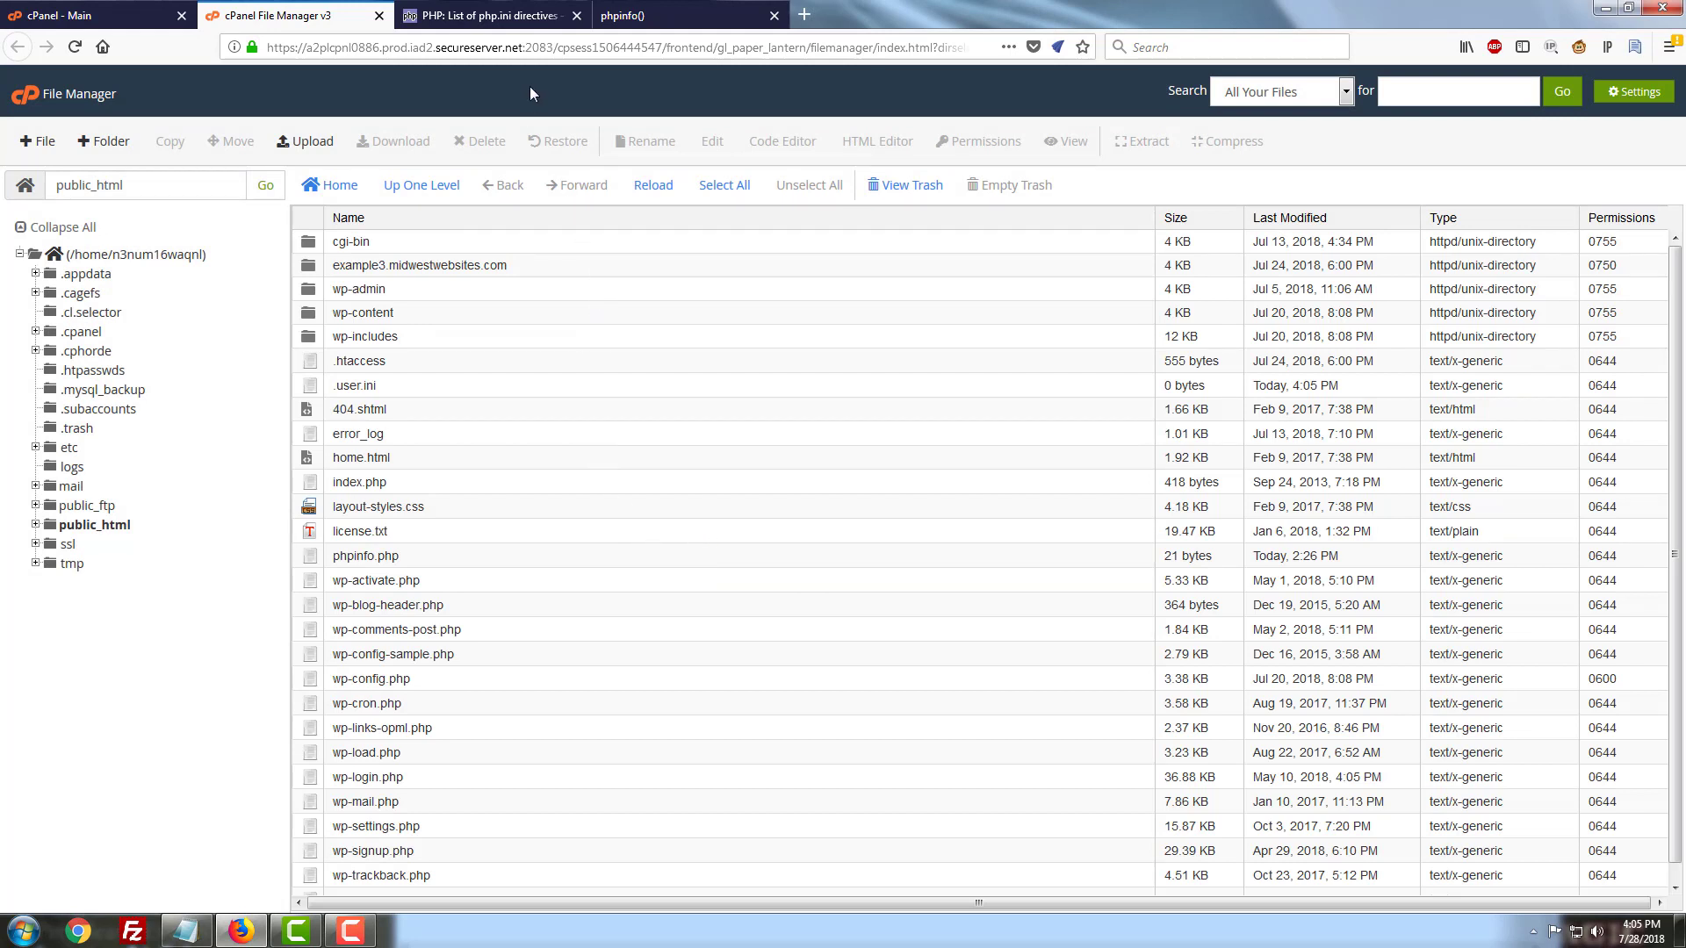
{"action": "mouse_move", "coordinate": [562, 72]}
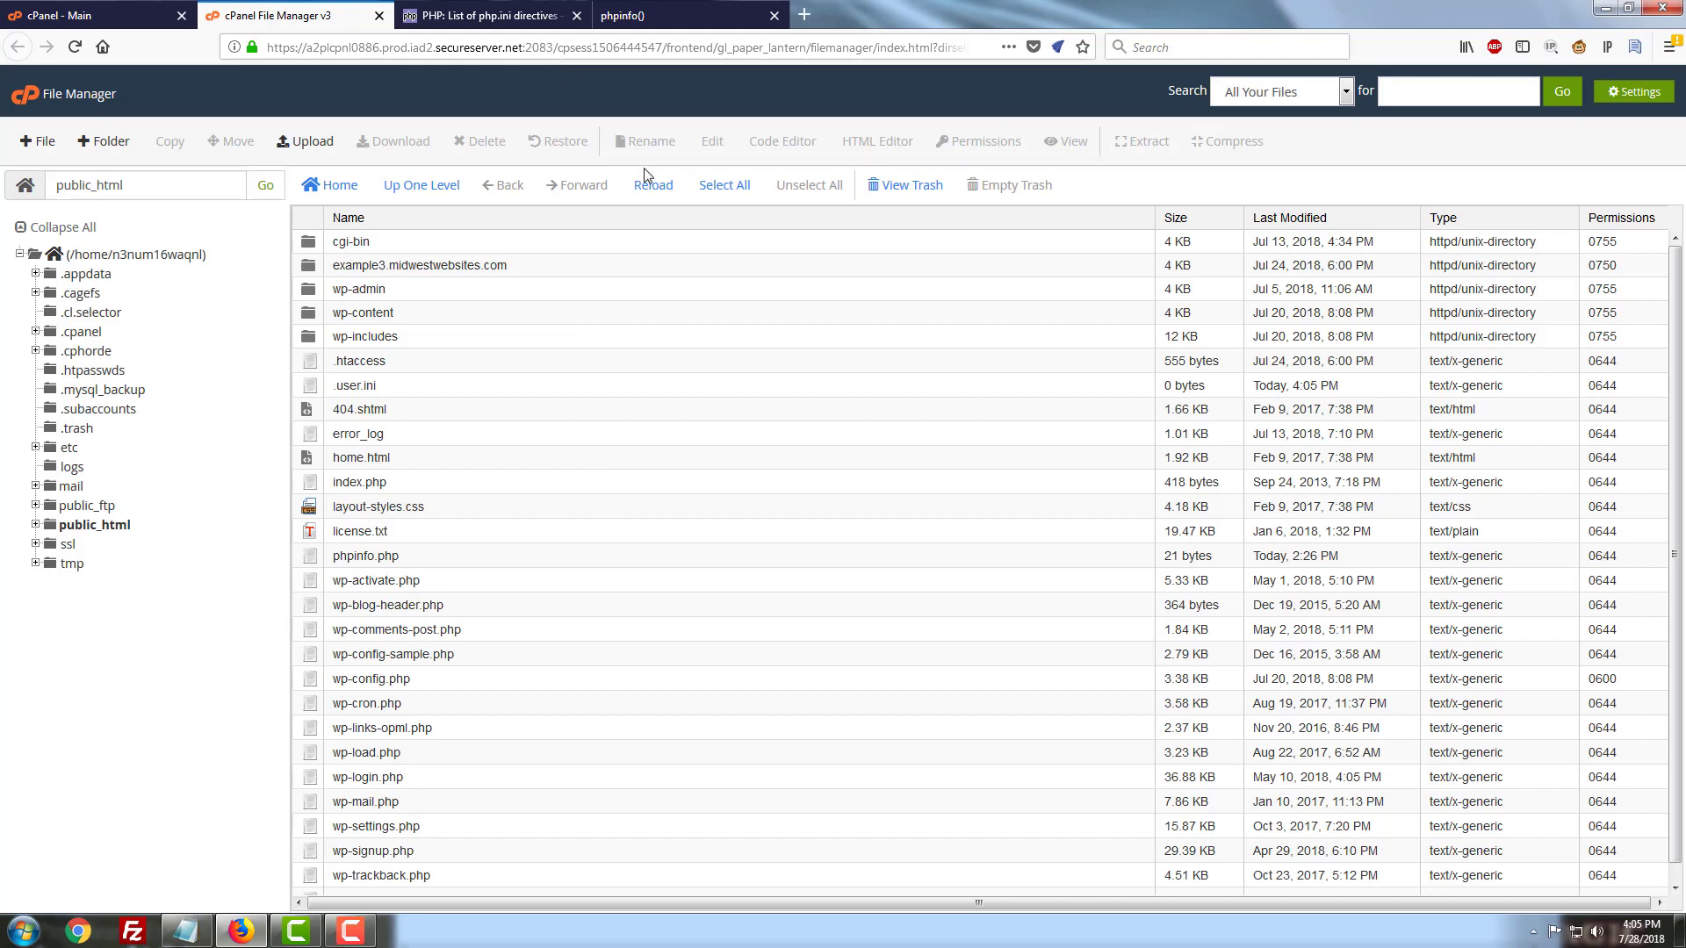
{"action": "mouse_move", "coordinate": [309, 609]}
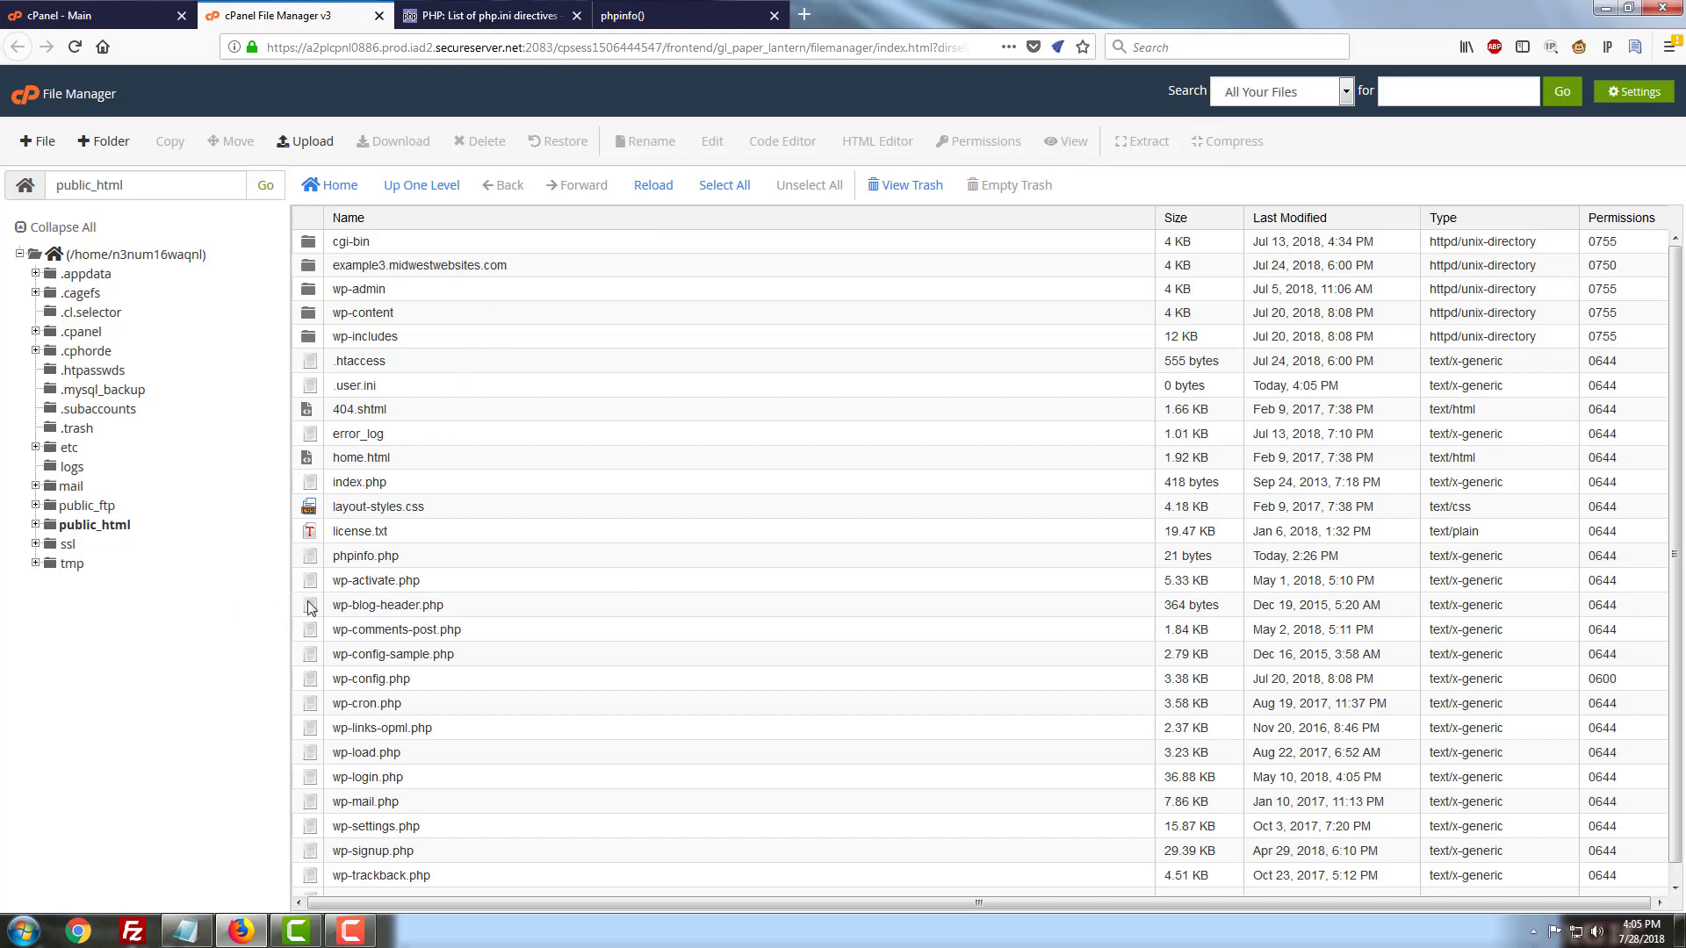
{"action": "mouse_move", "coordinate": [320, 599]}
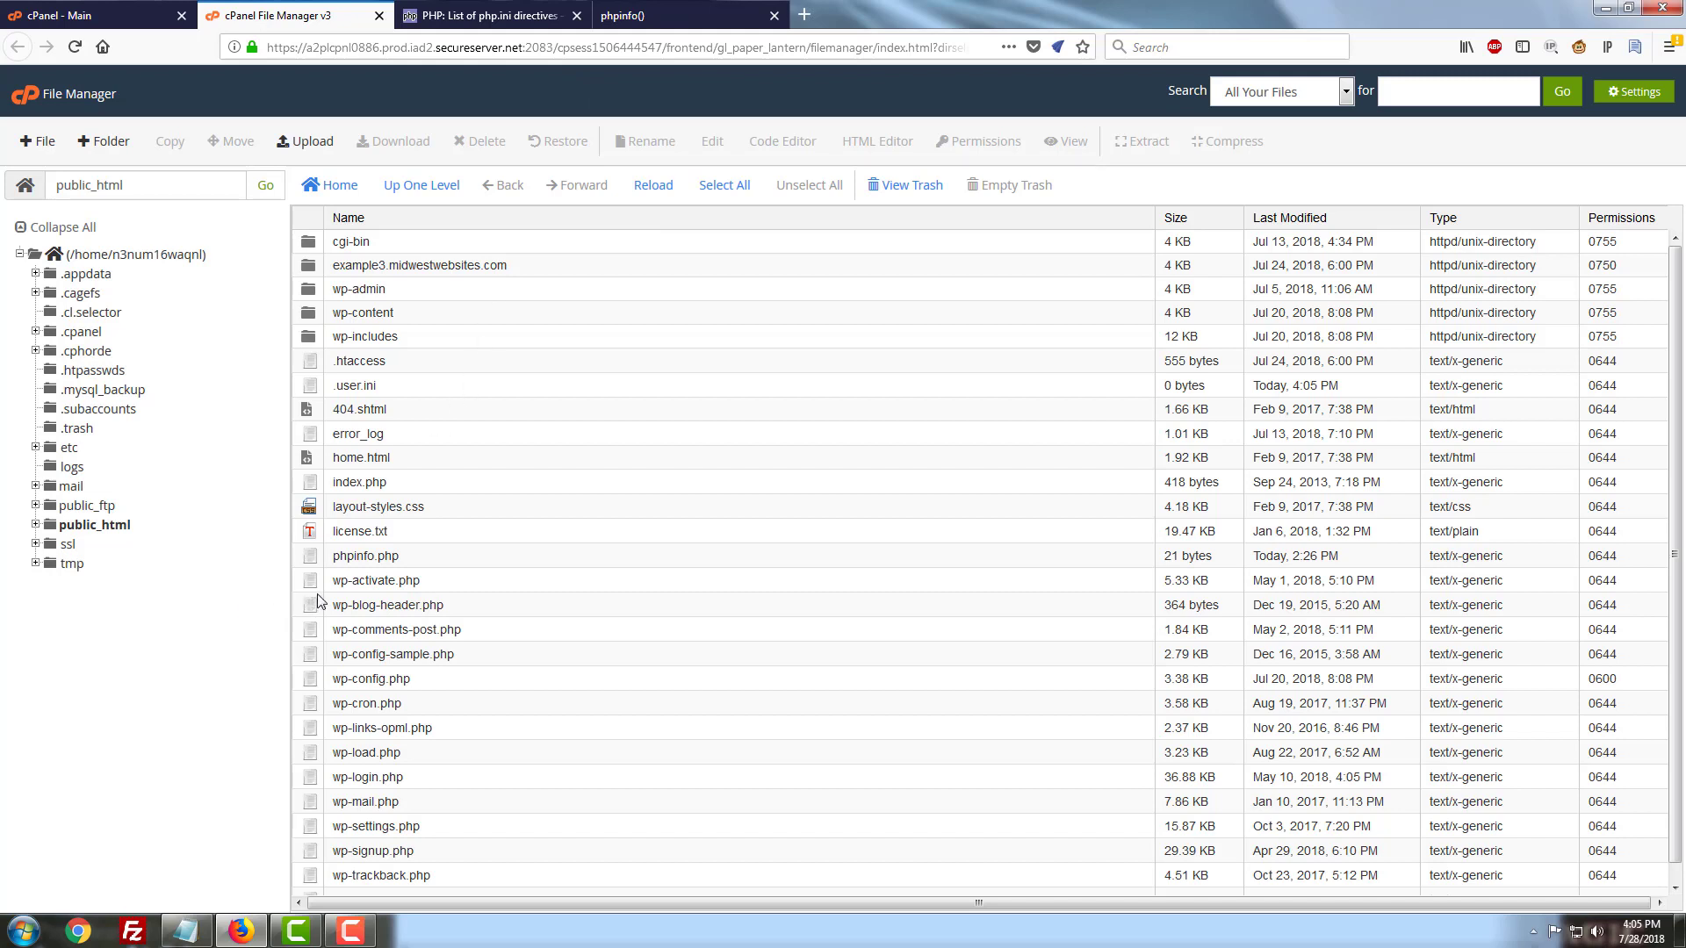
{"action": "mouse_move", "coordinate": [342, 610]}
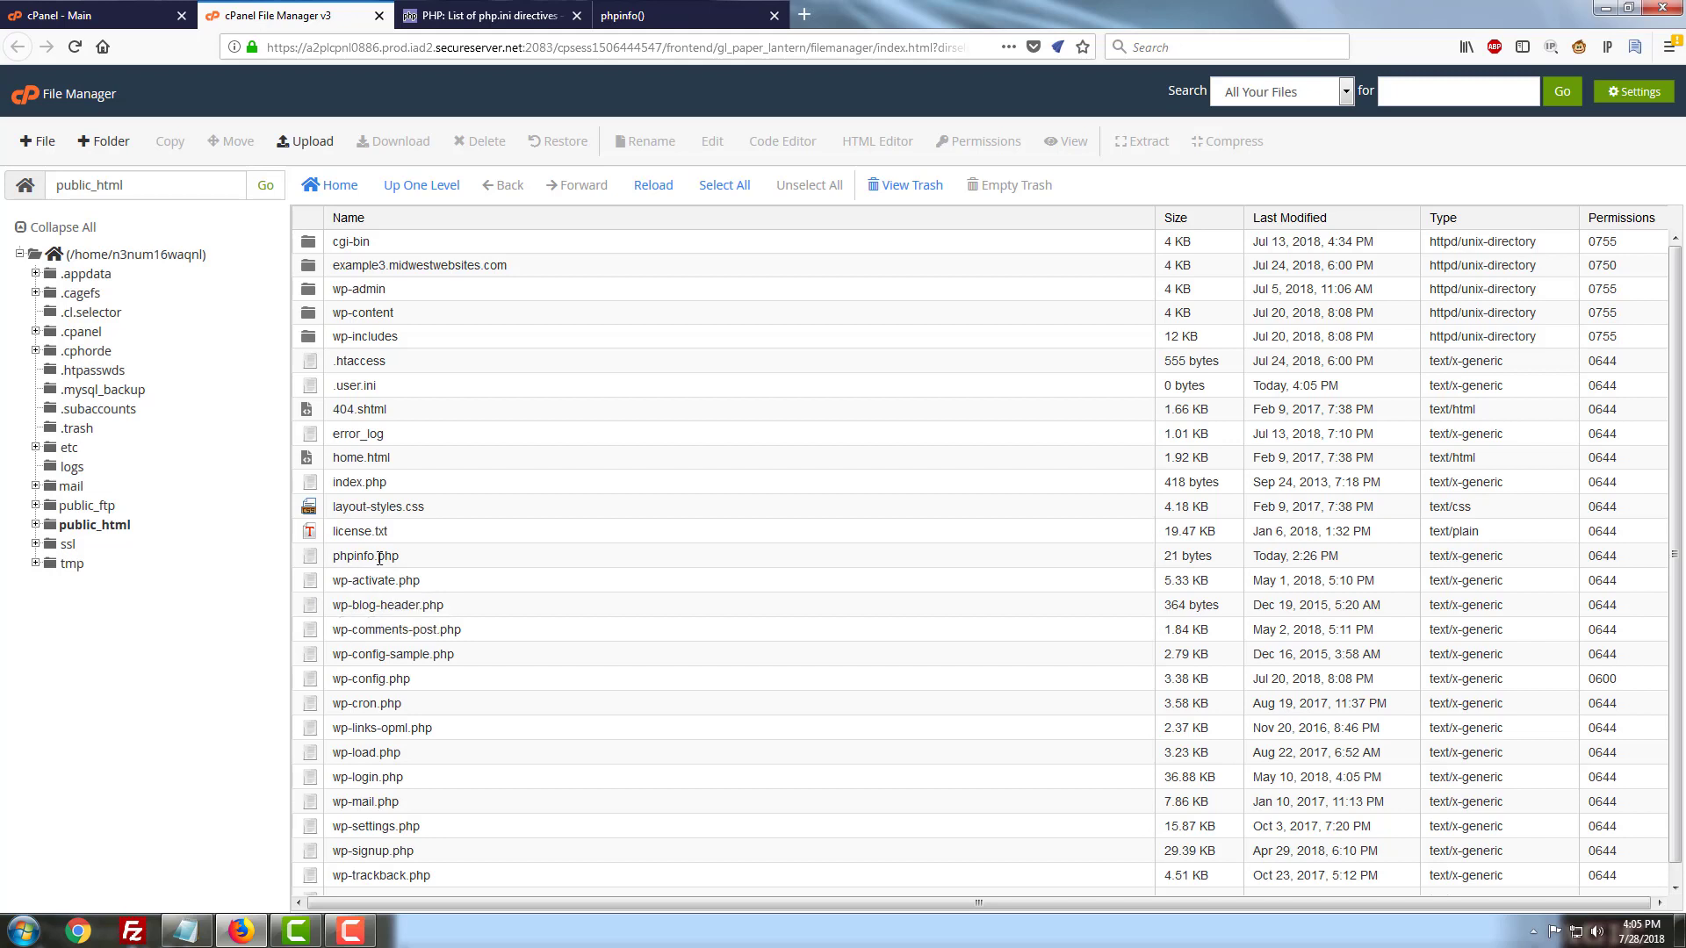
In the phpinfo page, search 'upload' to locate upload_max_filesize, still at 2M
{"action": "left_click", "coordinate": [365, 557]}
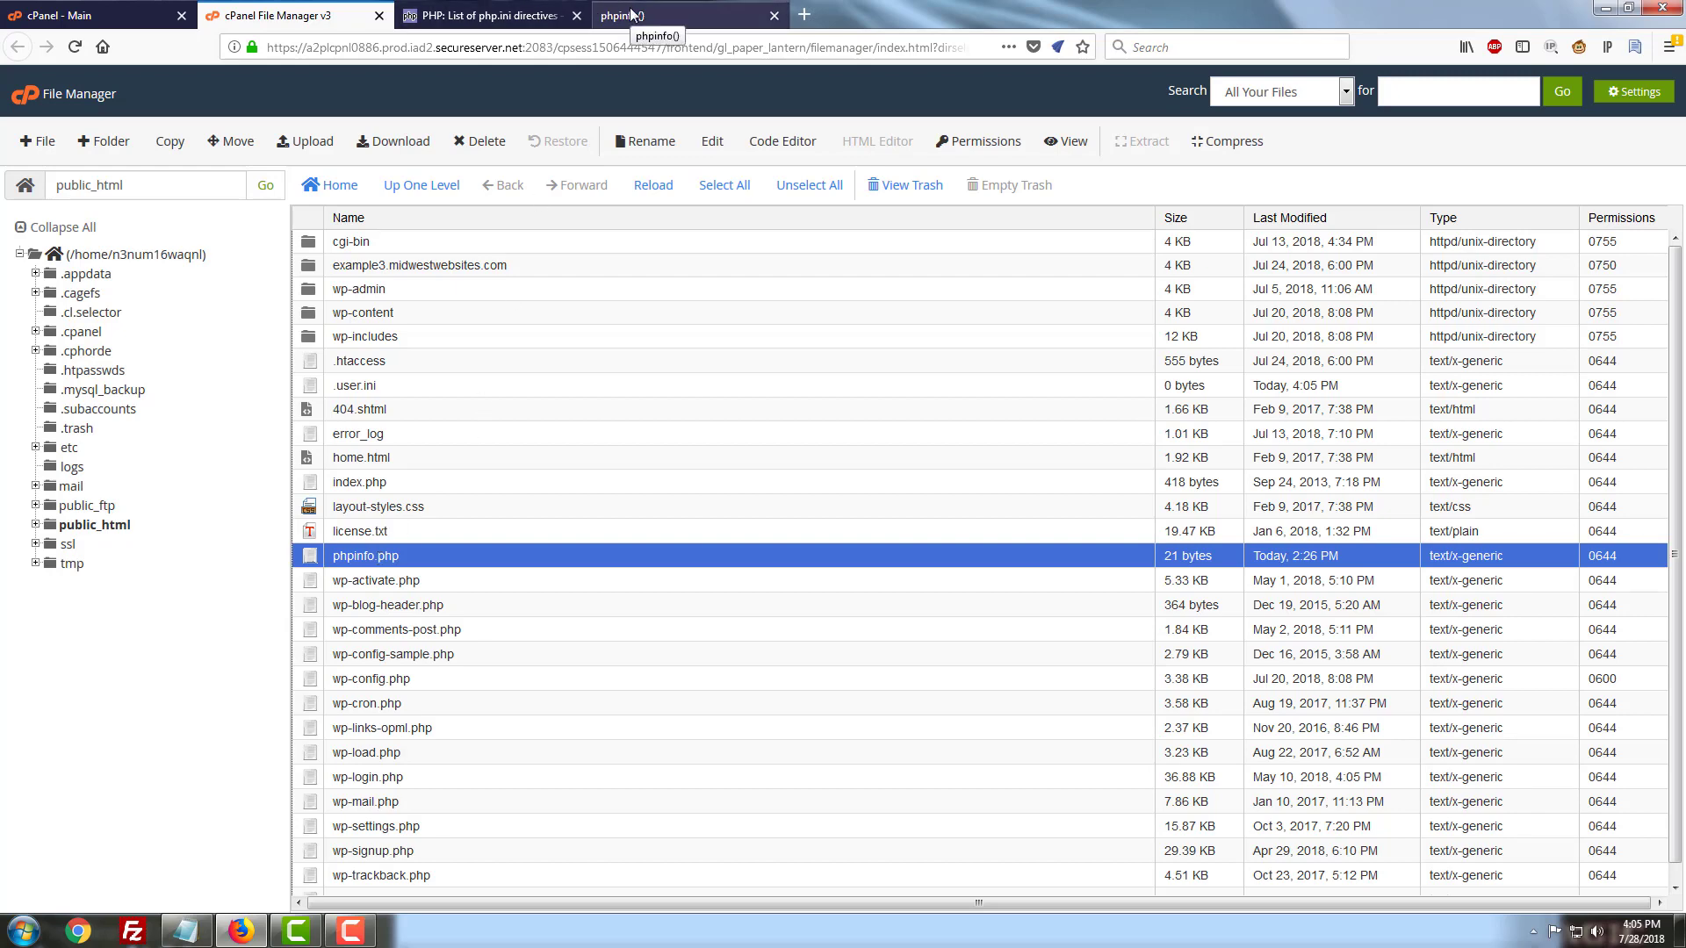
{"action": "left_click", "coordinate": [686, 16]}
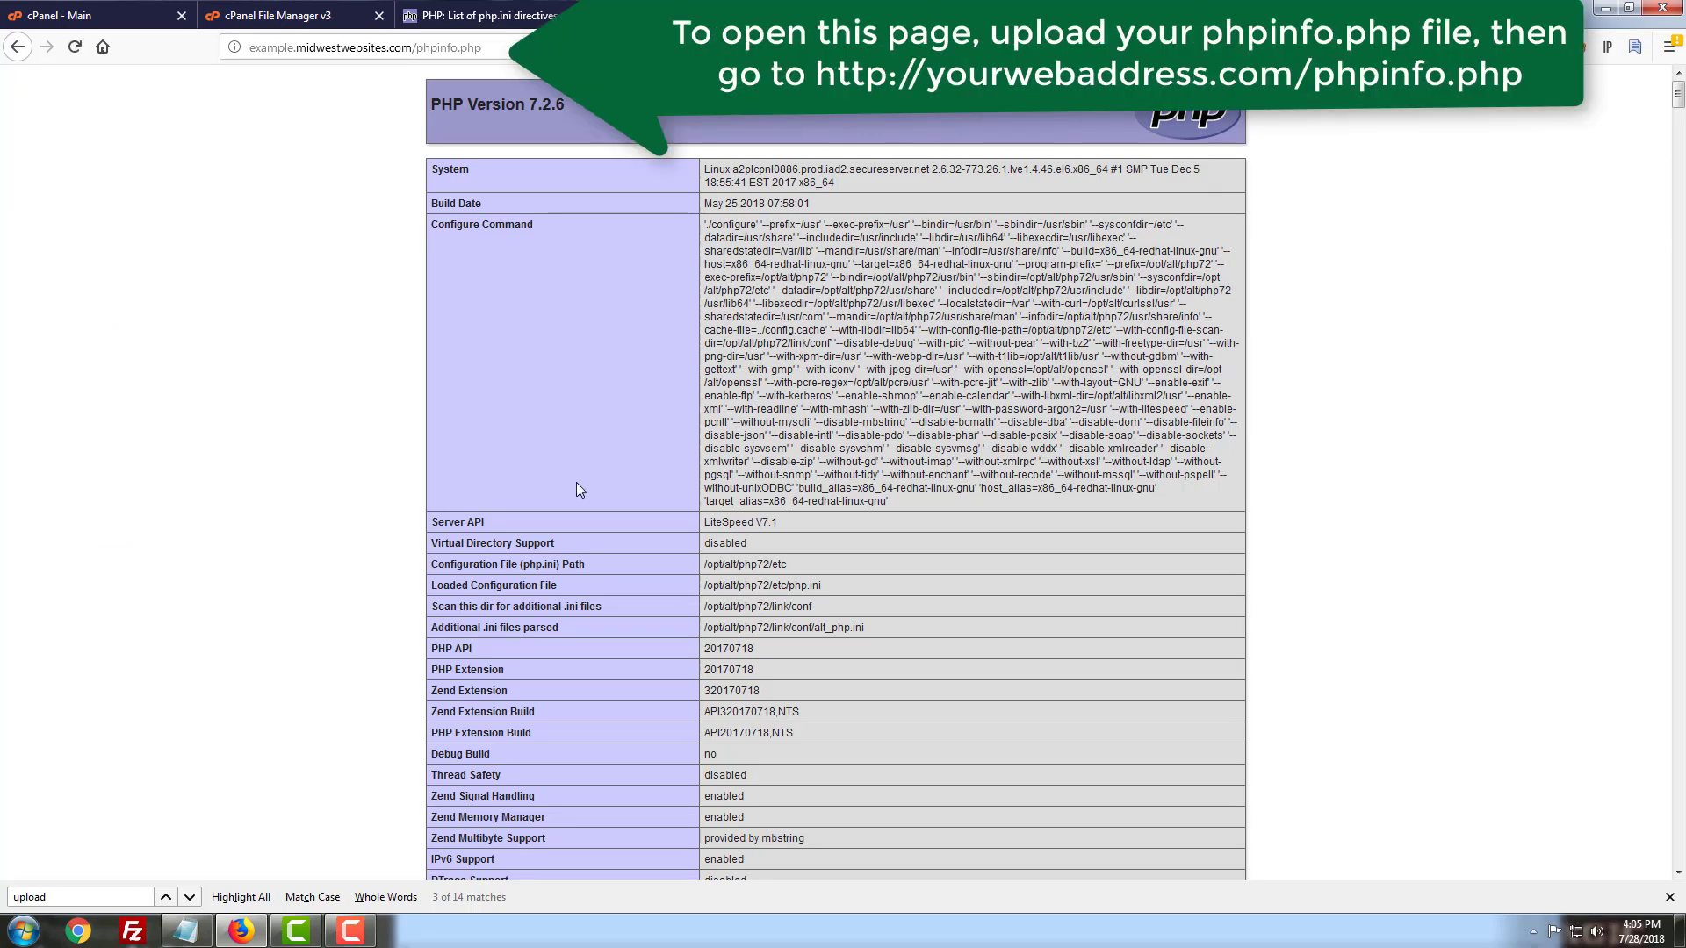
{"action": "scroll", "scroll_direction": "down", "scroll_amount": 3}
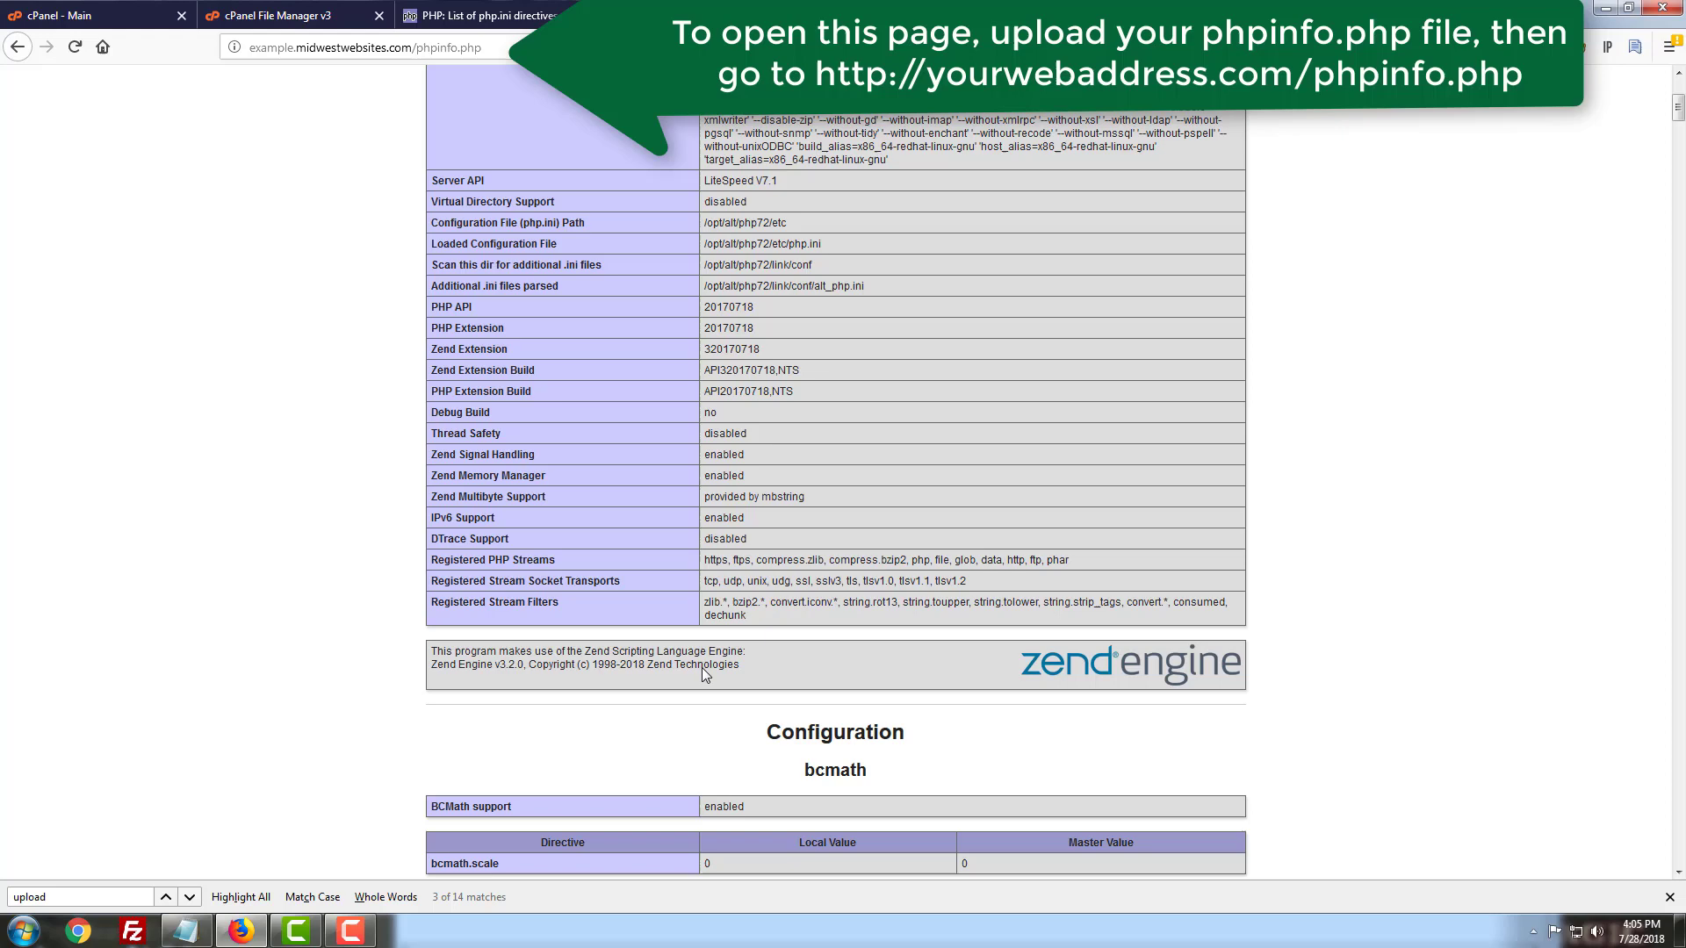
{"action": "scroll", "scroll_direction": "down", "scroll_amount": 3}
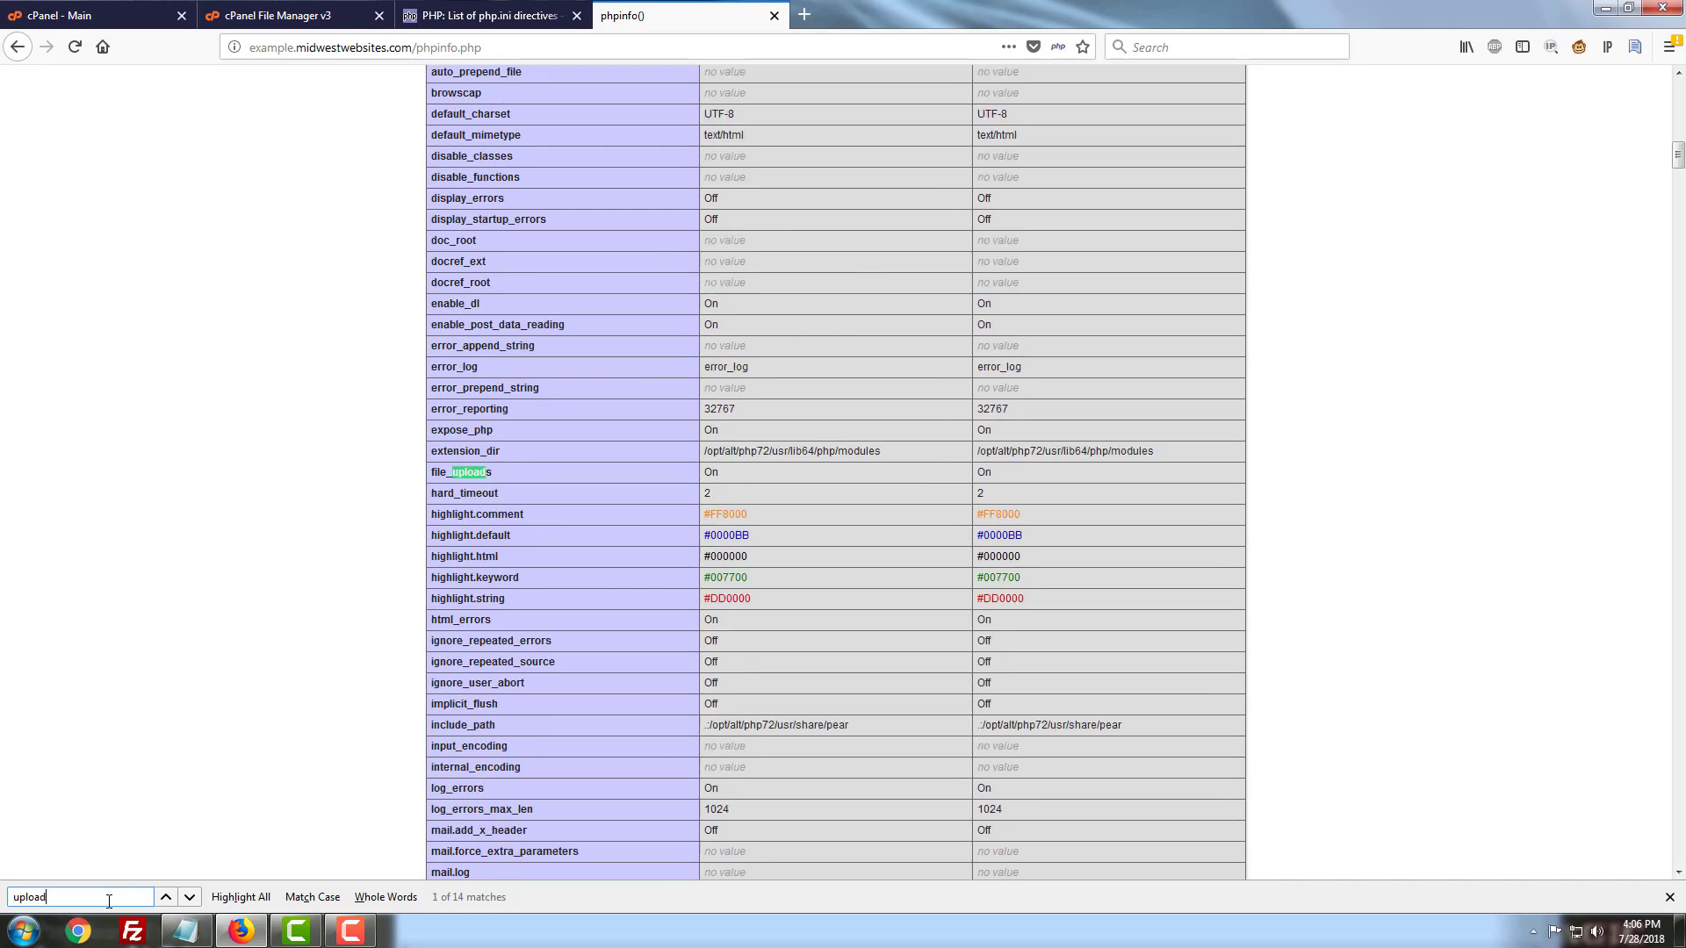
{"action": "left_click", "coordinate": [190, 897]}
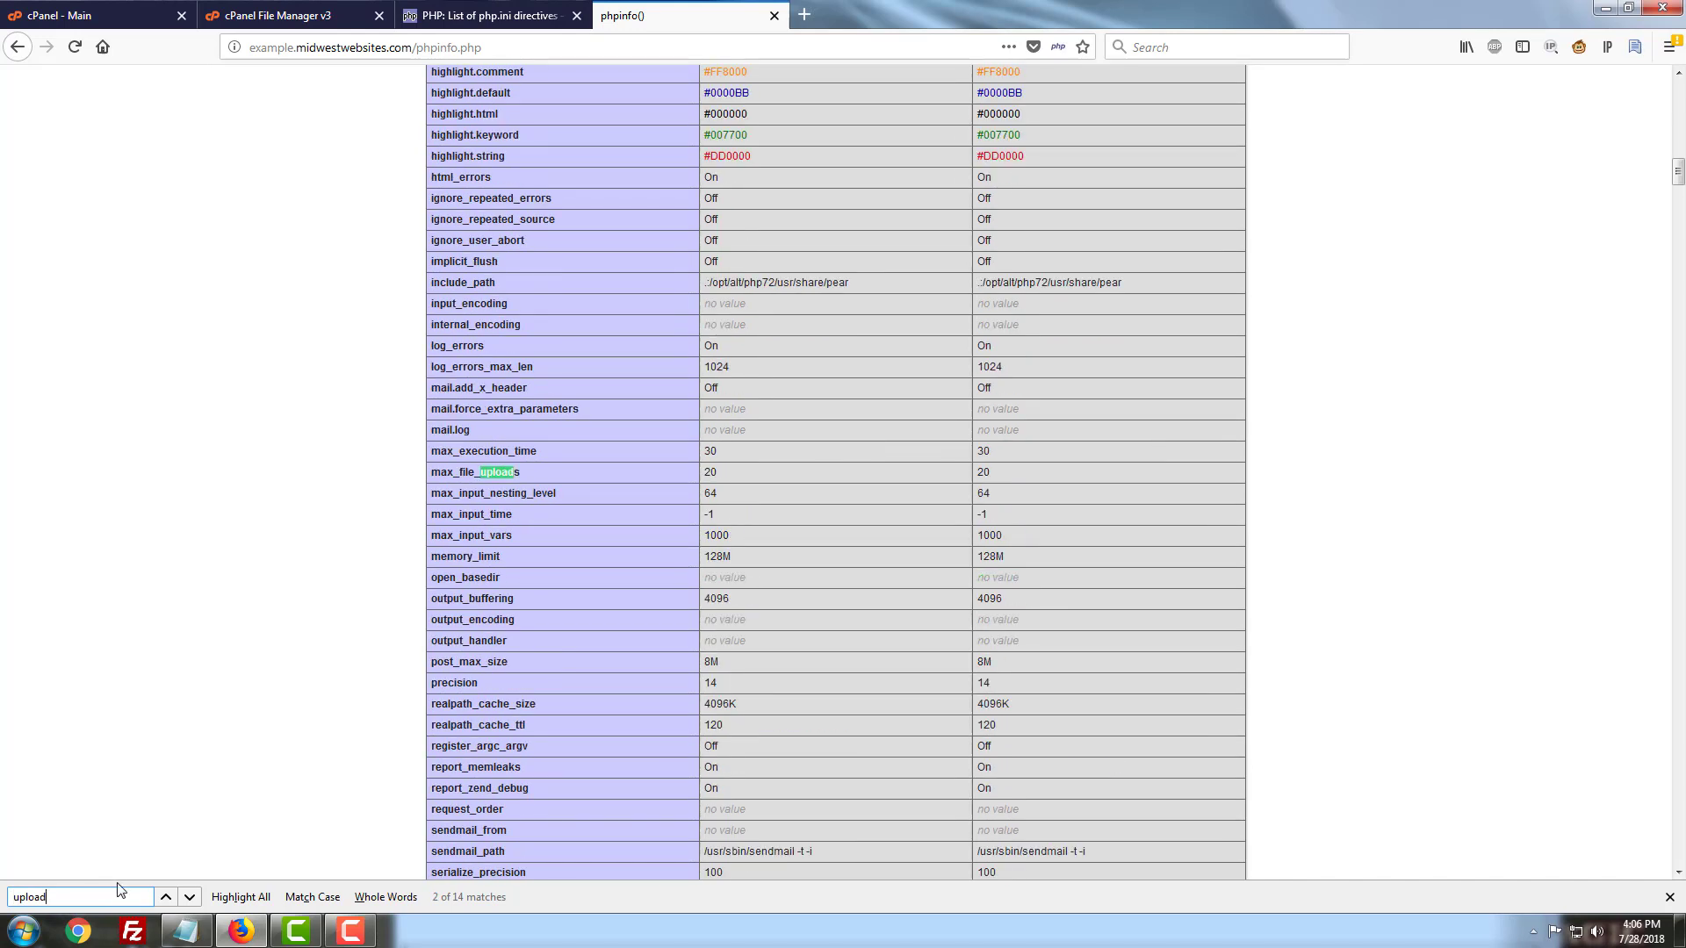
{"action": "left_click", "coordinate": [188, 897]}
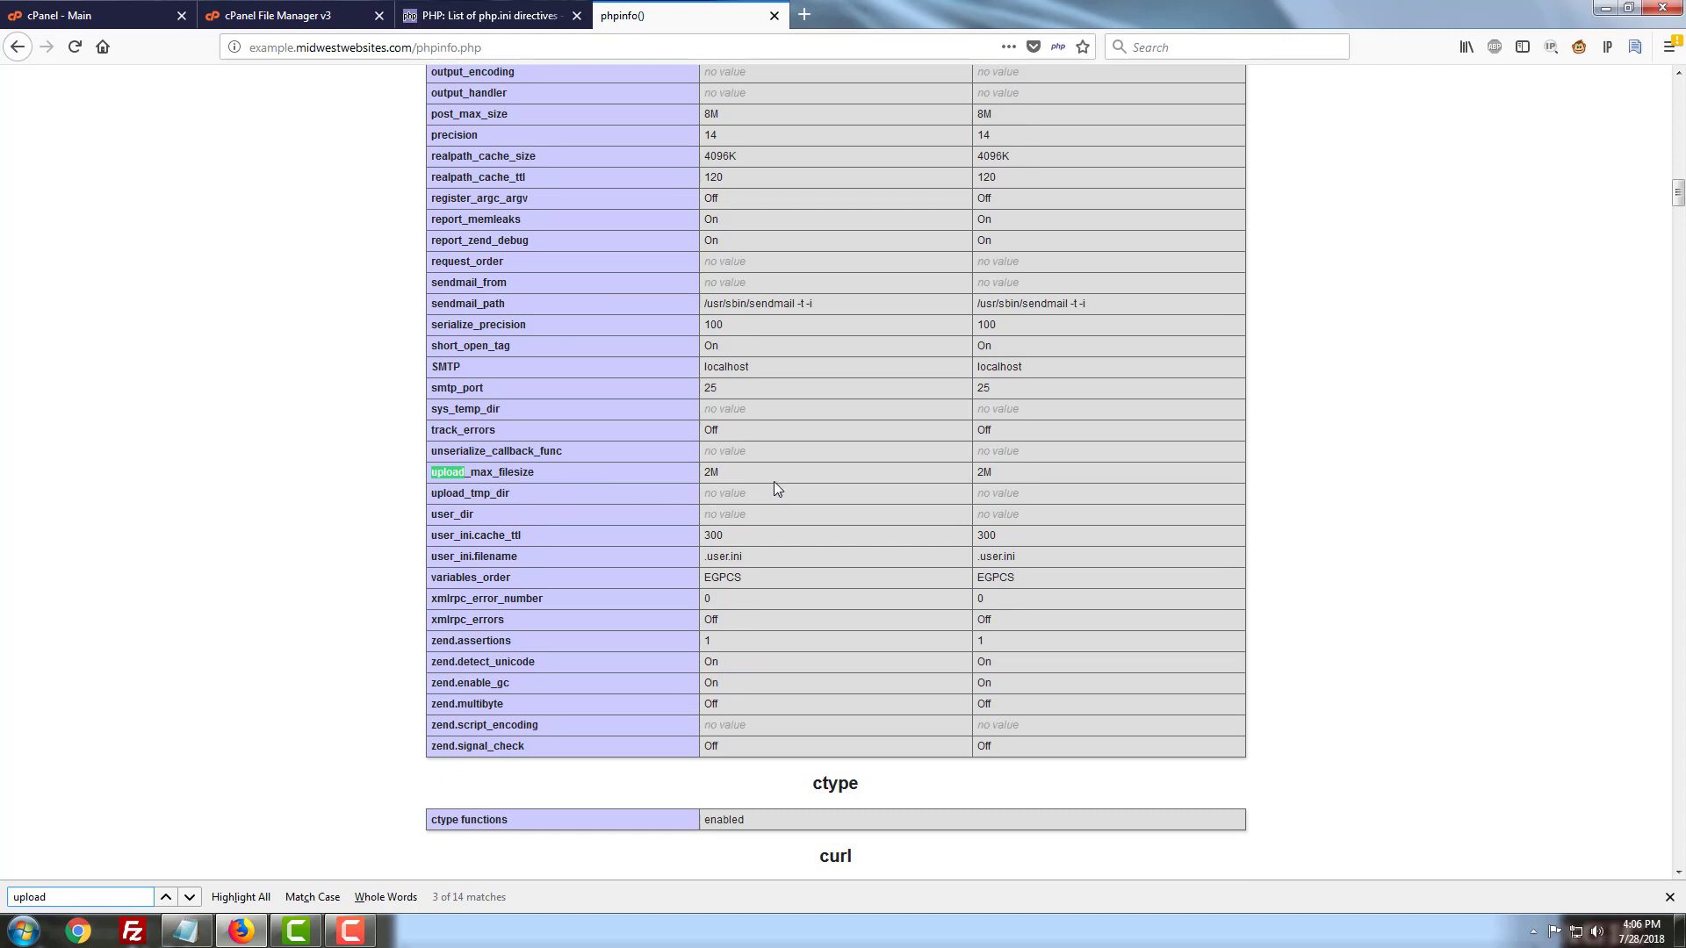
{"action": "mouse_move", "coordinate": [760, 496]}
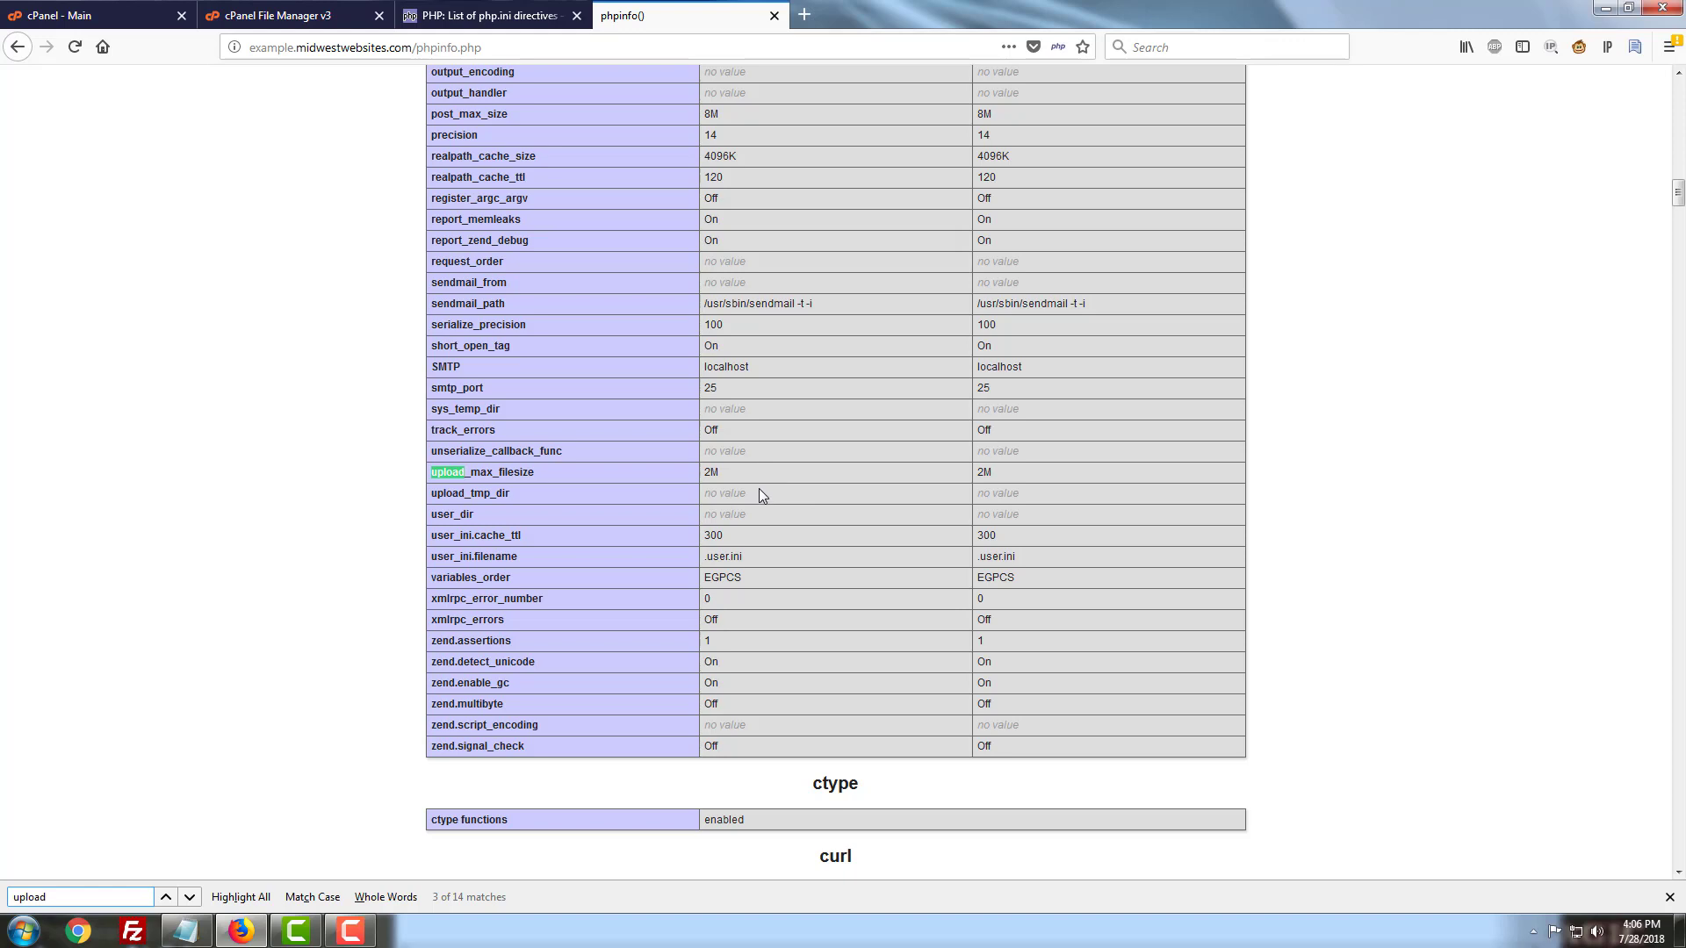
{"action": "mouse_move", "coordinate": [817, 463]}
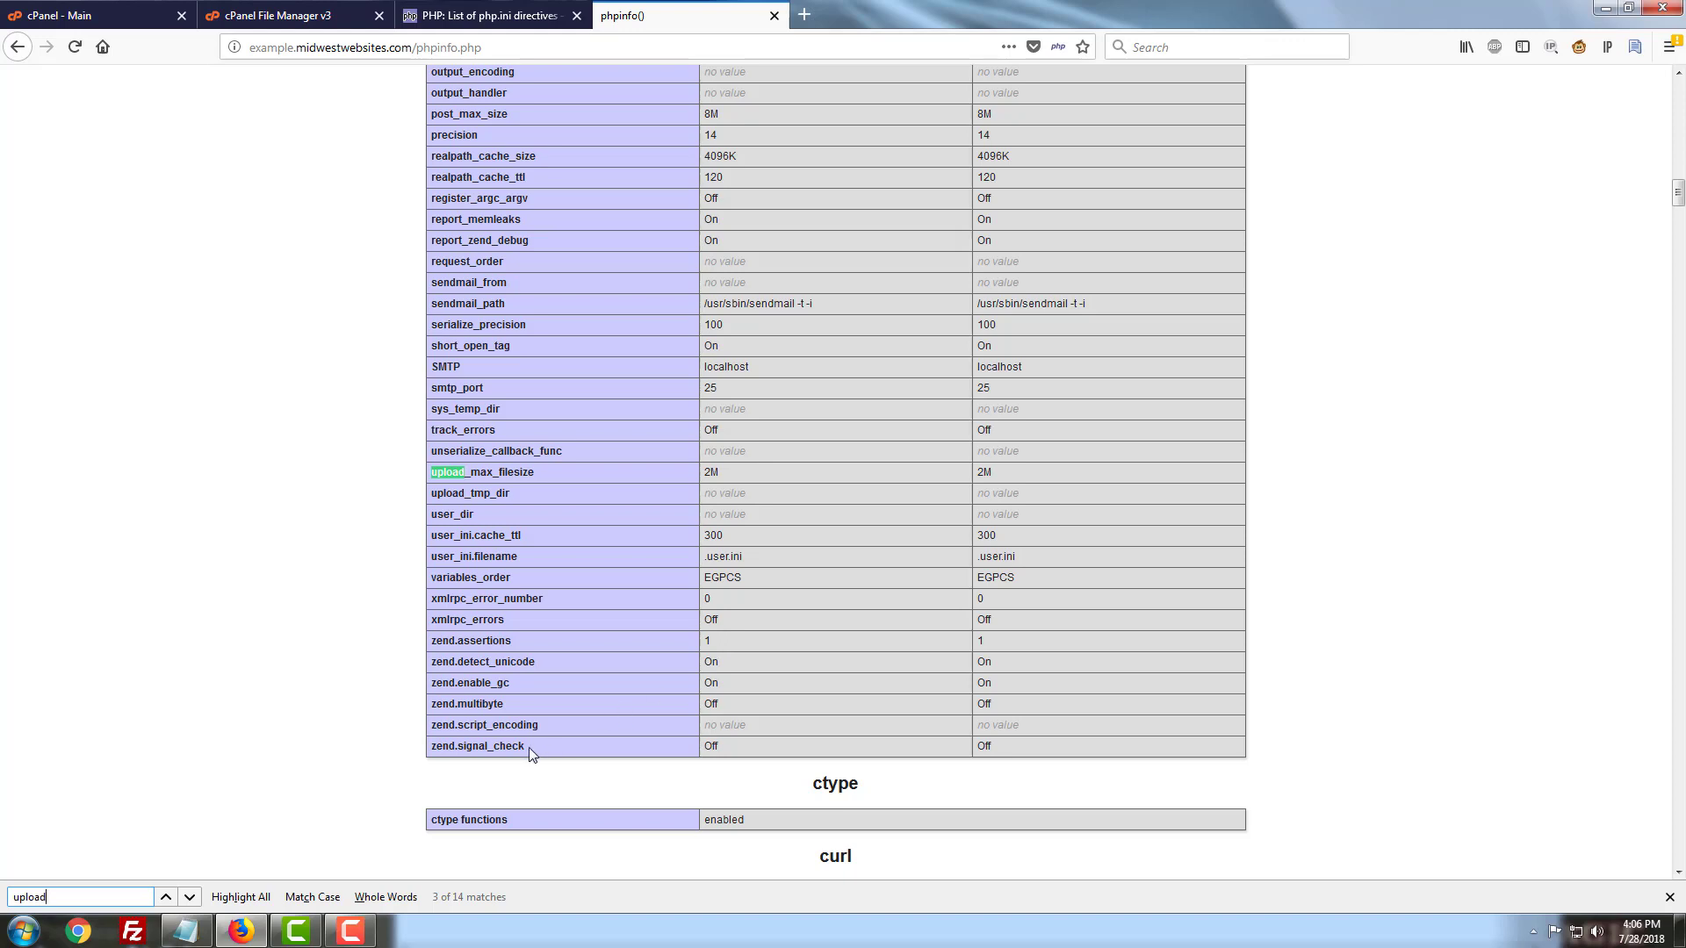
{"action": "mouse_move", "coordinate": [400, 847]}
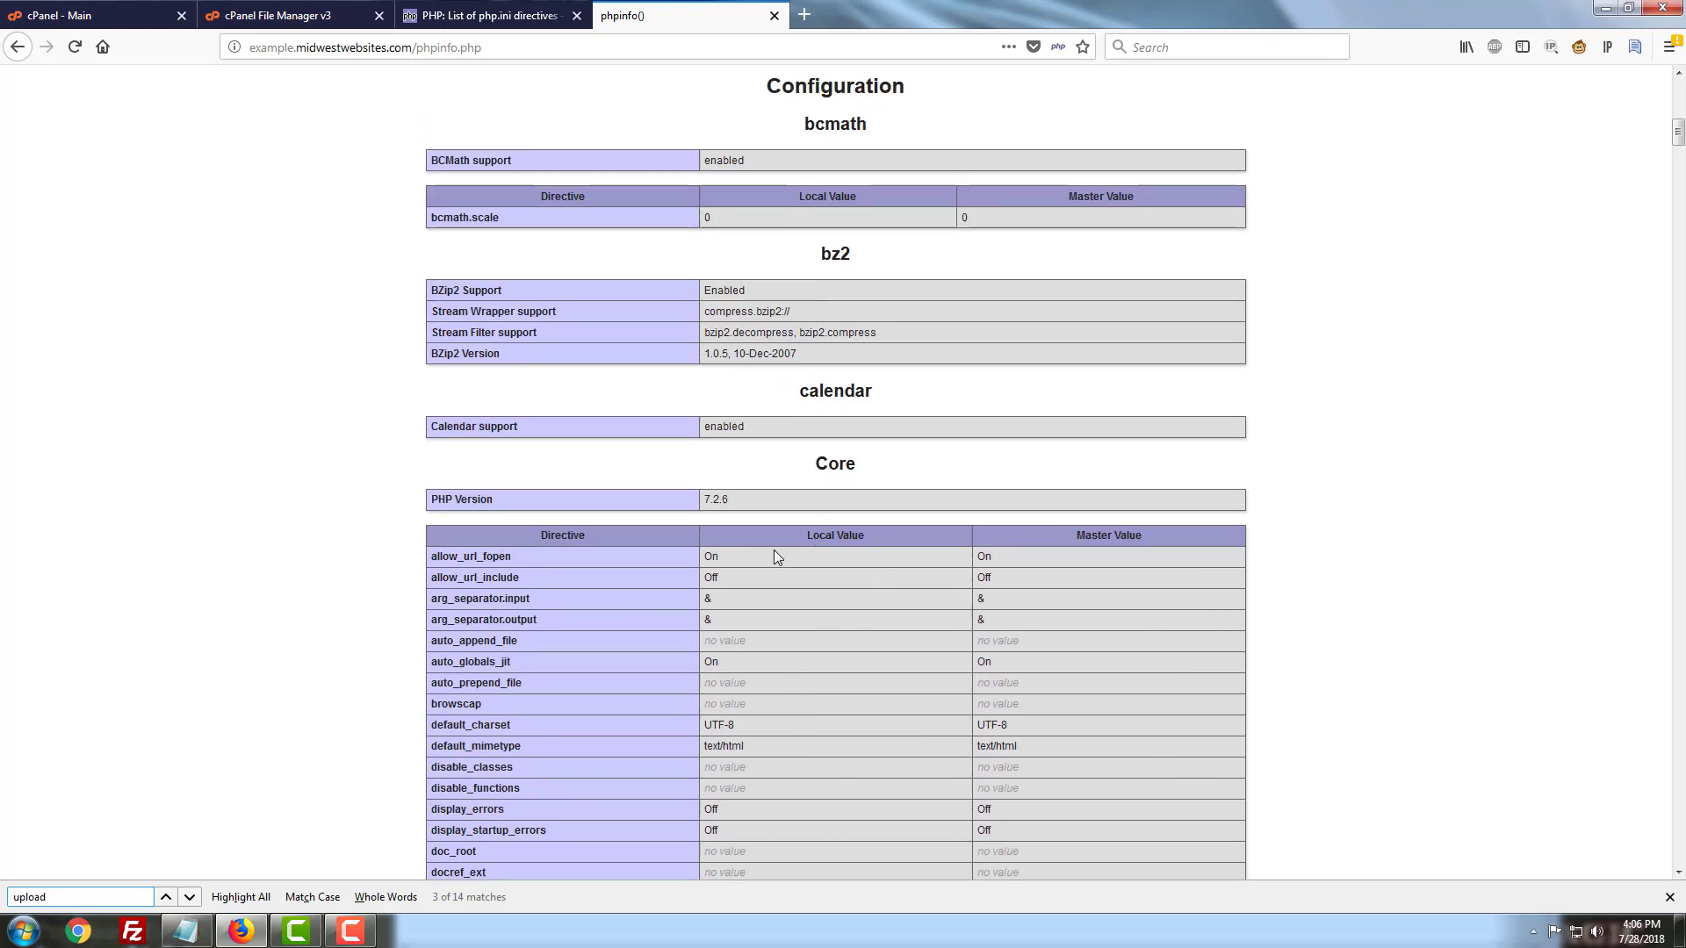
{"action": "mouse_move", "coordinate": [808, 548]}
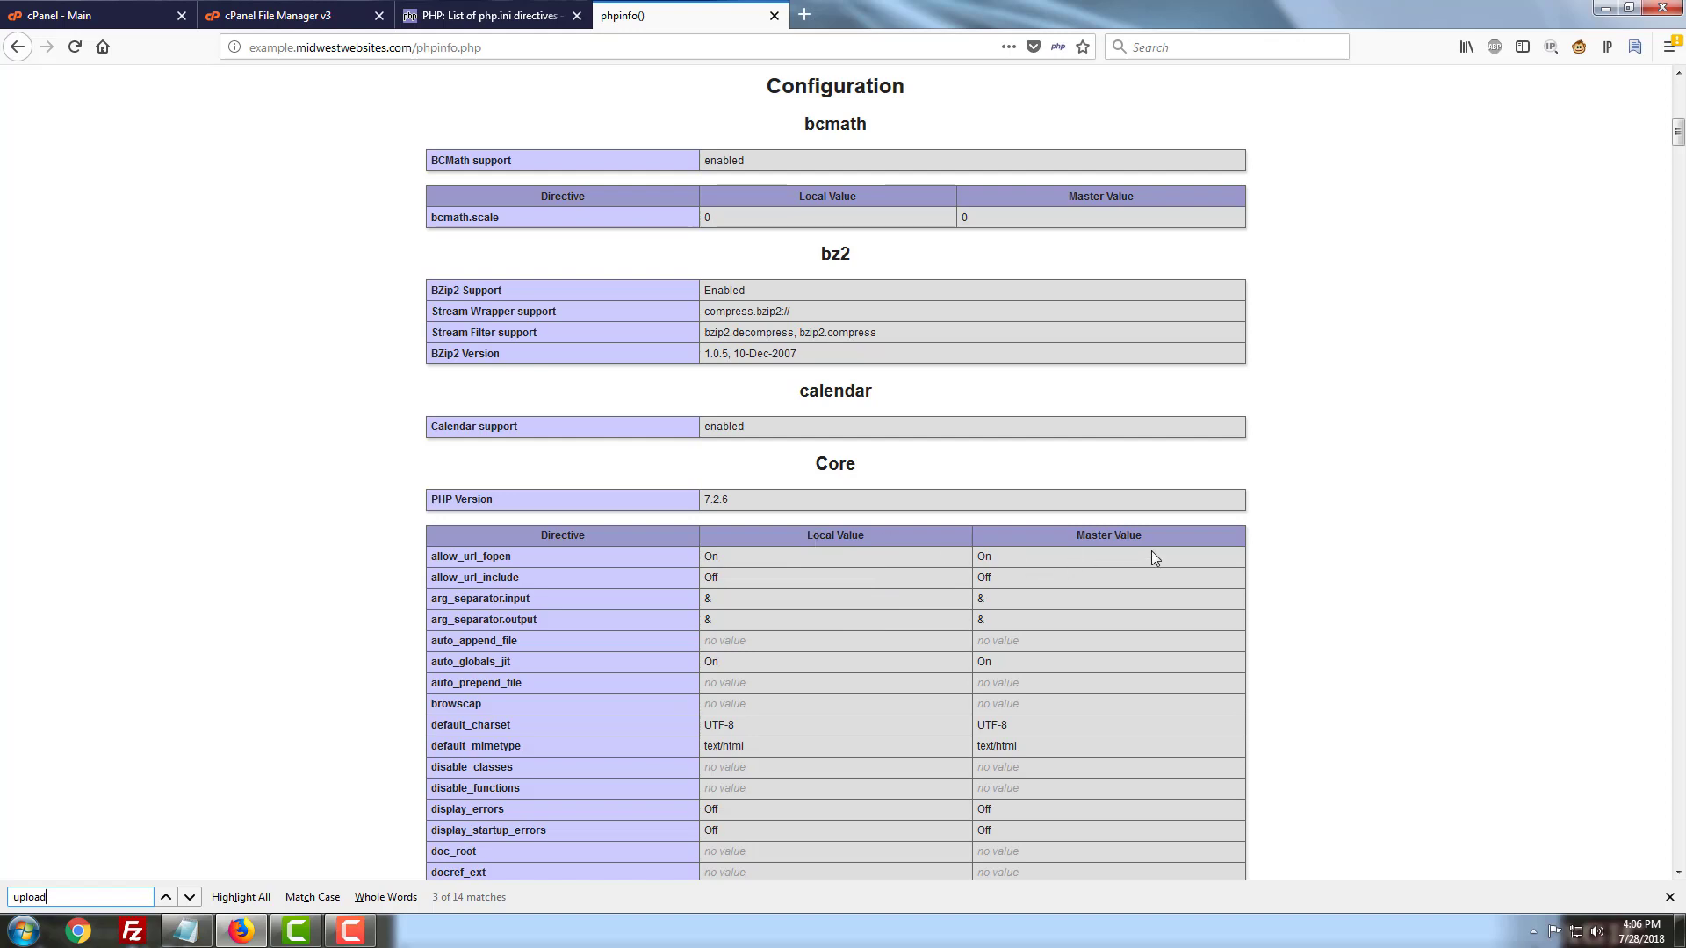
{"action": "mouse_move", "coordinate": [1164, 537]}
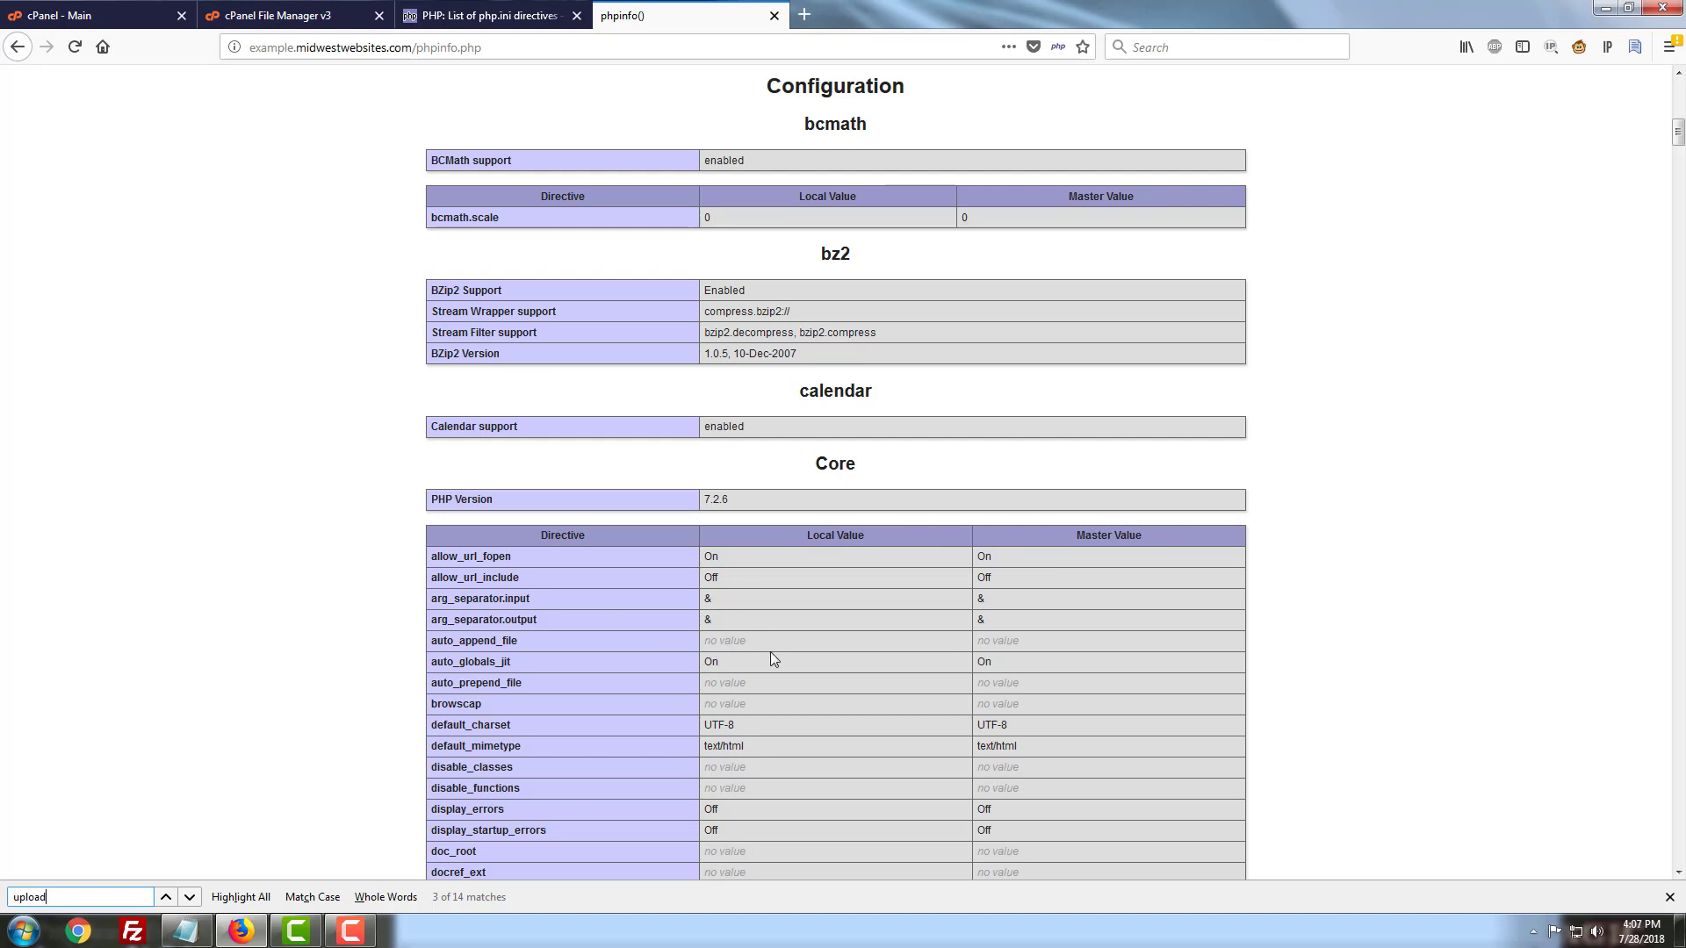
{"action": "mouse_move", "coordinate": [853, 581]}
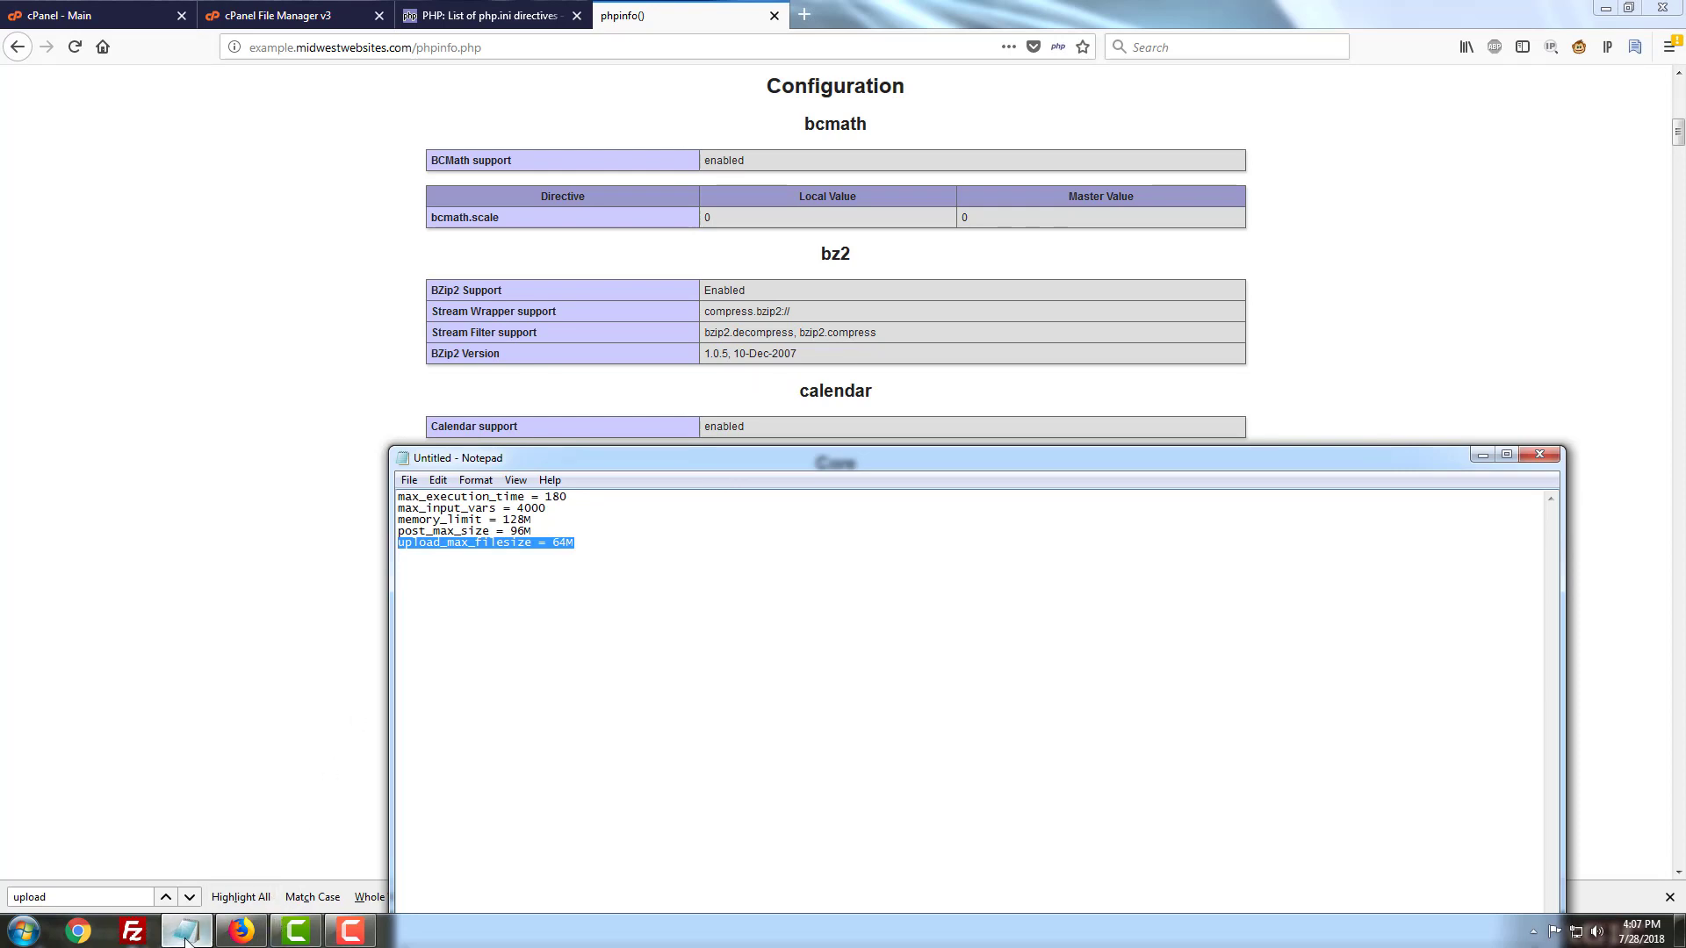
From the File Manager listing, open .user.ini in the Code Editor
{"action": "left_click", "coordinate": [279, 16]}
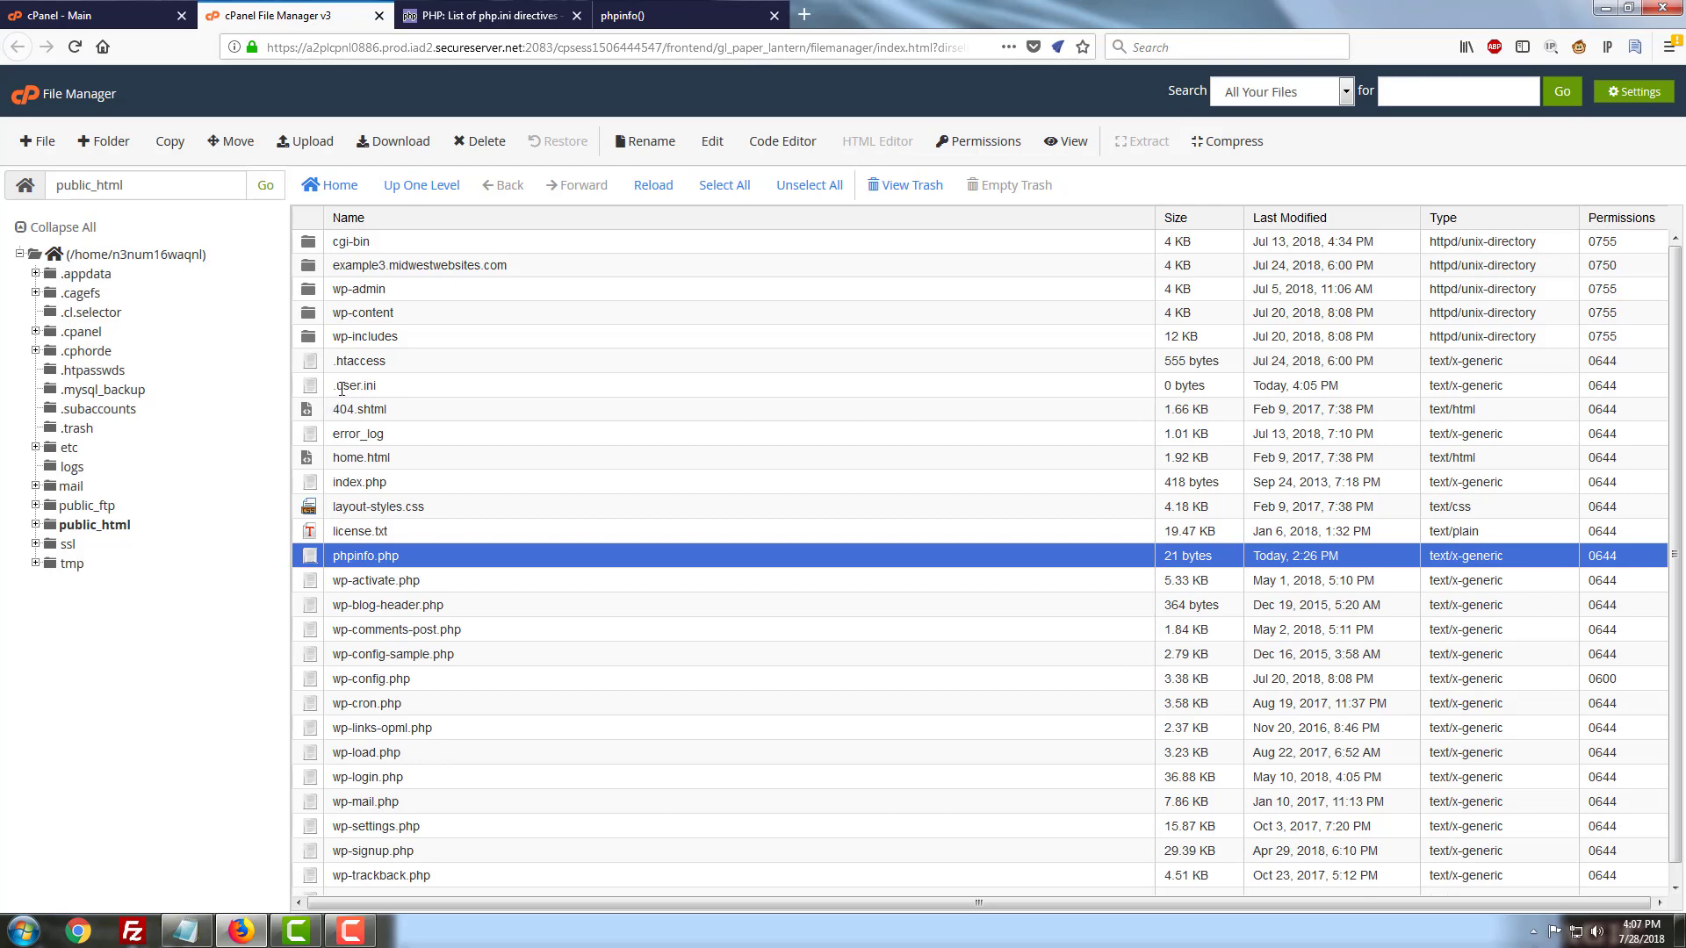
{"action": "right_click", "coordinate": [356, 384]}
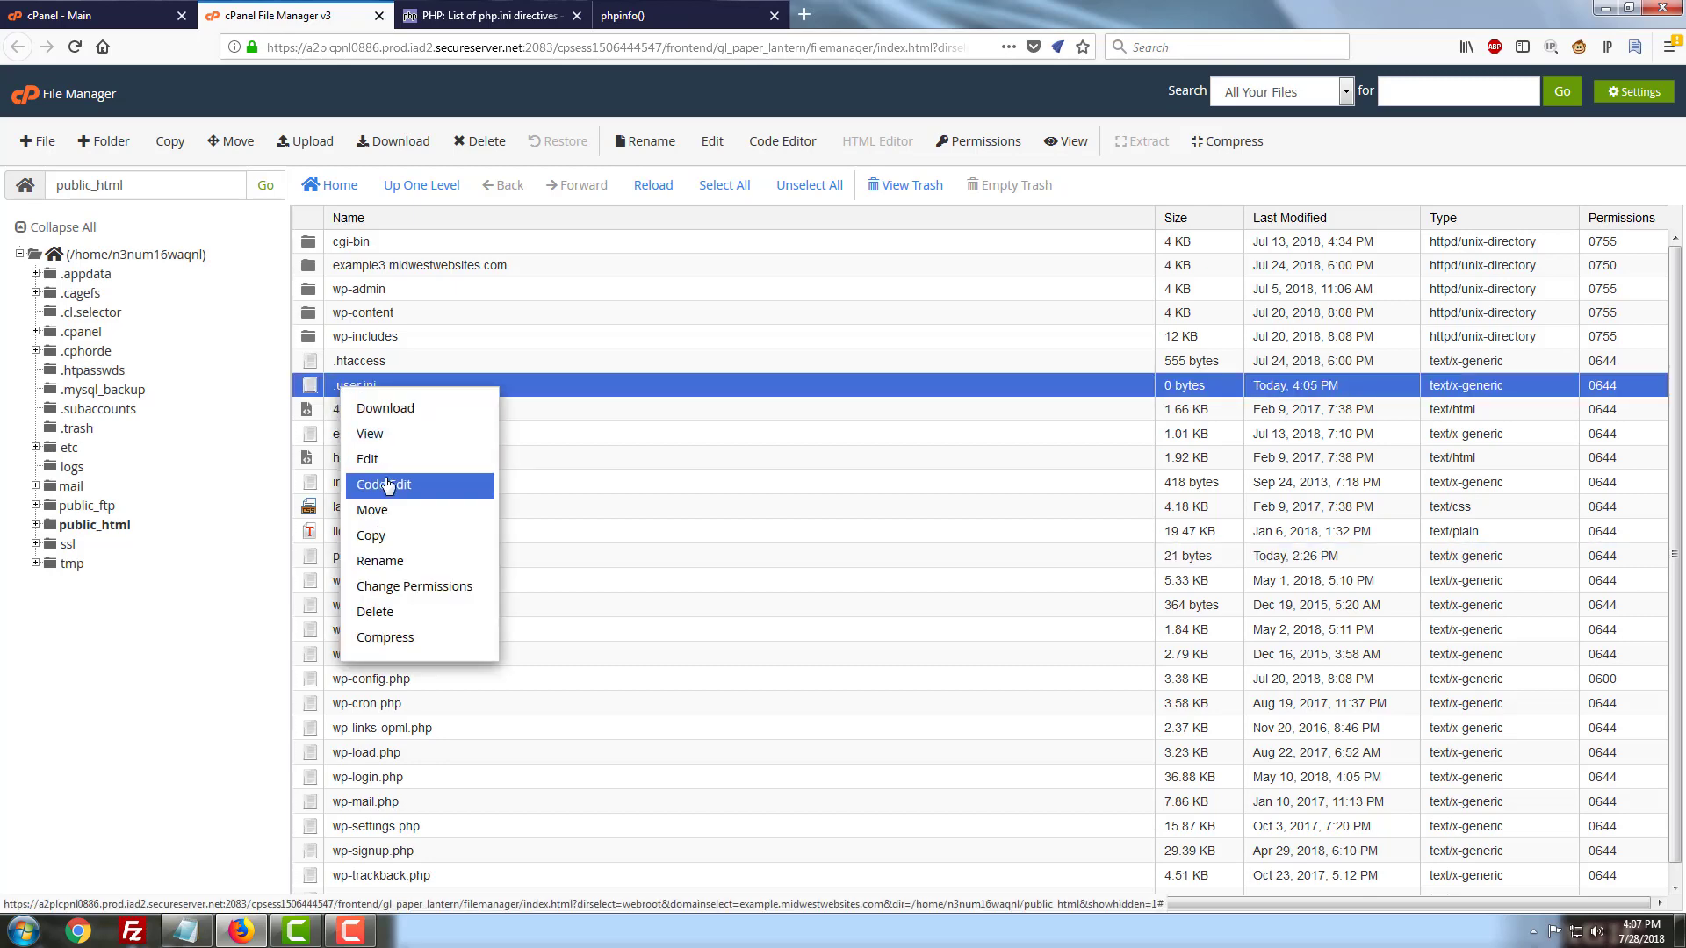
{"action": "left_click", "coordinate": [385, 484]}
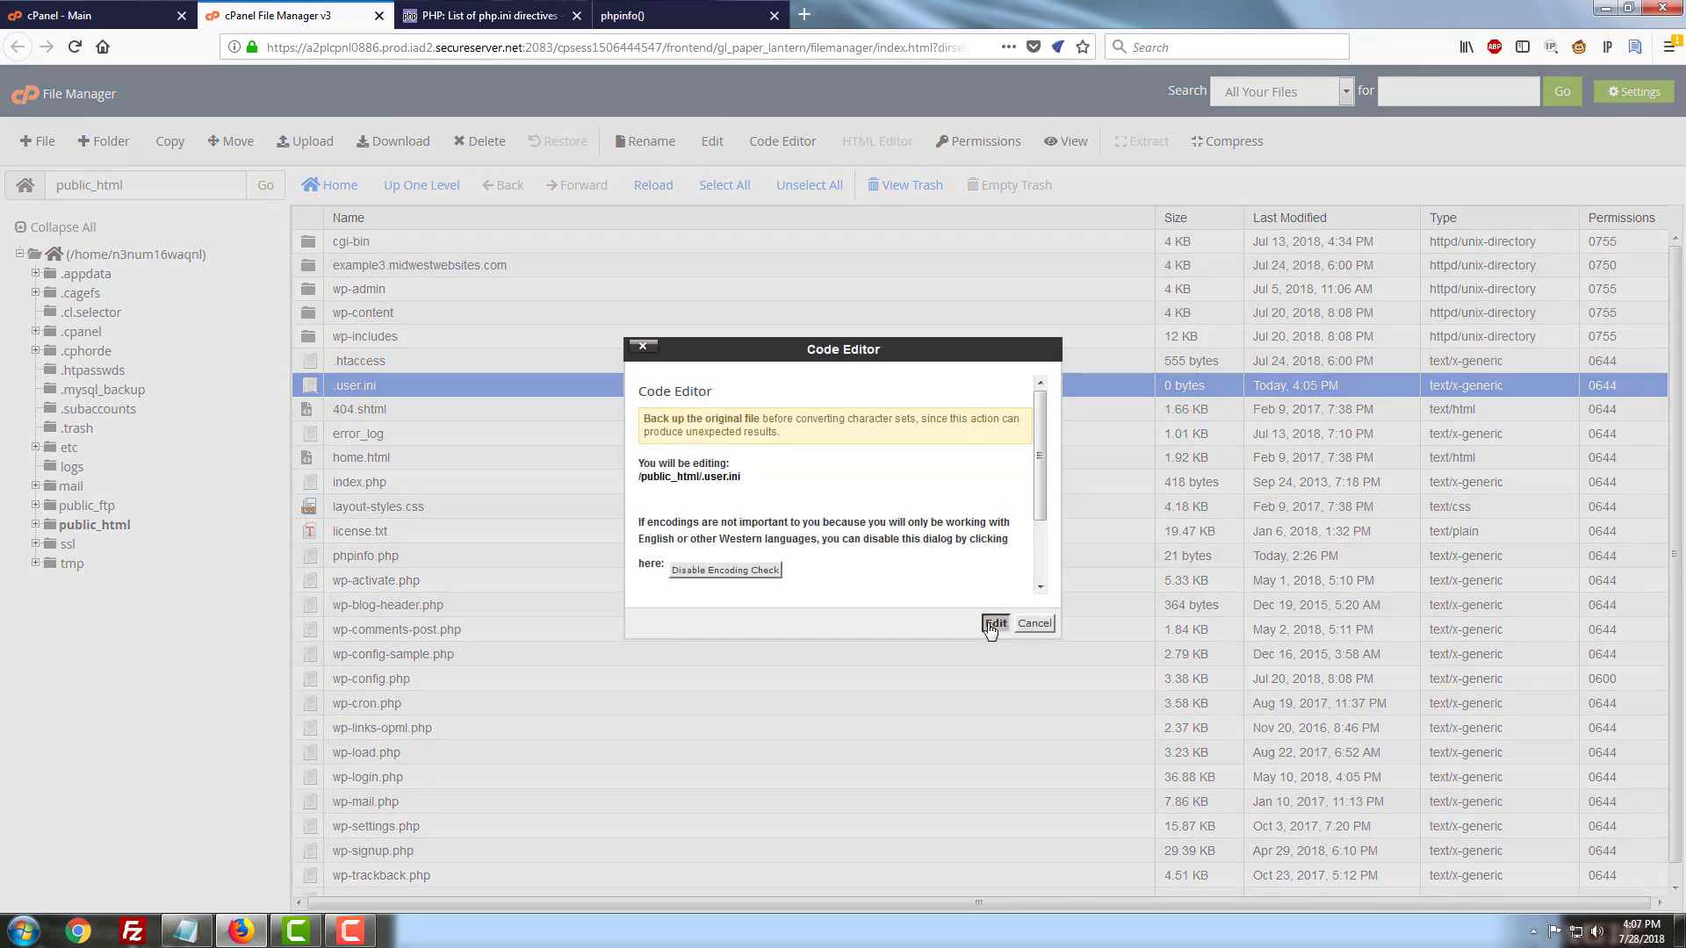
{"action": "left_click", "coordinate": [994, 624]}
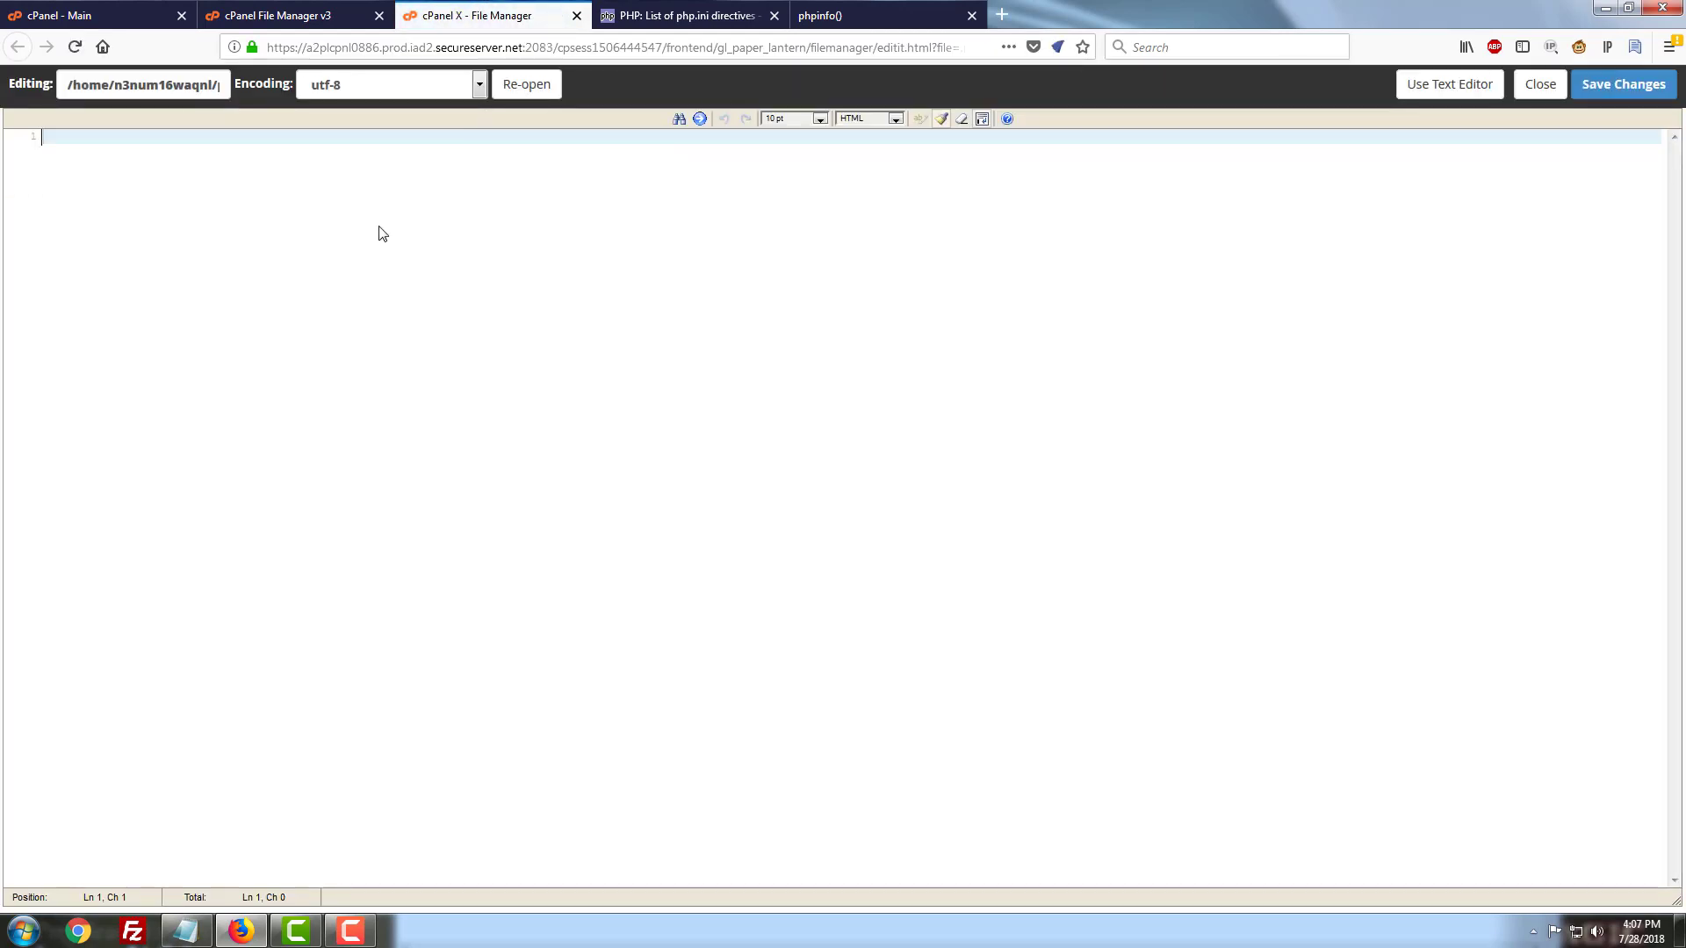
Enter upload_max_filesize = 64M and post_max_size = 96M and save .user.ini
{"action": "type", "text": "upload_max_filesize = 64M"}
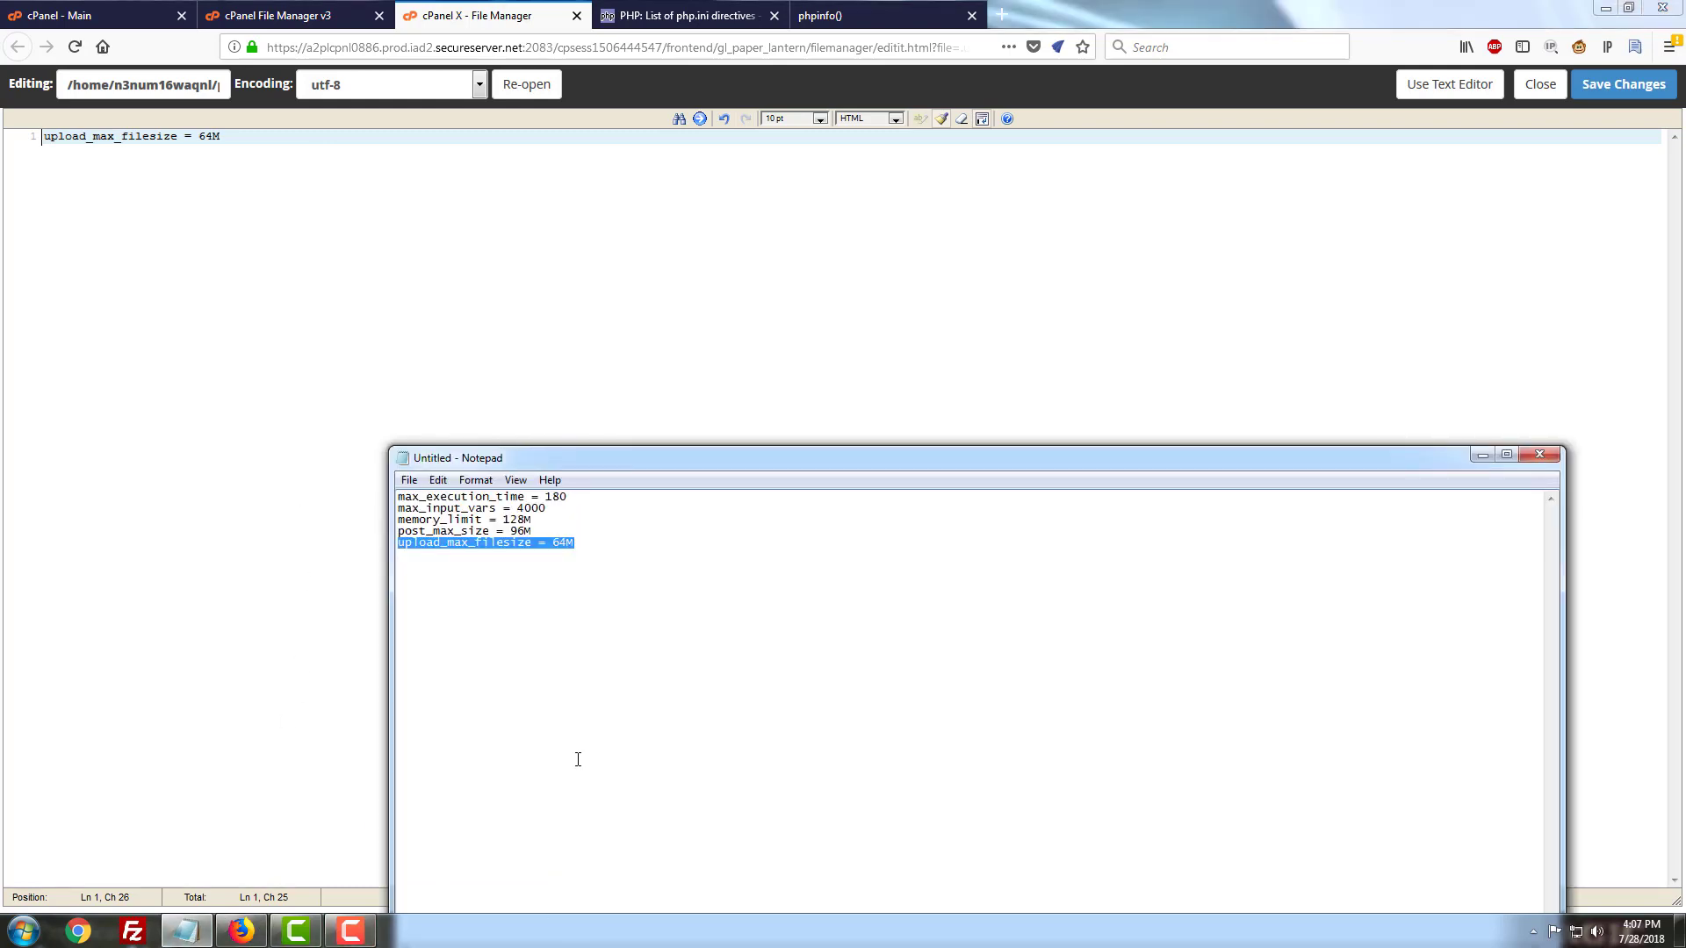
{"action": "mouse_move", "coordinate": [544, 529]}
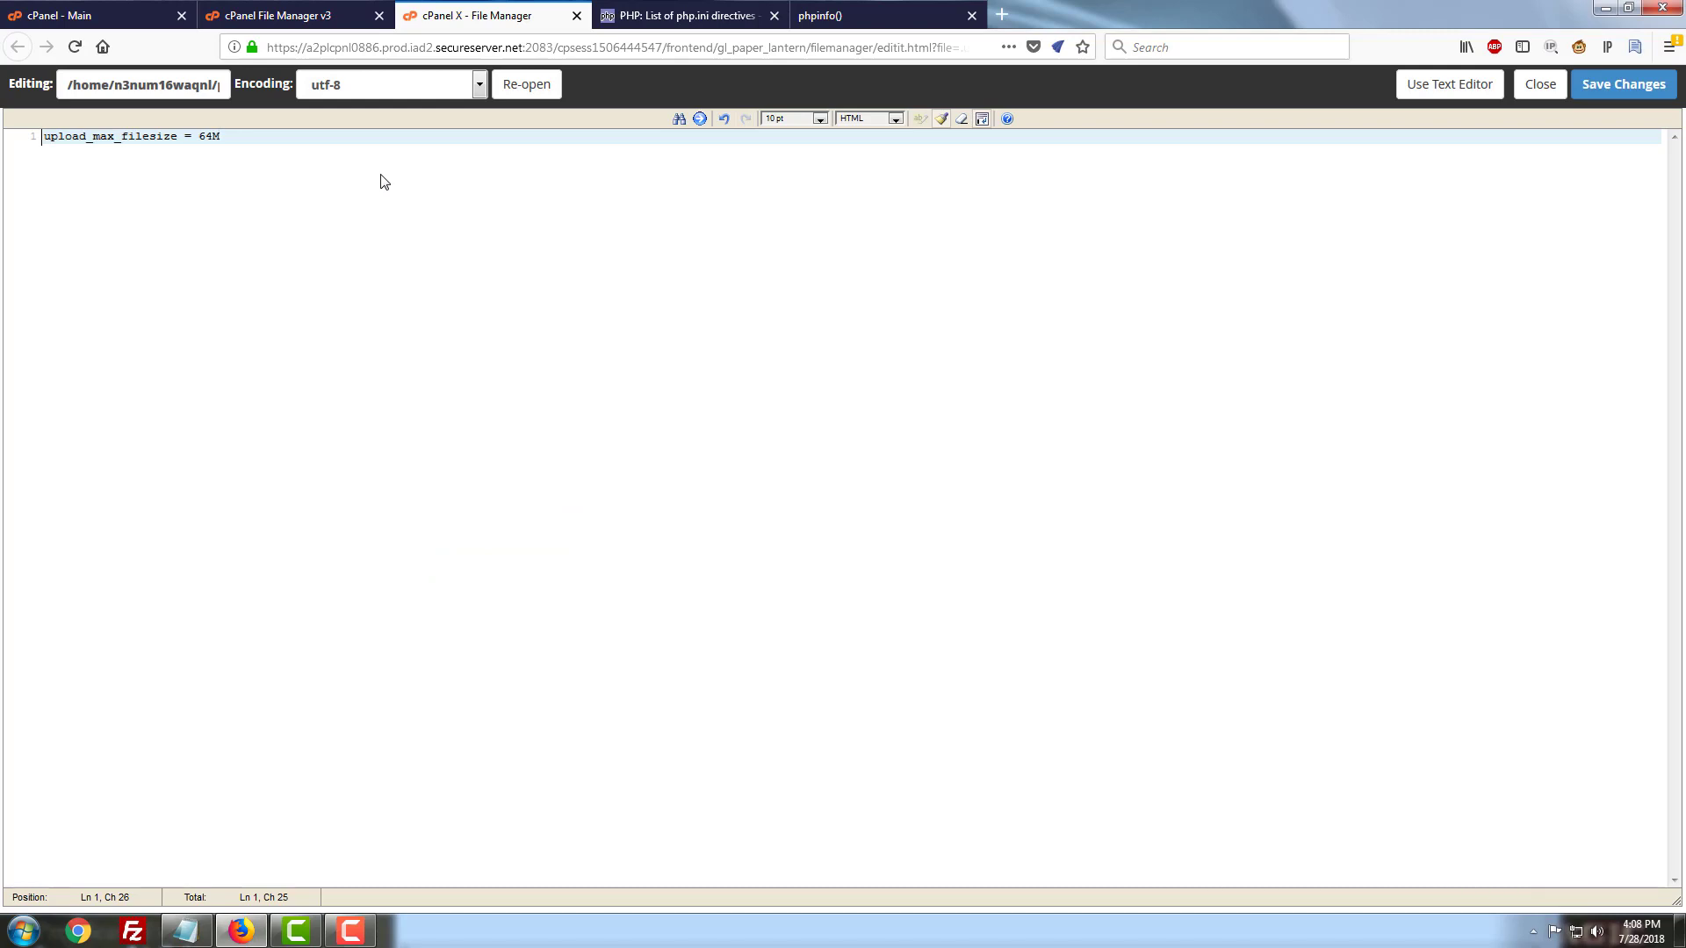
{"action": "type", "text": "post_max_size = 96M"}
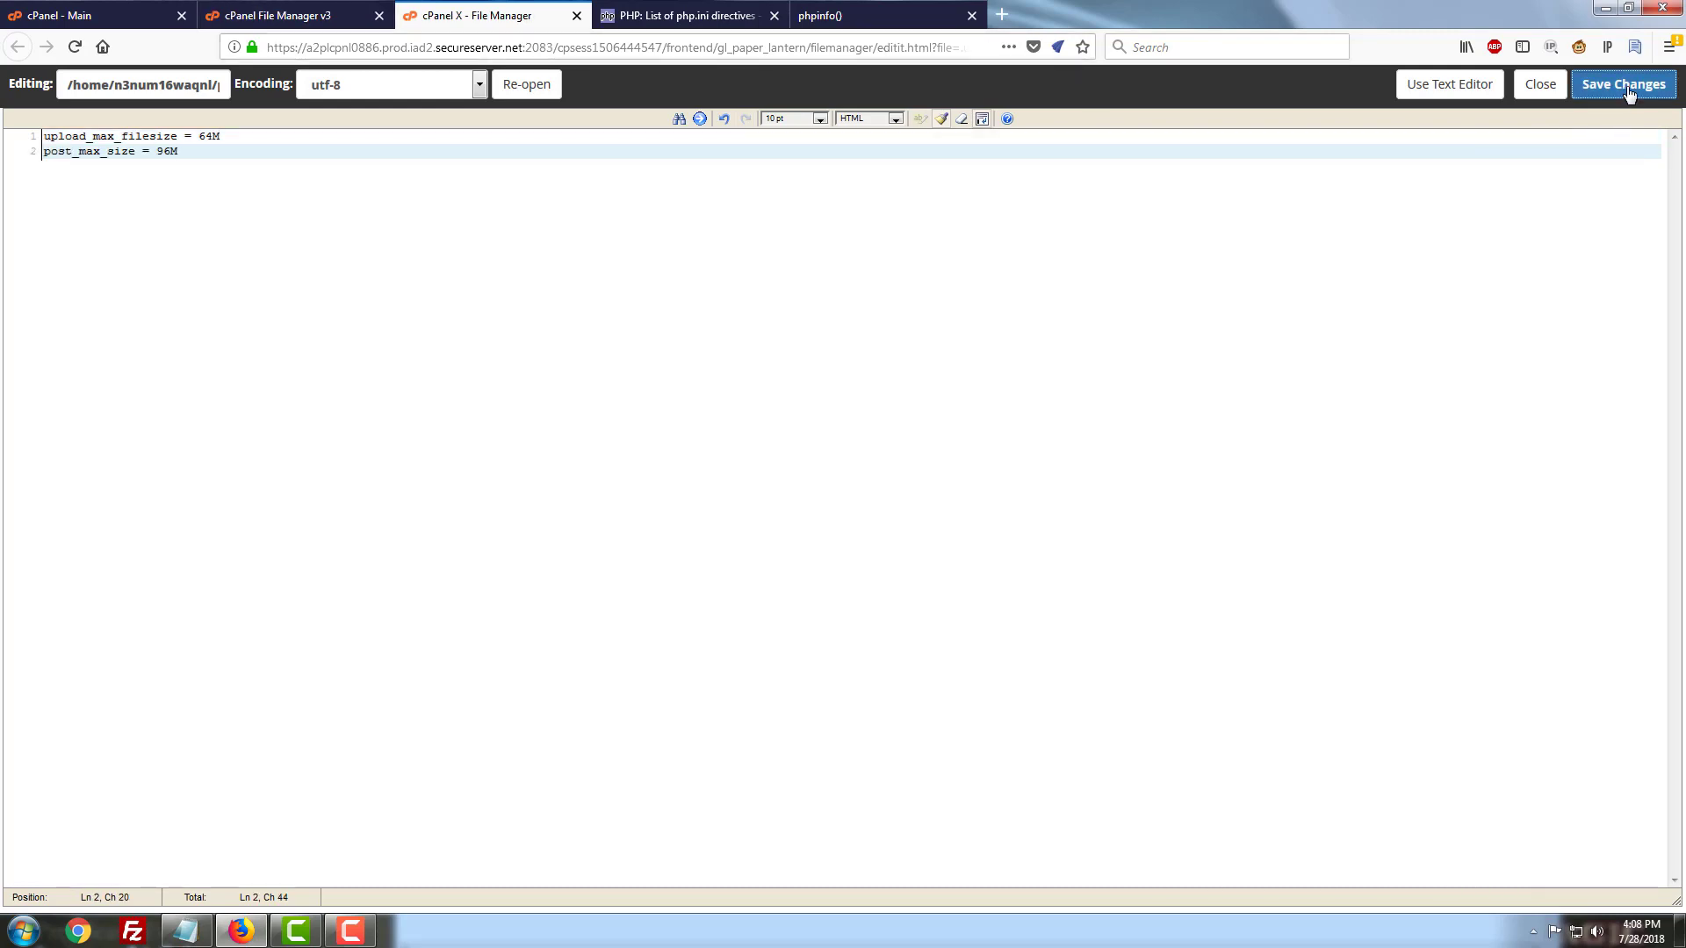
{"action": "left_click", "coordinate": [1623, 85]}
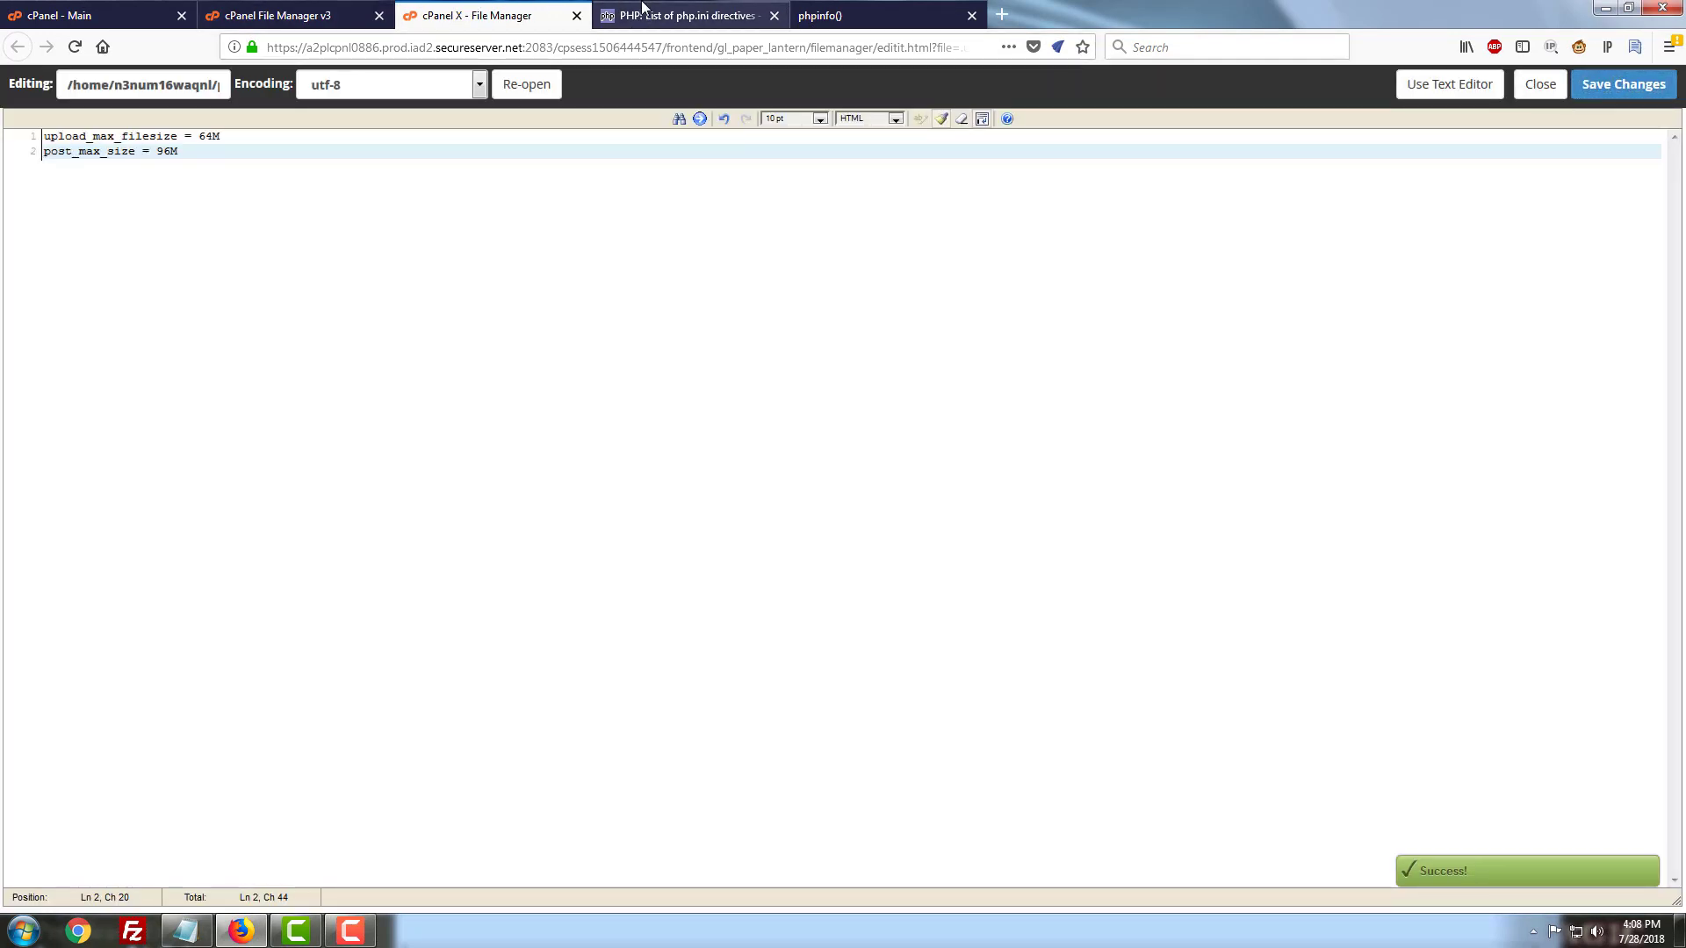
Reload phpinfo to confirm 64M and 96M local values, then return to cPanel home
{"action": "left_click", "coordinate": [849, 16]}
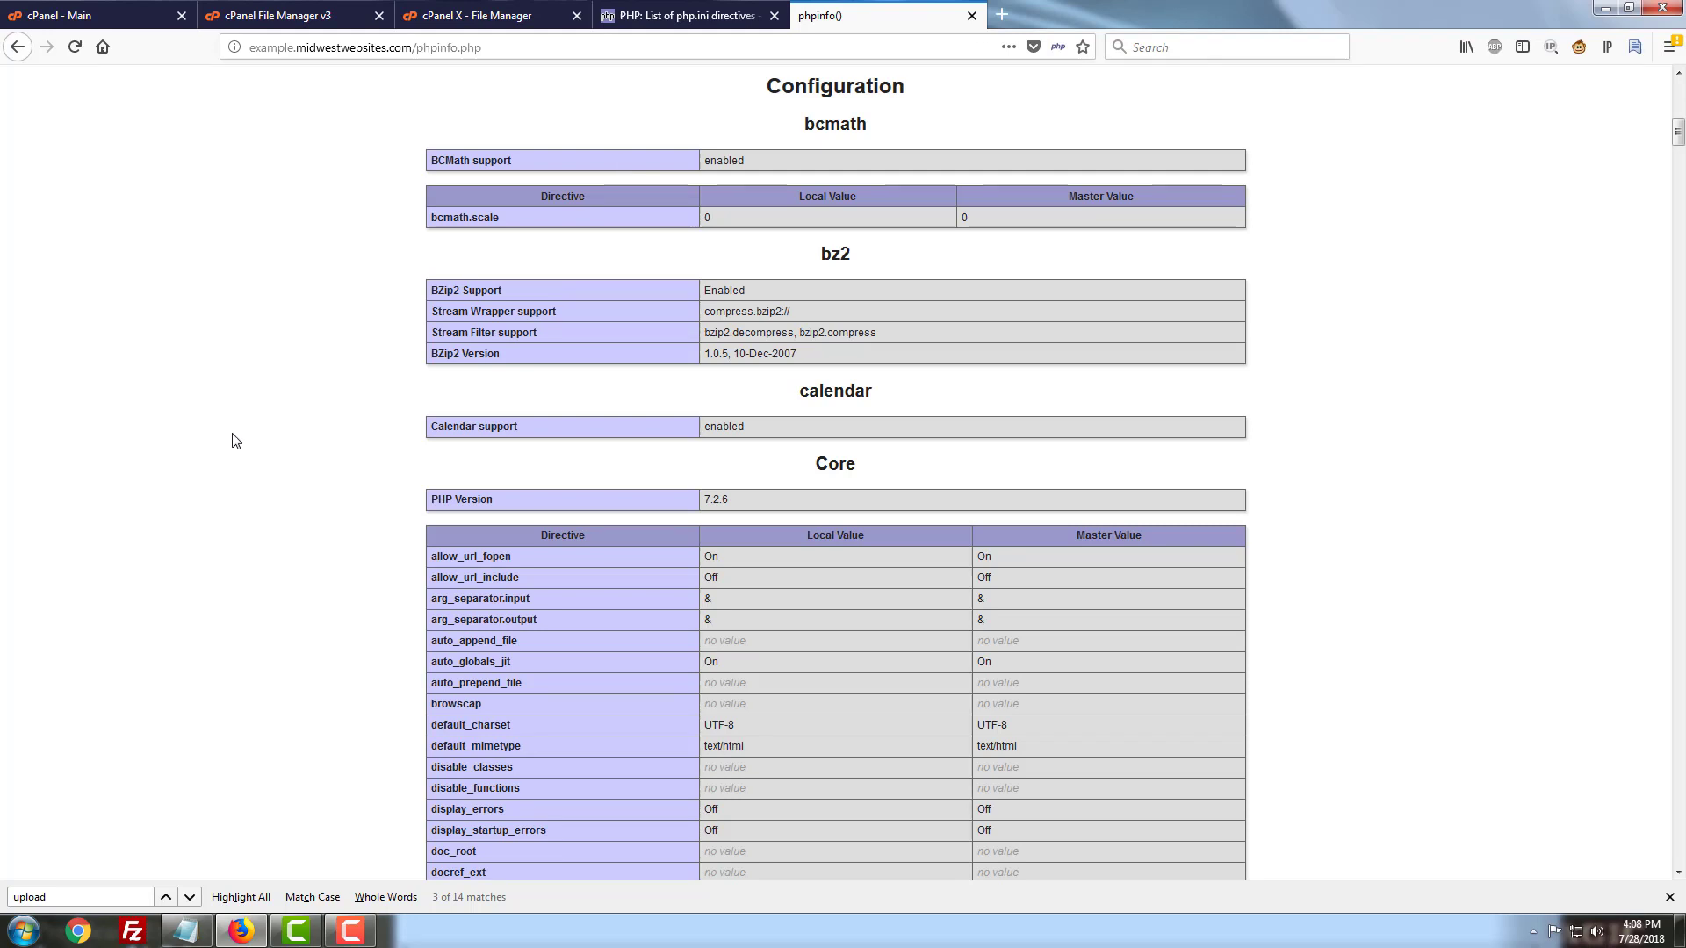
{"action": "mouse_move", "coordinate": [267, 411]}
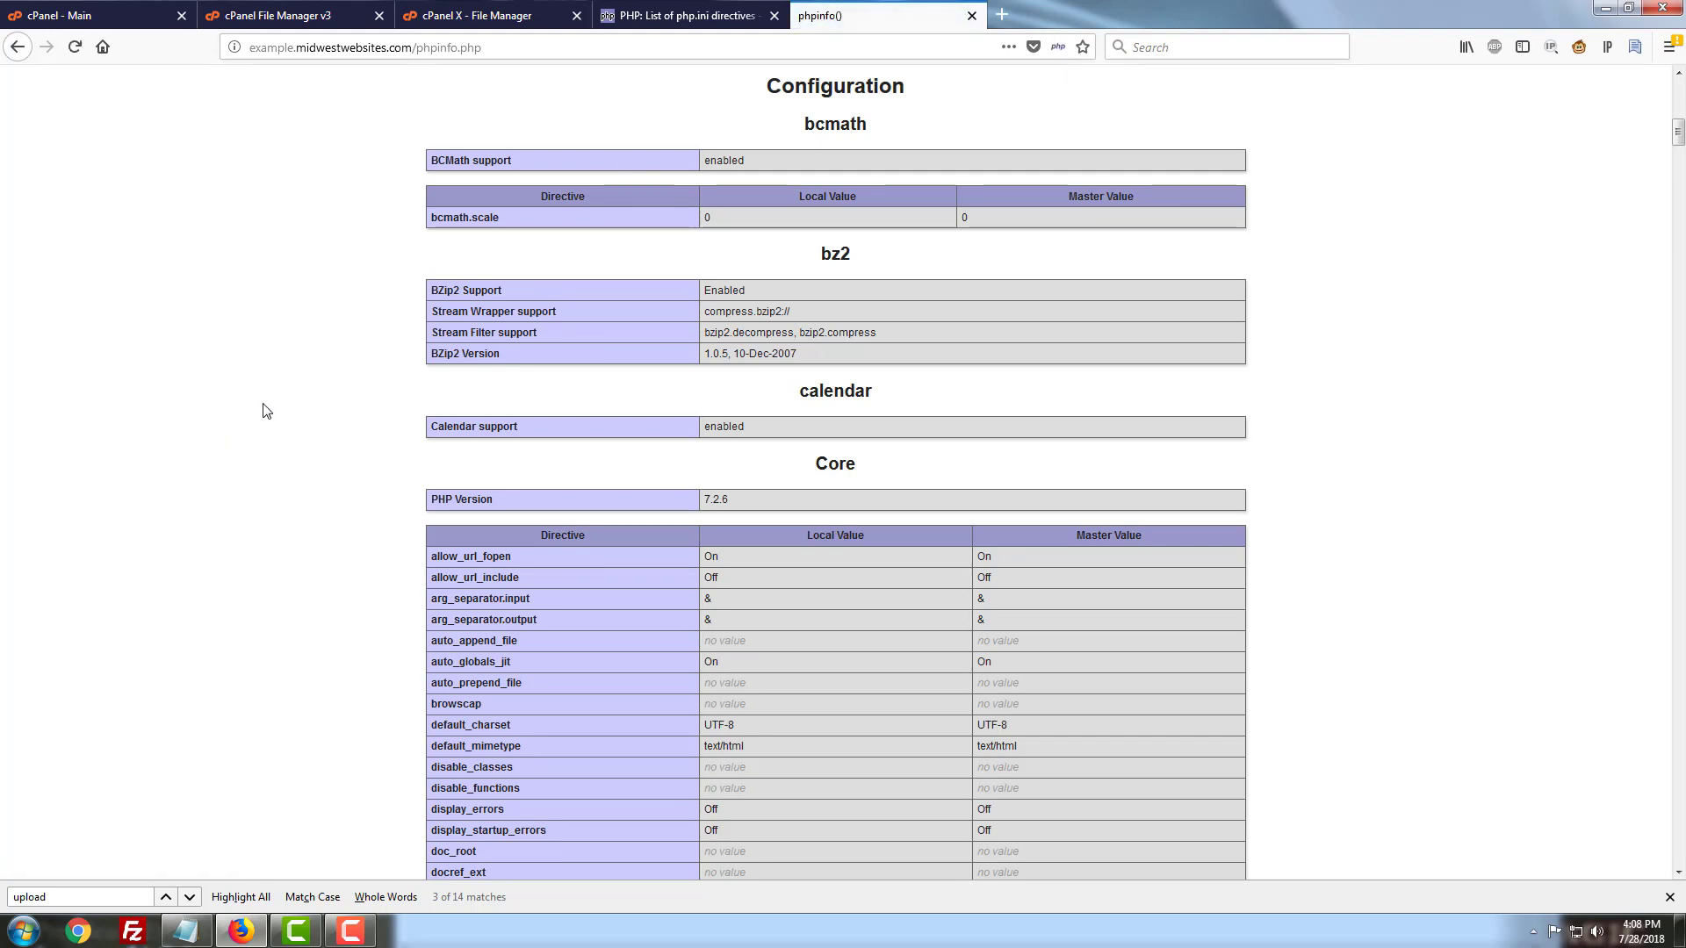
{"action": "mouse_move", "coordinate": [295, 288]}
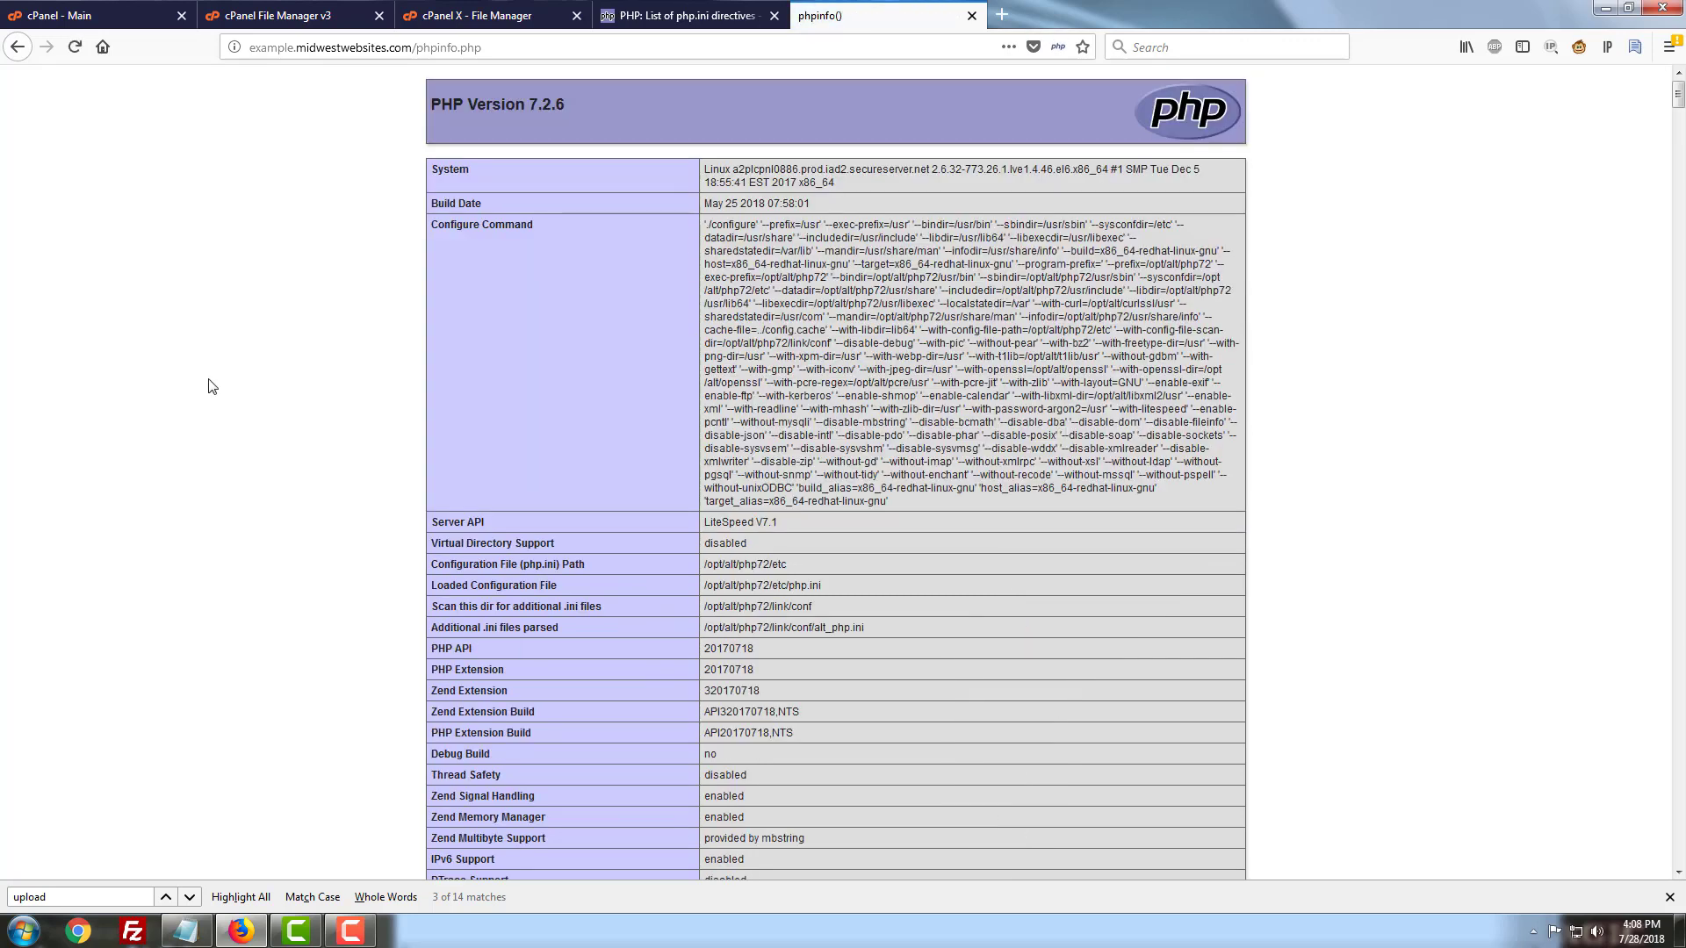
{"action": "left_click", "coordinate": [81, 898]}
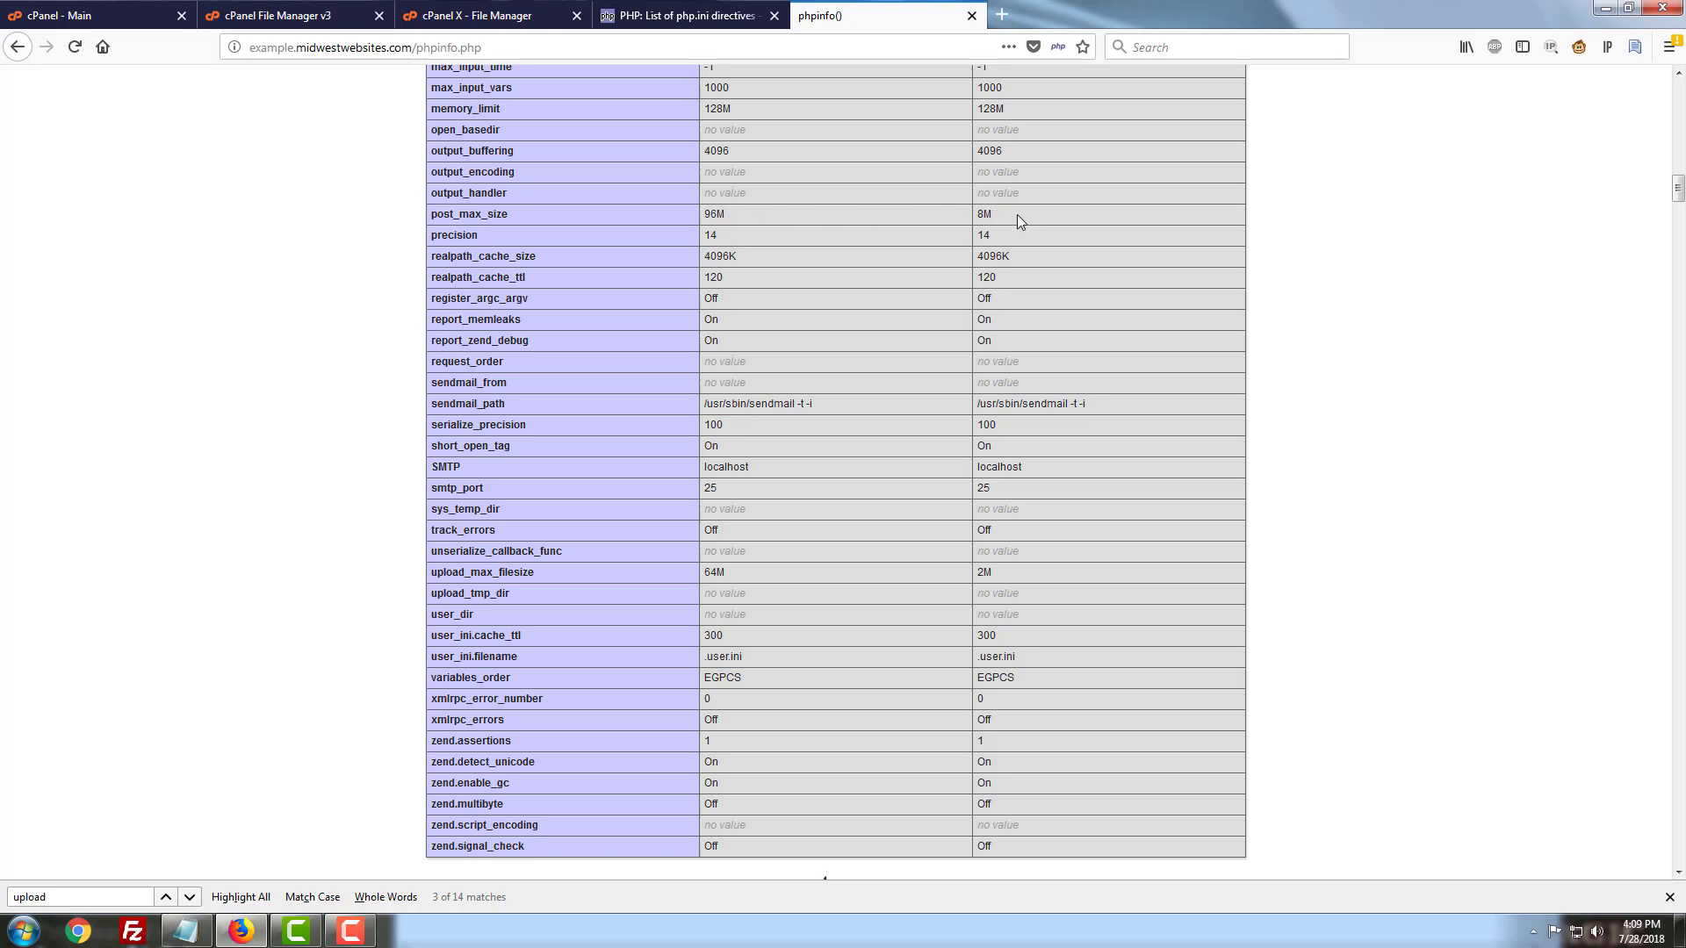
{"action": "mouse_move", "coordinate": [1013, 223]}
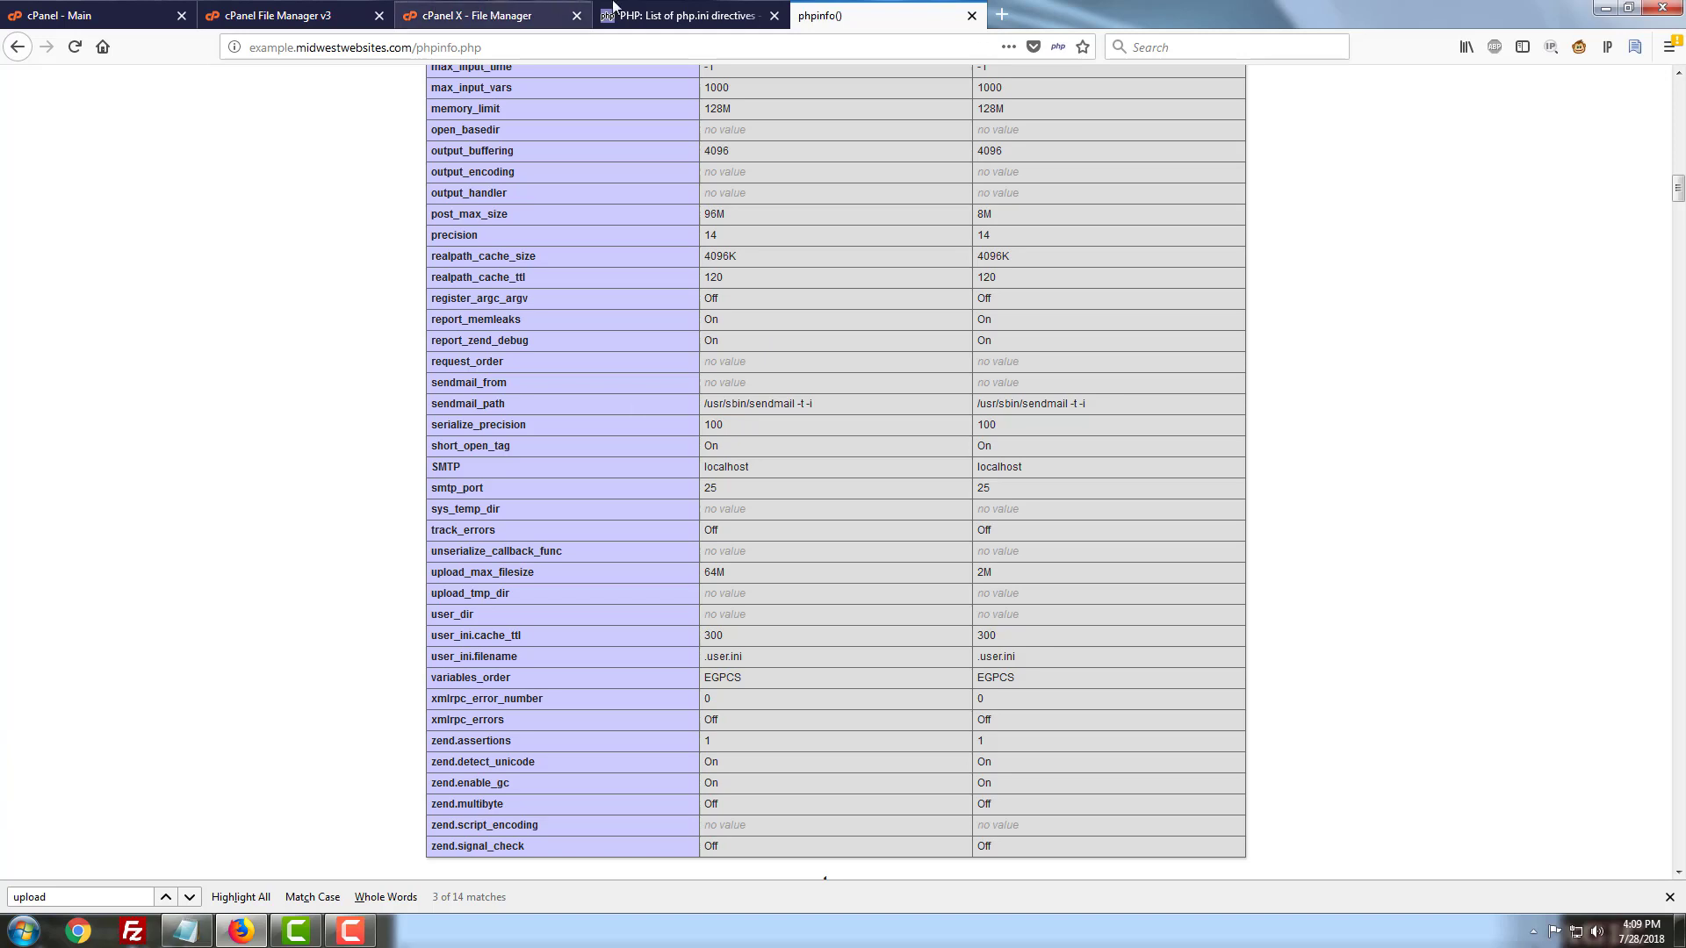
{"action": "left_click", "coordinate": [279, 16]}
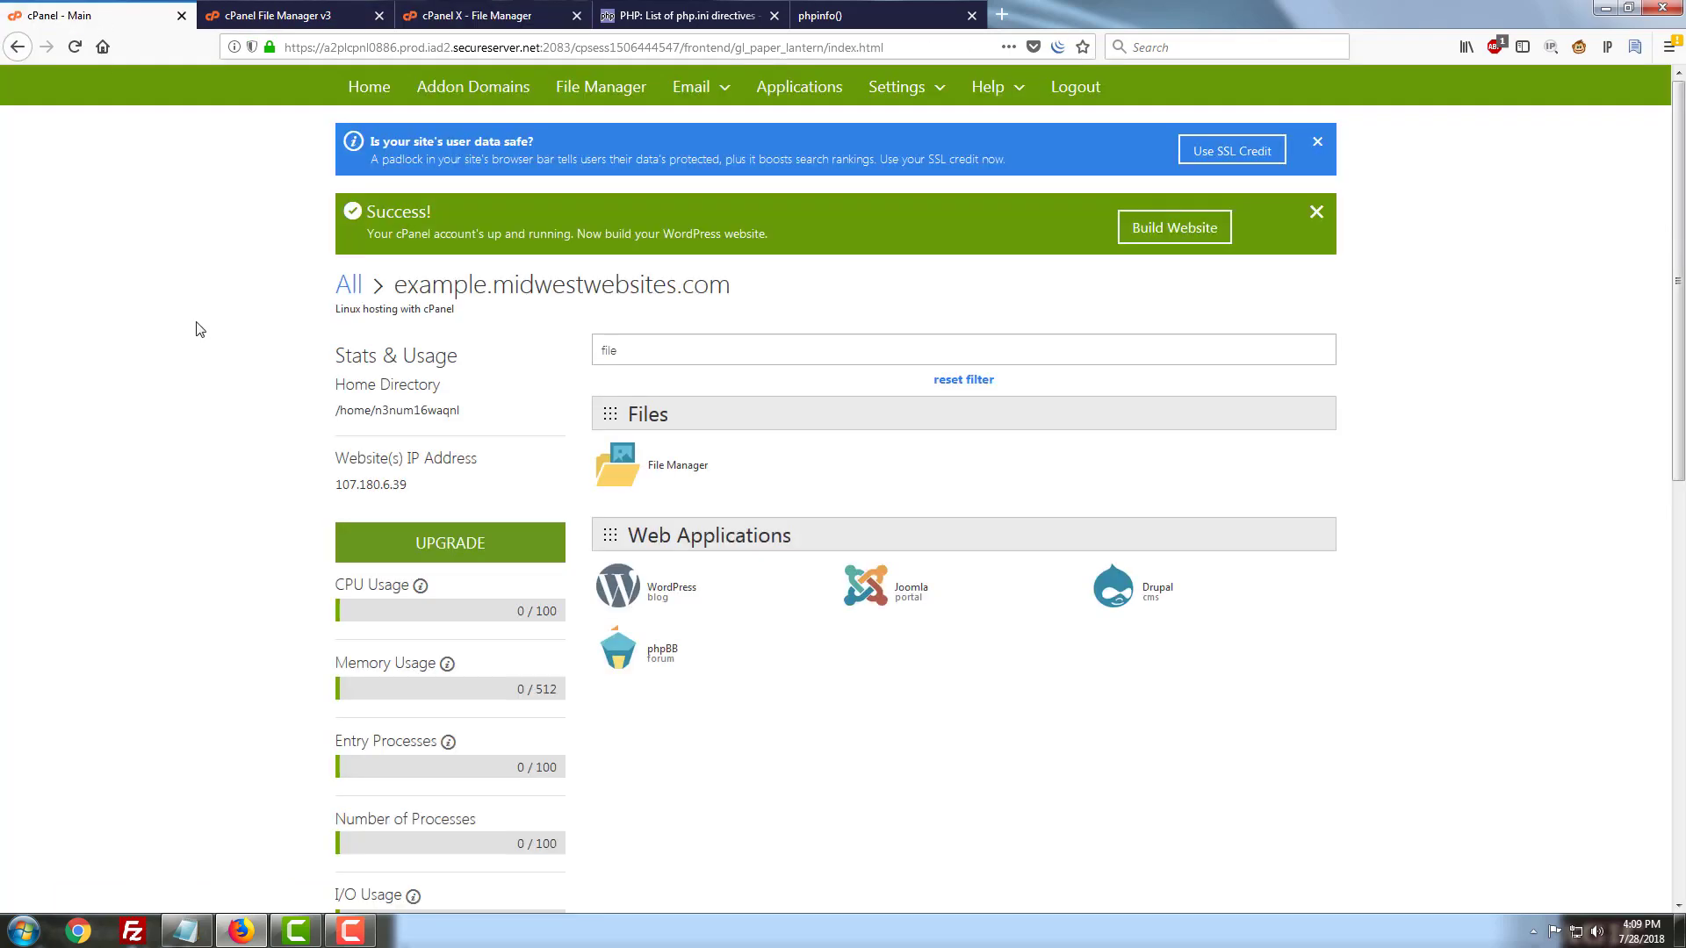
{"action": "scroll", "scroll_direction": "down", "scroll_amount": 3}
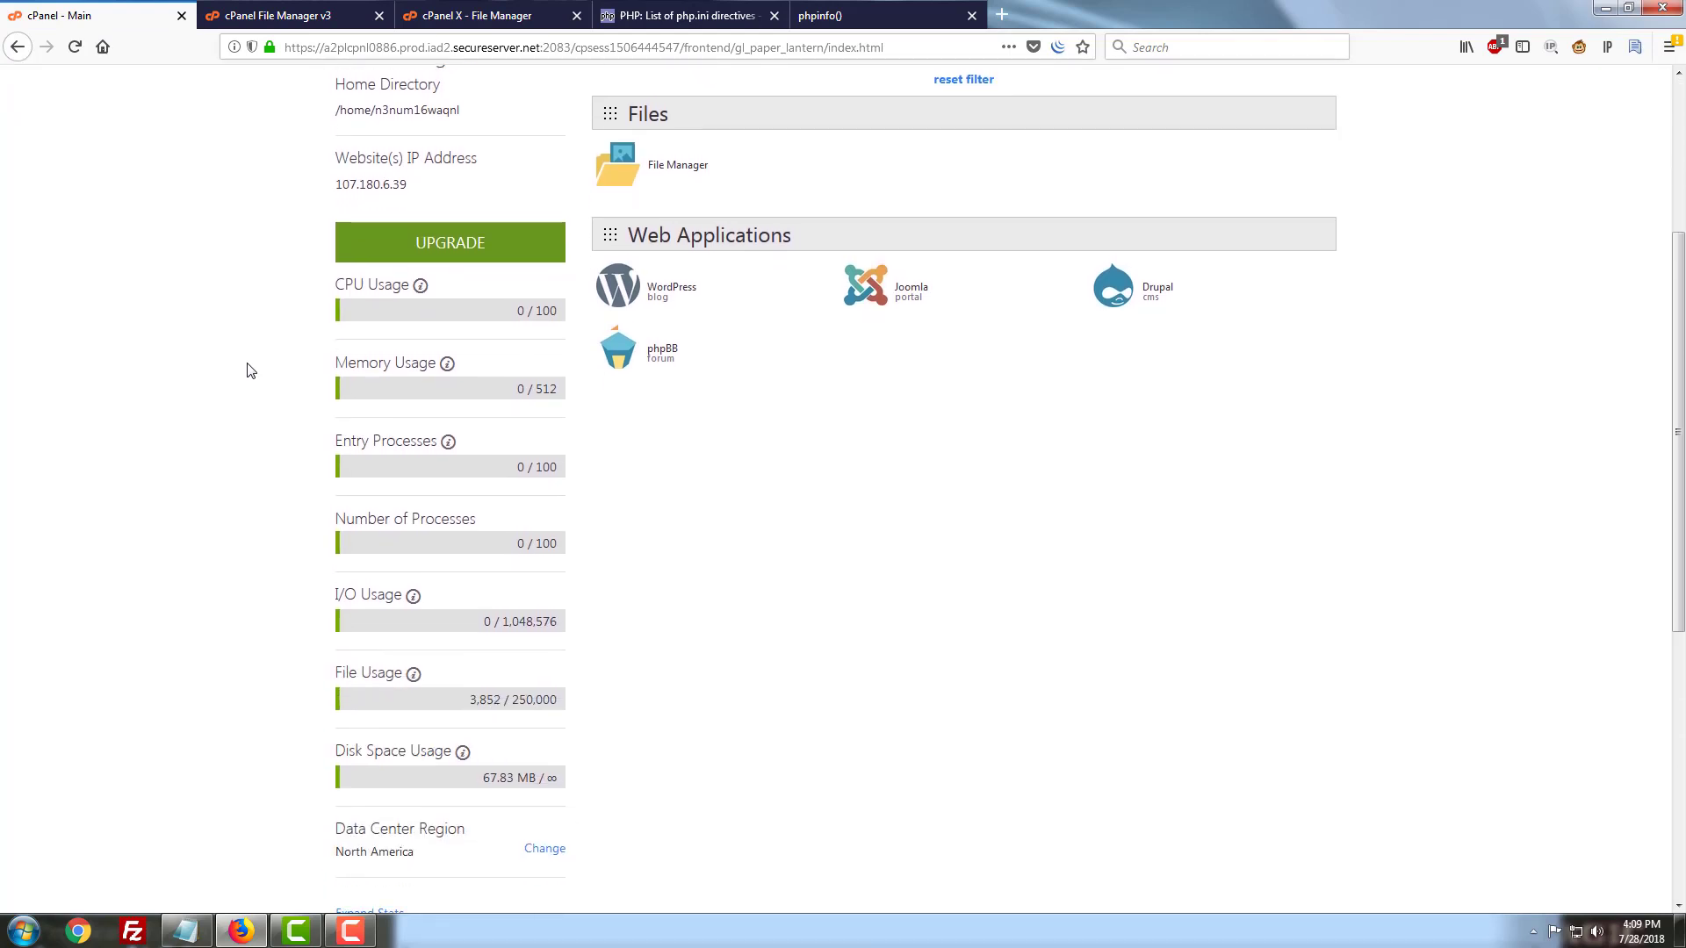
{"action": "scroll", "scroll_direction": "down", "scroll_amount": 3}
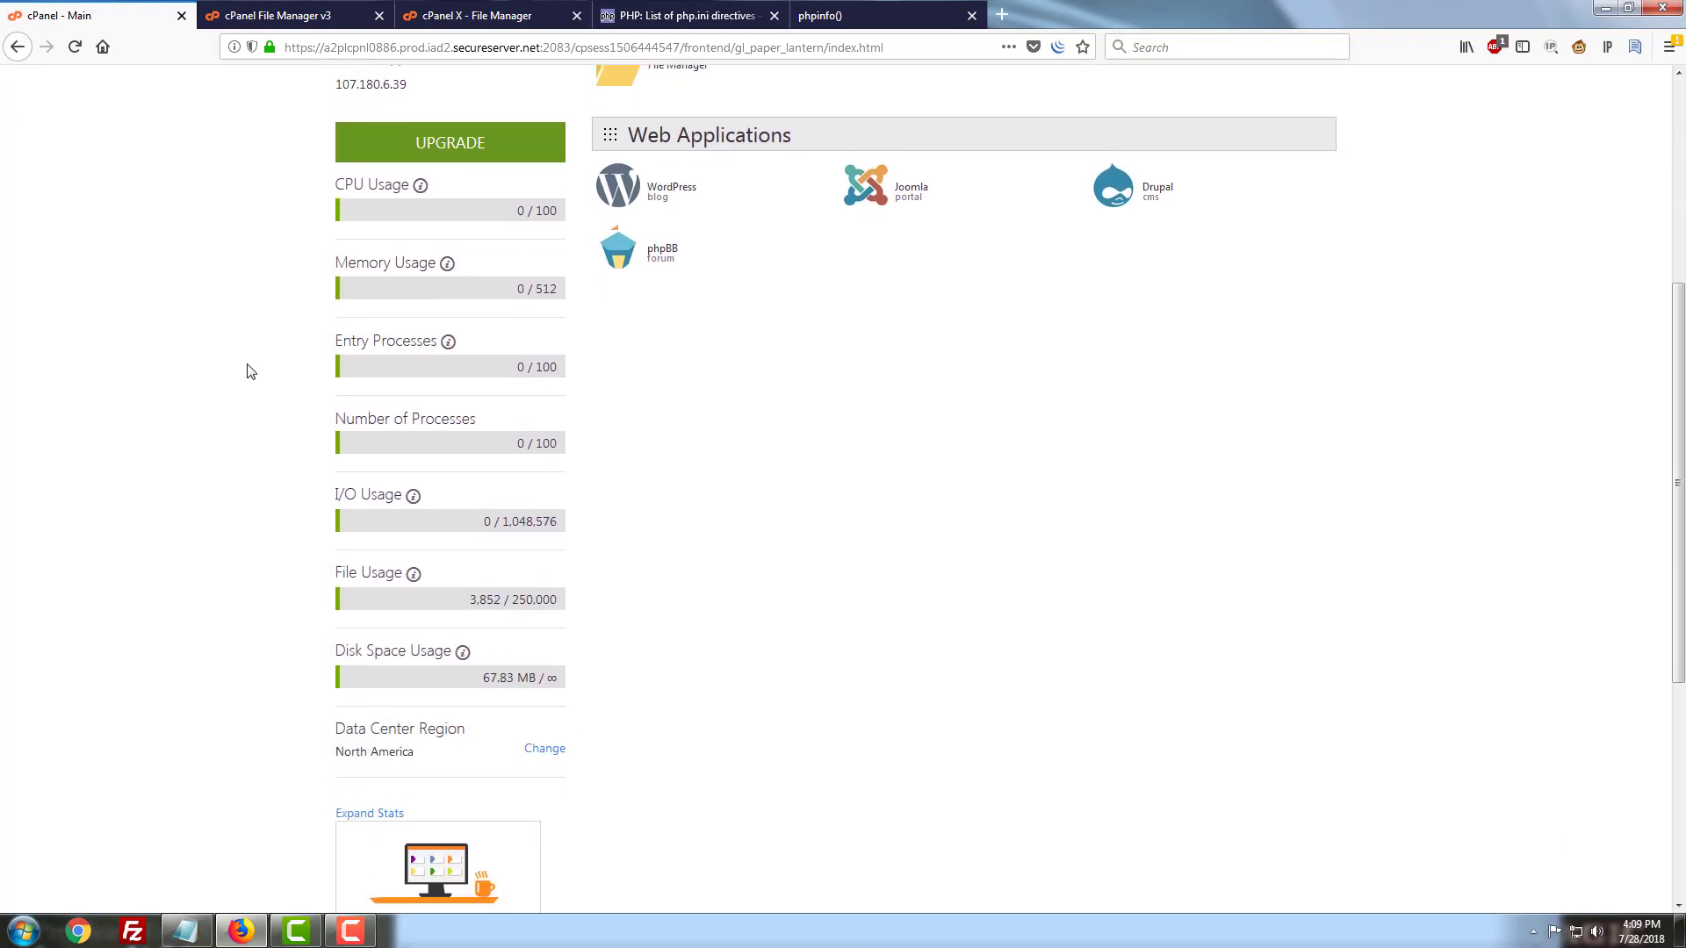
{"action": "mouse_move", "coordinate": [262, 378]}
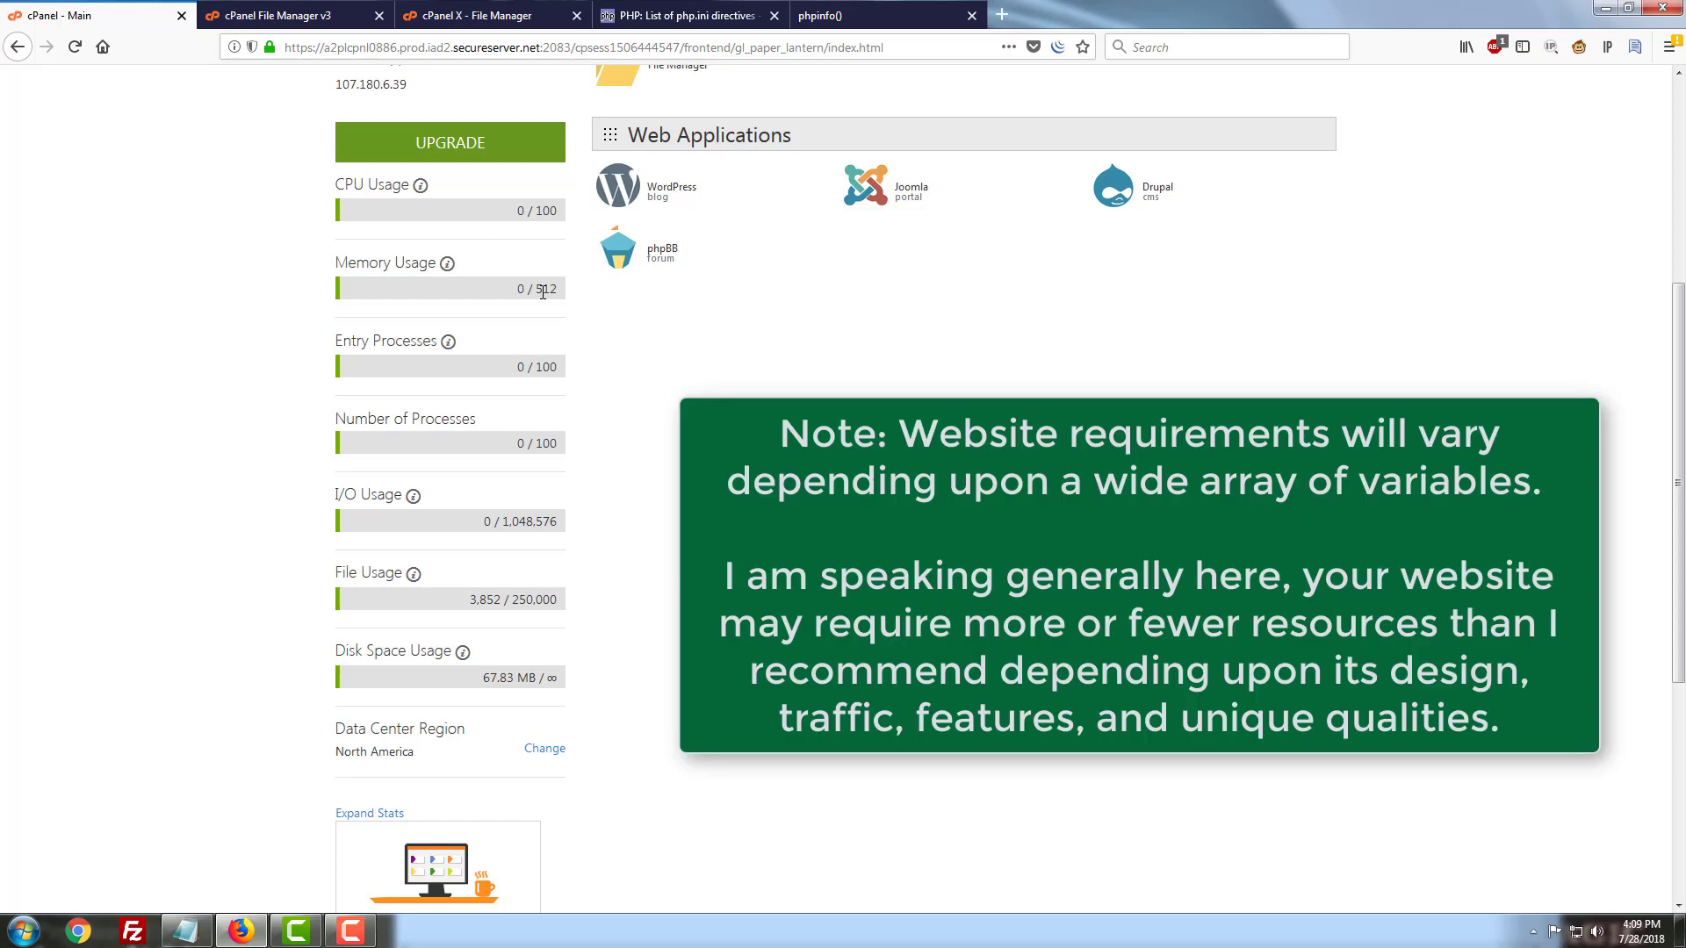
{"action": "mouse_move", "coordinate": [529, 314]}
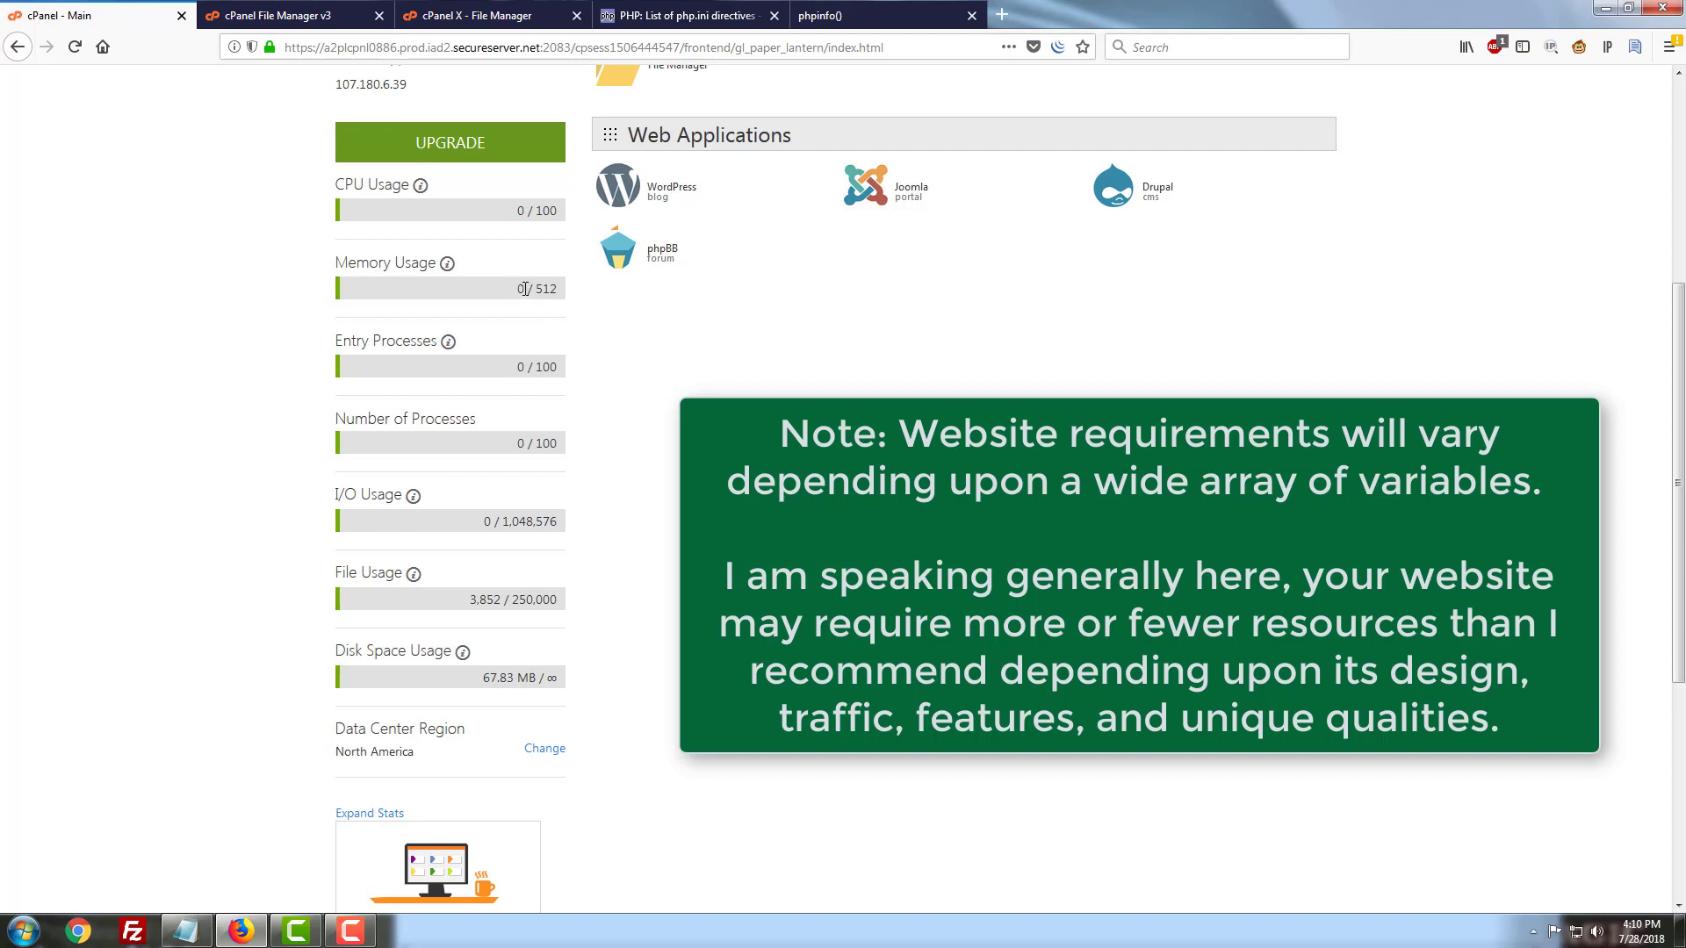
{"action": "mouse_move", "coordinate": [448, 264]}
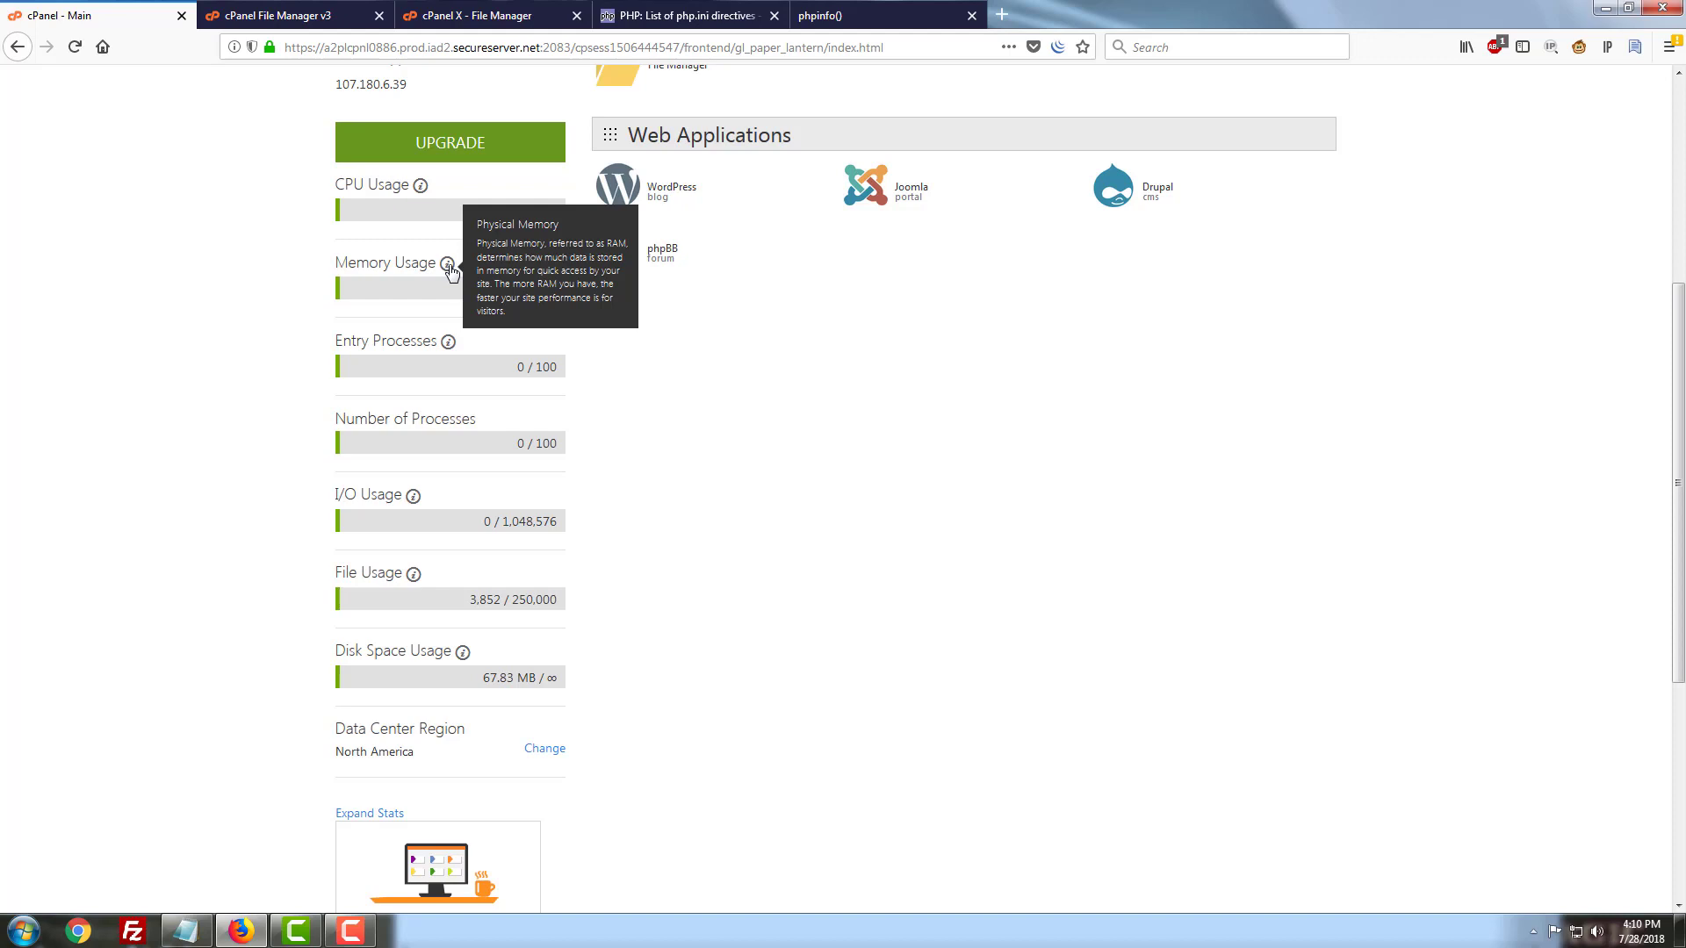
{"action": "mouse_move", "coordinate": [451, 313]}
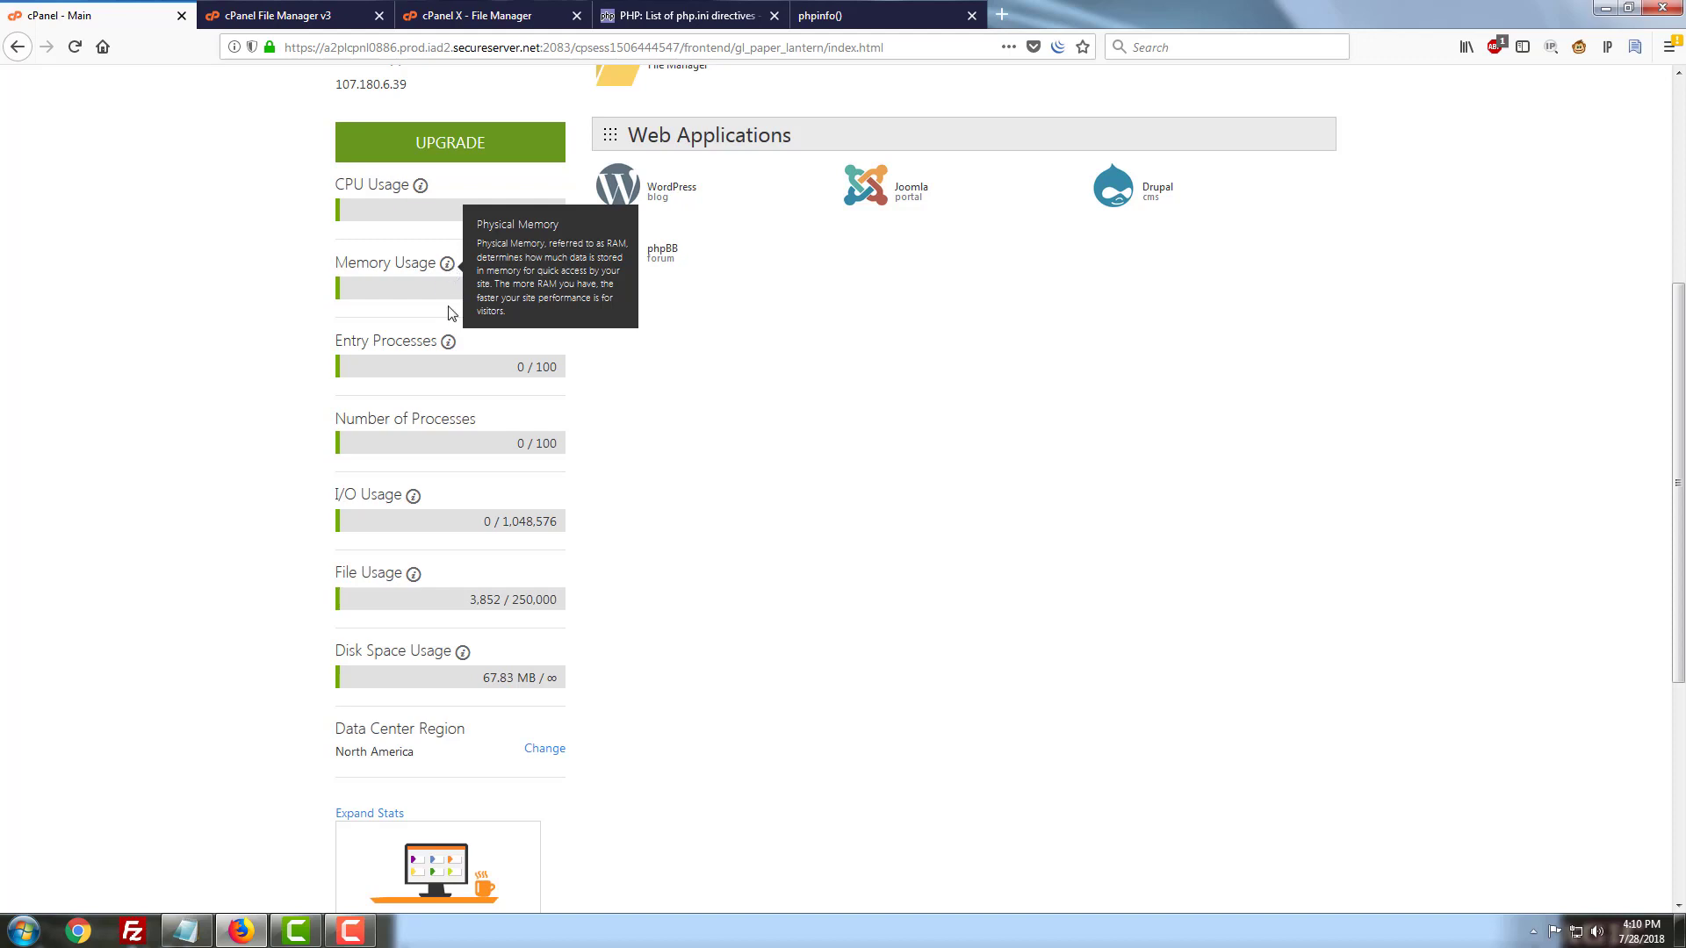
{"action": "mouse_move", "coordinate": [901, 425]}
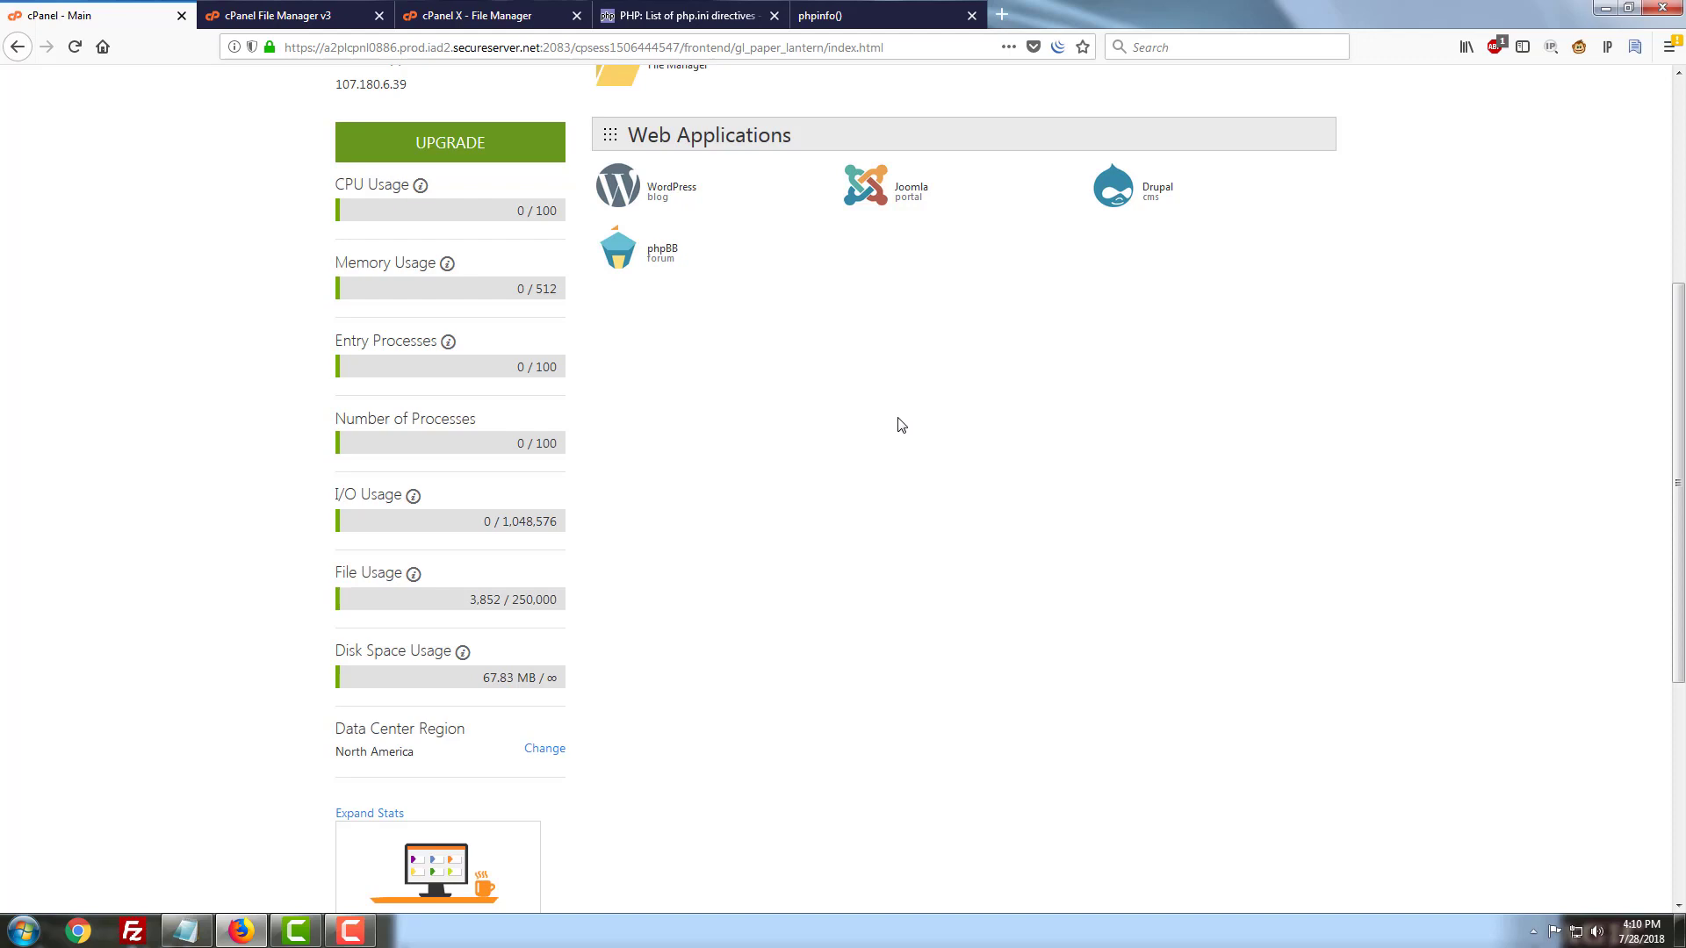
{"action": "mouse_move", "coordinate": [853, 467]}
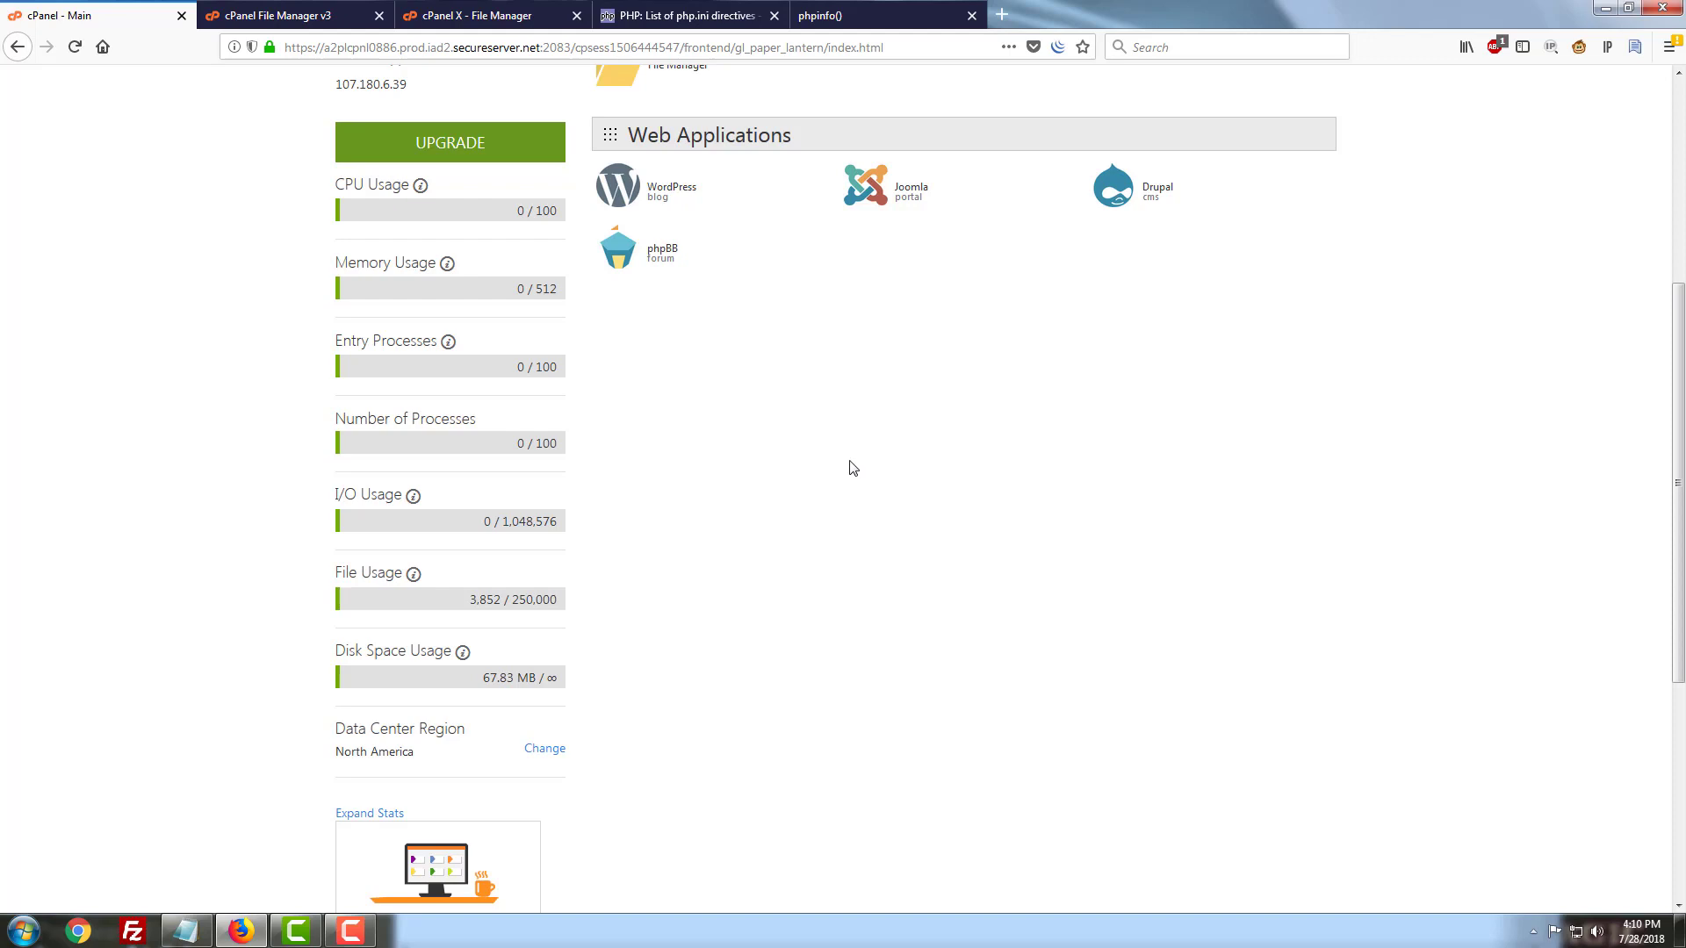